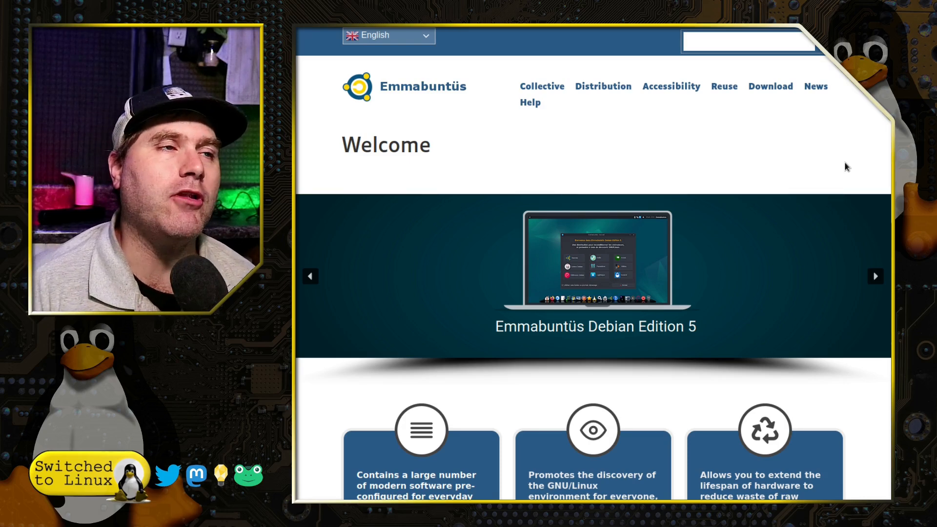
Step: Go to the Distribution overview page and scroll down through the project description
left_click(541, 86)
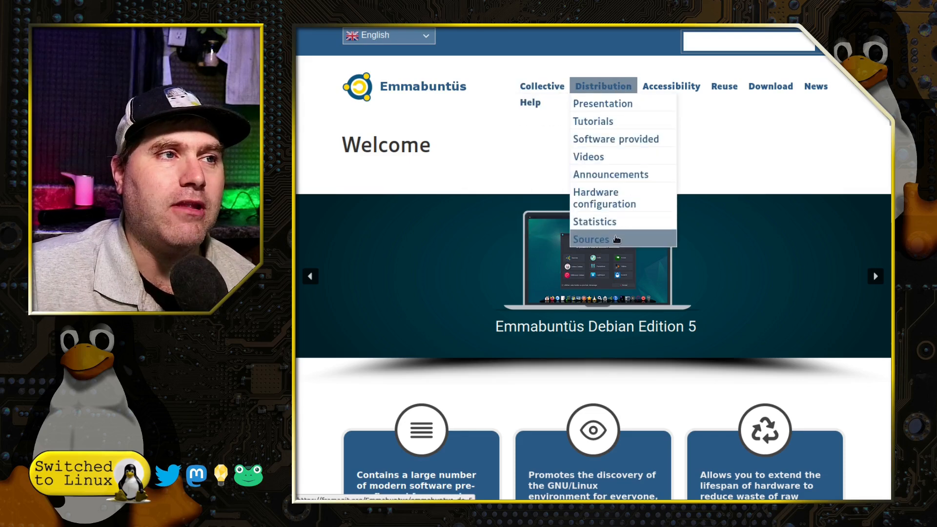
mouse_move(602, 103)
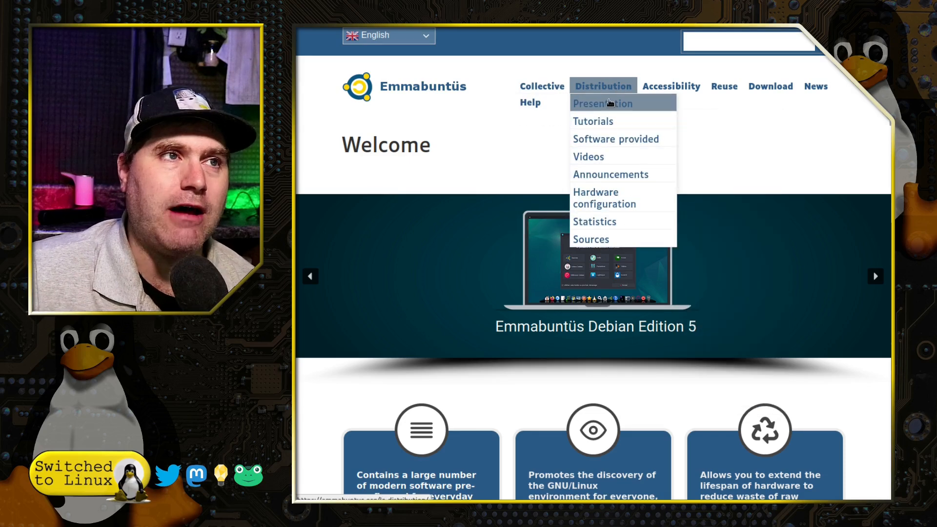
mouse_move(593, 121)
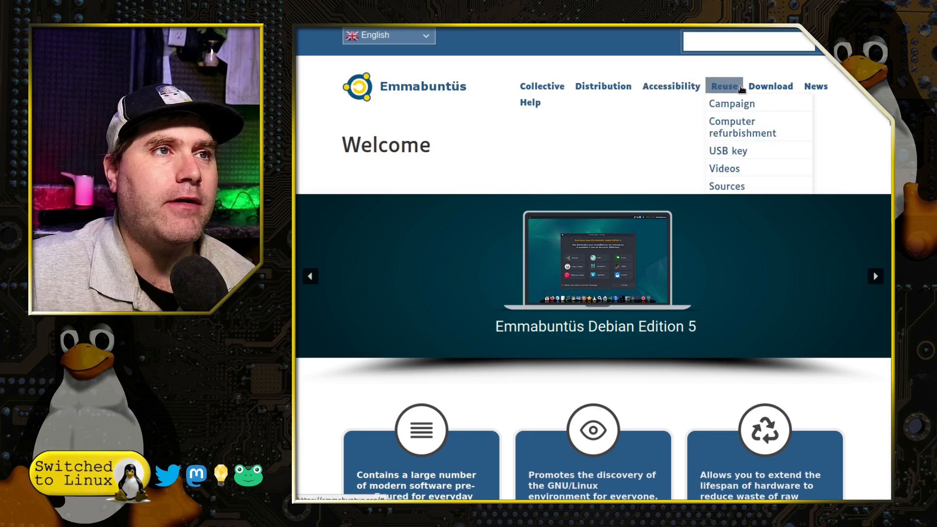
mouse_move(771, 86)
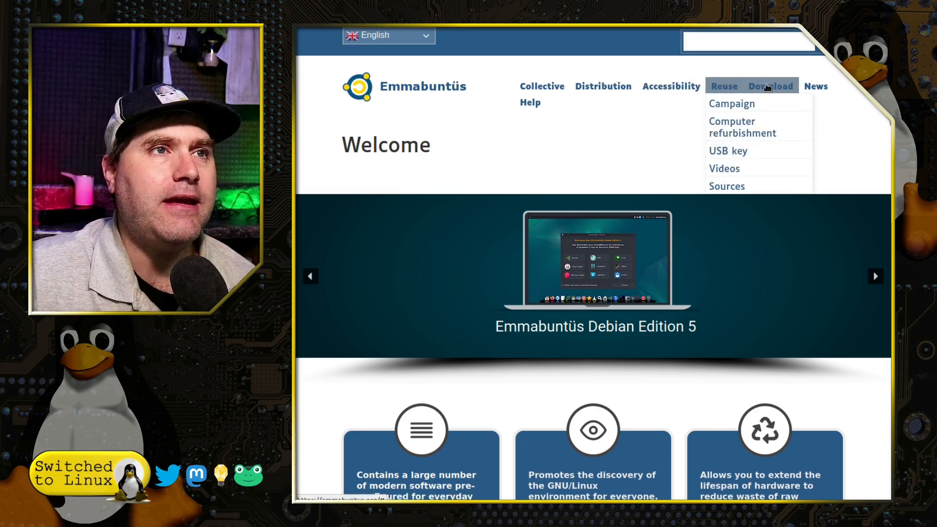
left_click(602, 86)
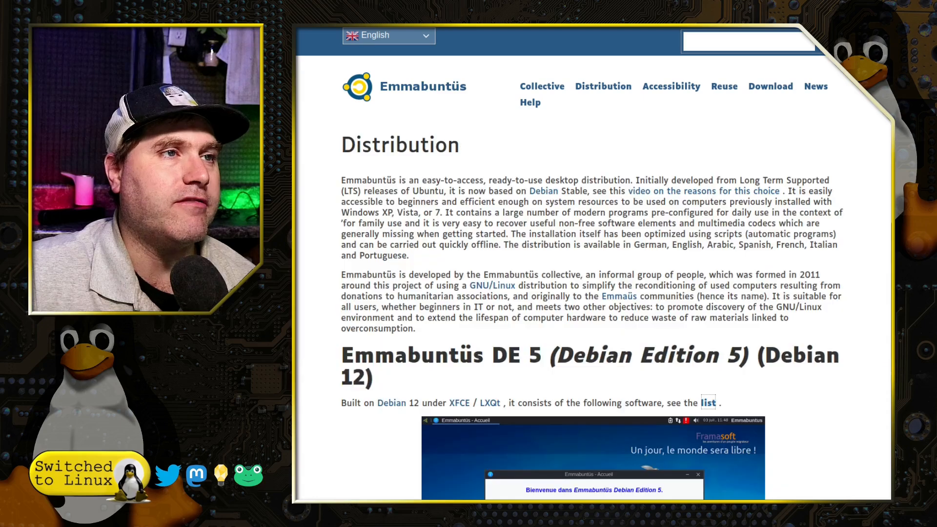
scroll("down", 3)
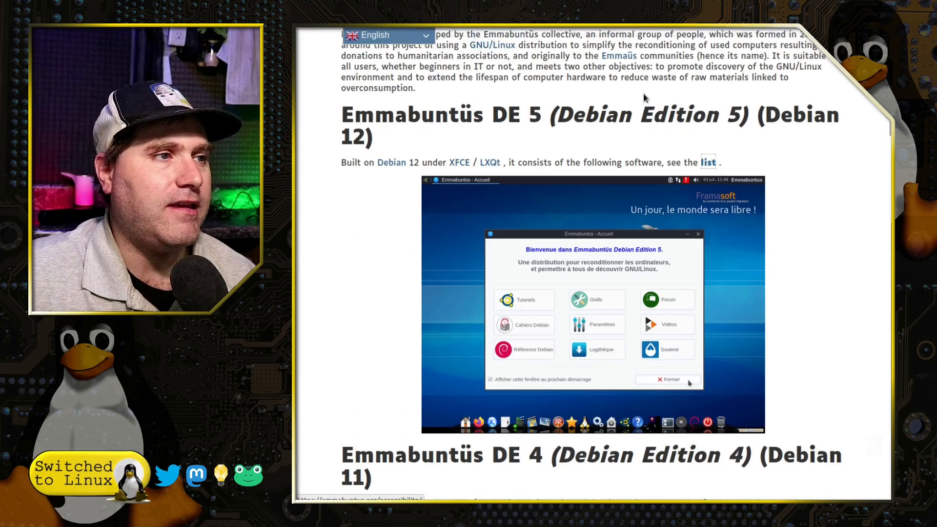
scroll("down", 3)
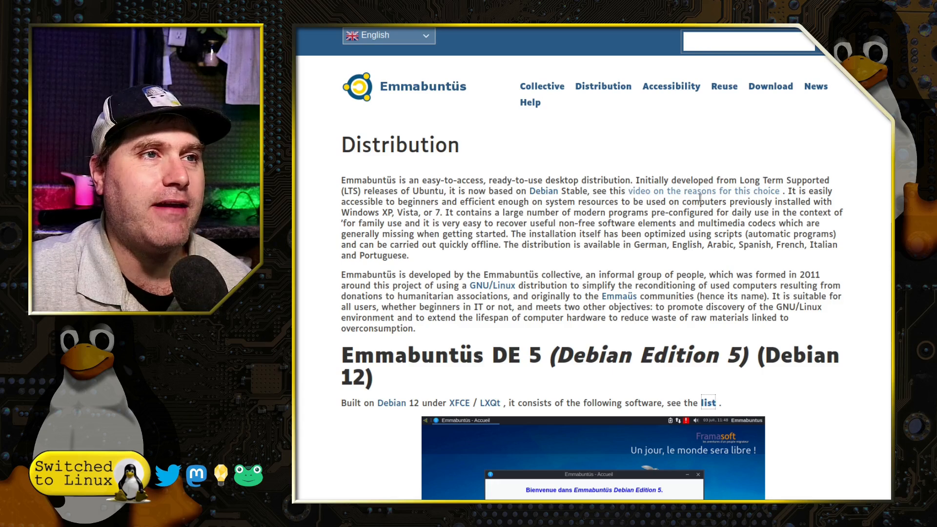
mouse_move(711, 192)
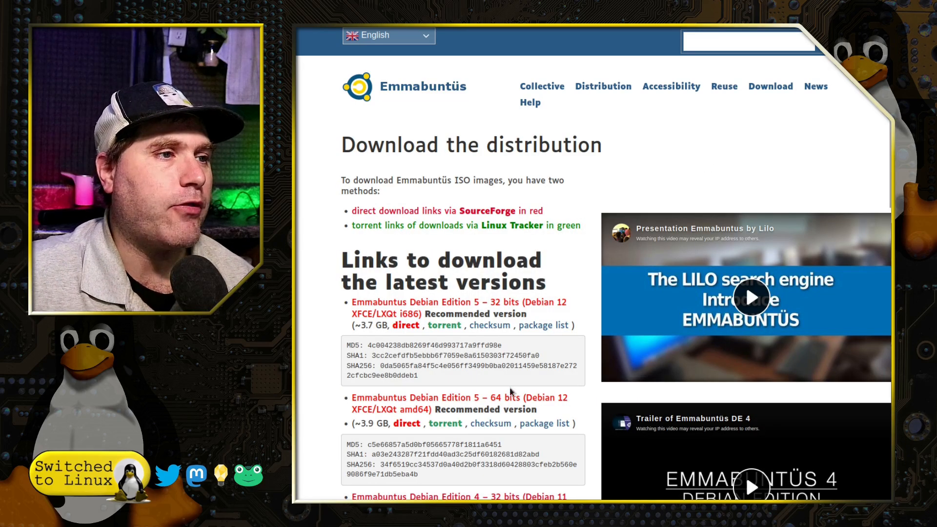
scroll("down", 3)
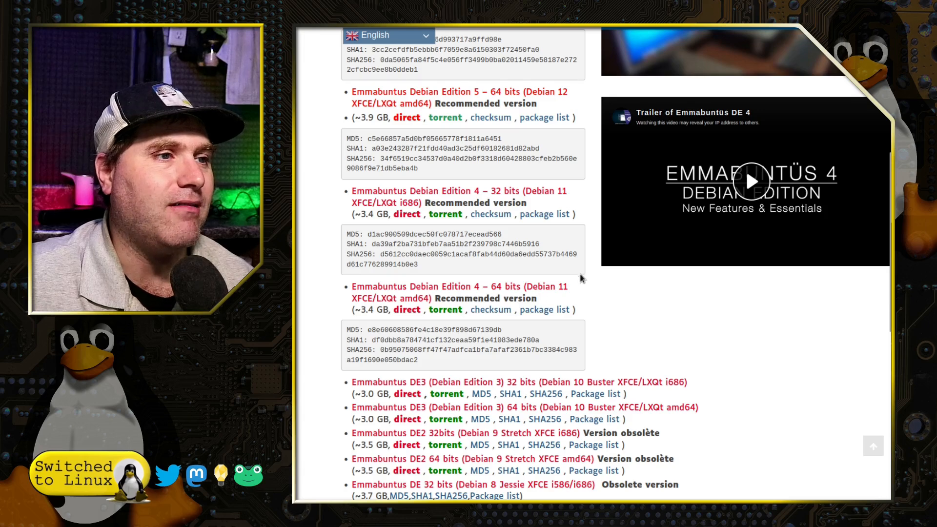
scroll("down", 3)
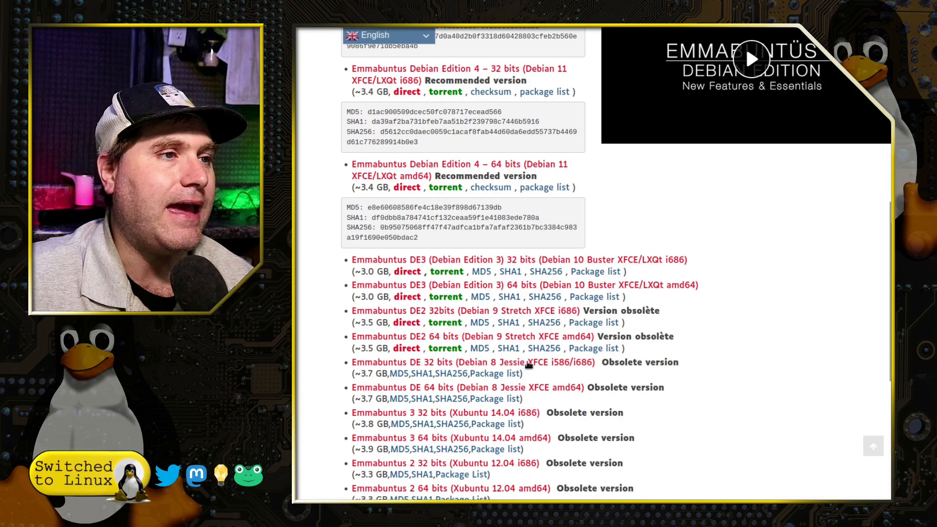
scroll("down", 3)
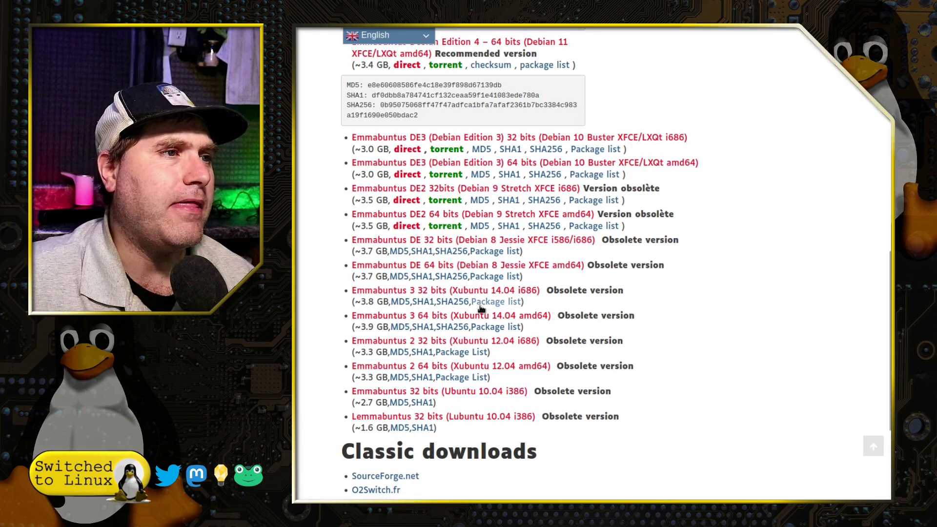
mouse_move(651, 256)
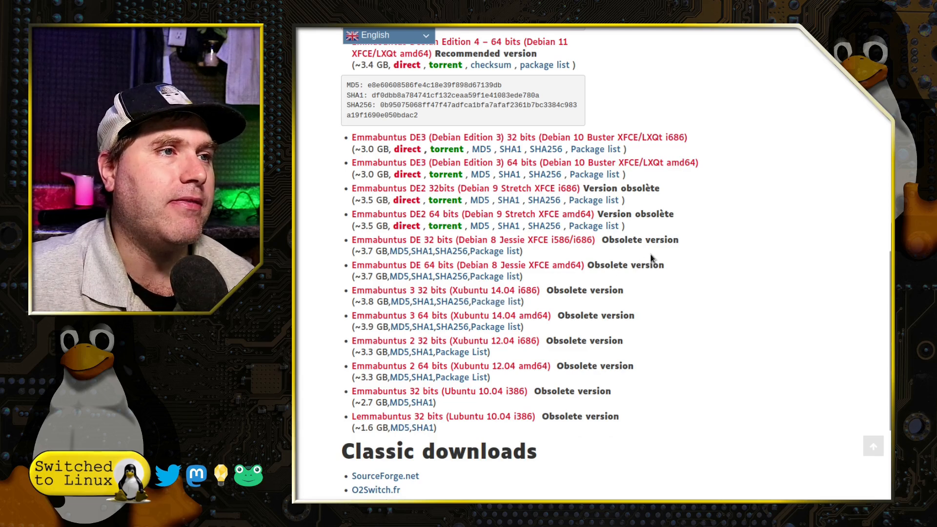
scroll("up", 3)
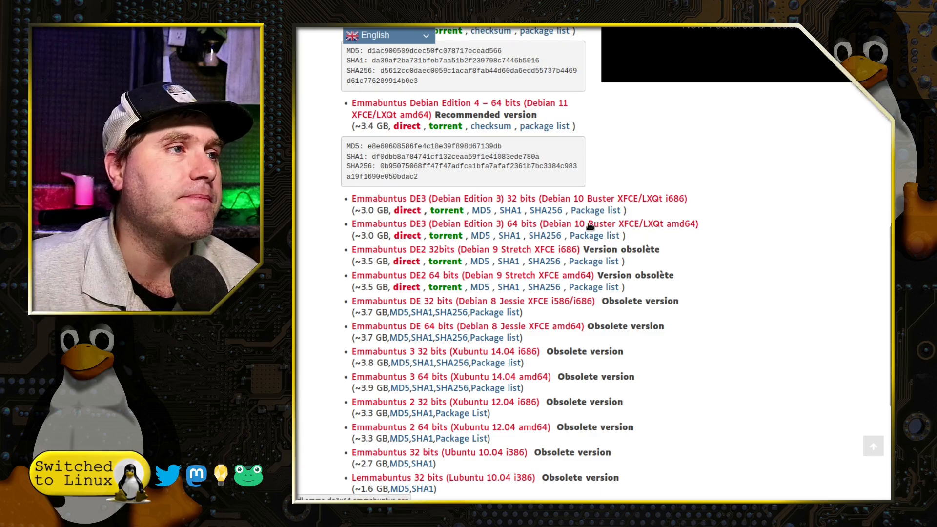
scroll("up", 3)
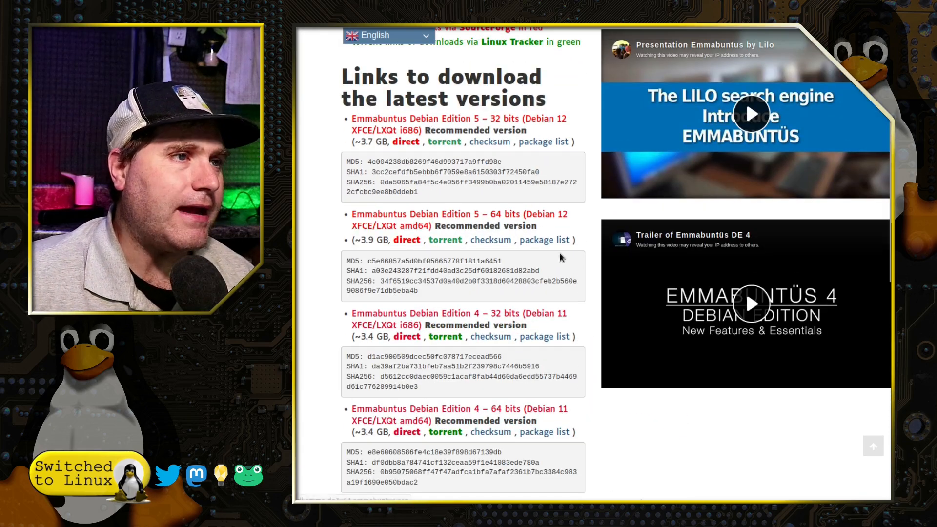
scroll("down", 3)
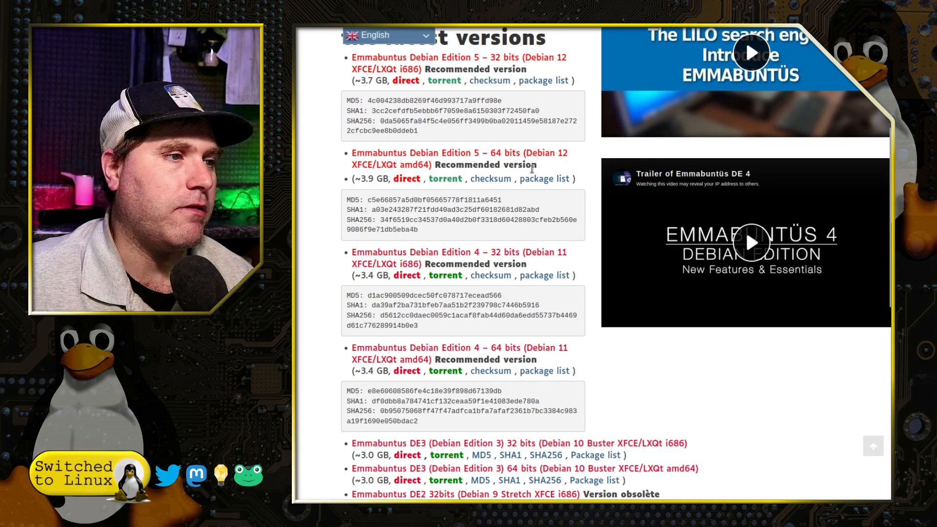
scroll("down", 3)
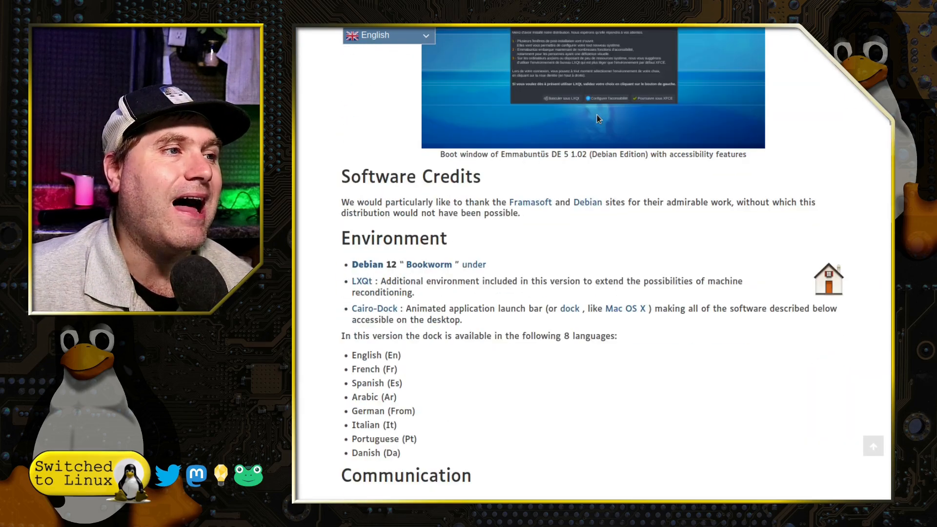
Step: Scroll down through the DE5 page's bundled software list, from browsers to utilities
scroll("down", 3)
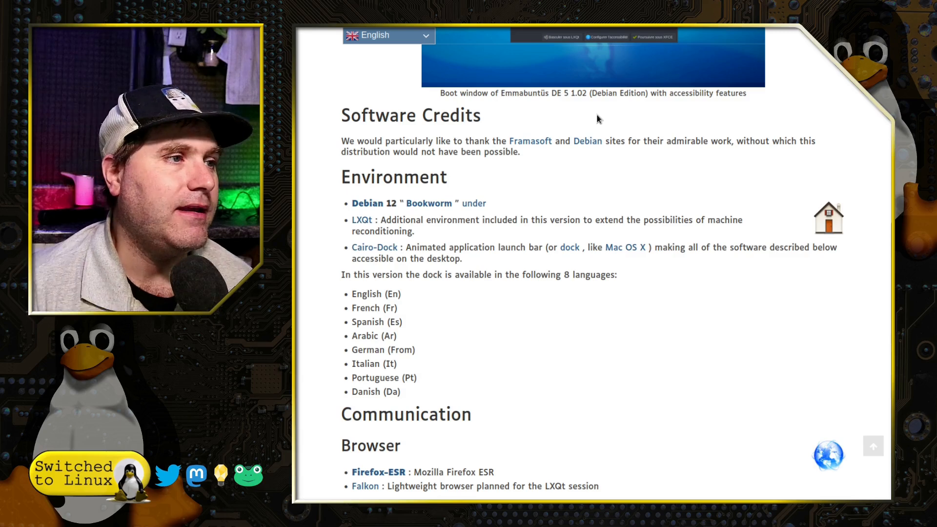
scroll("down", 3)
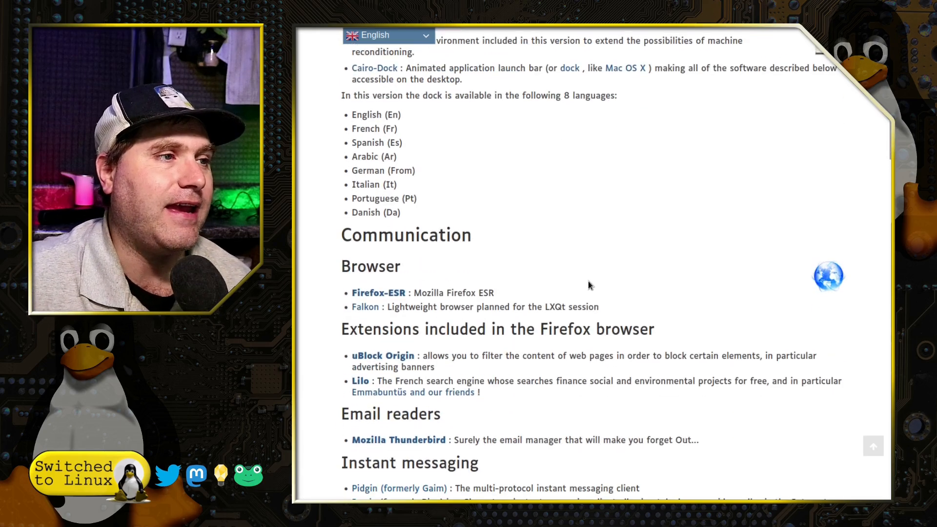
scroll("down", 3)
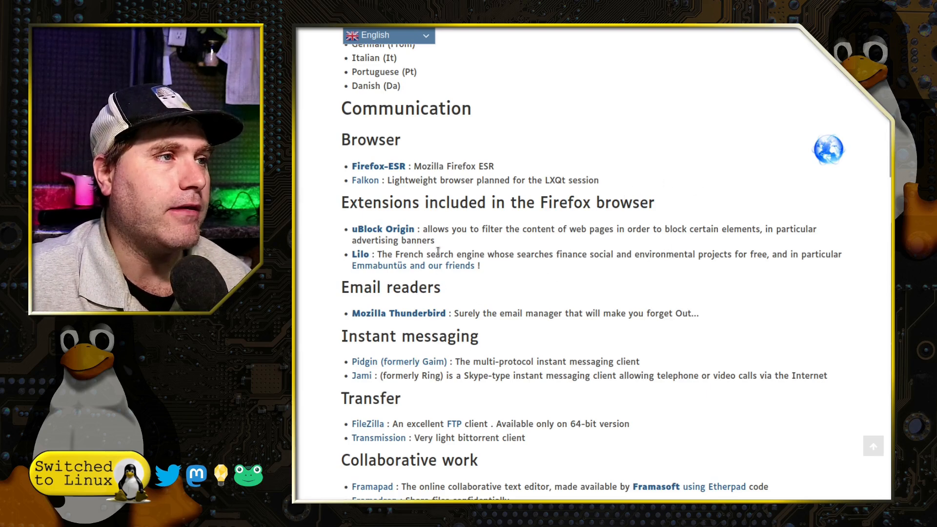
scroll("down", 3)
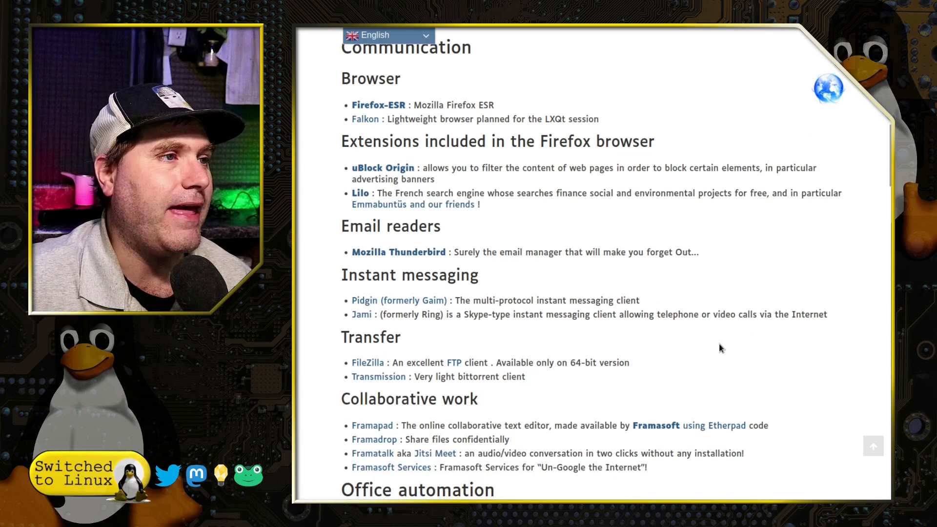
scroll("down", 3)
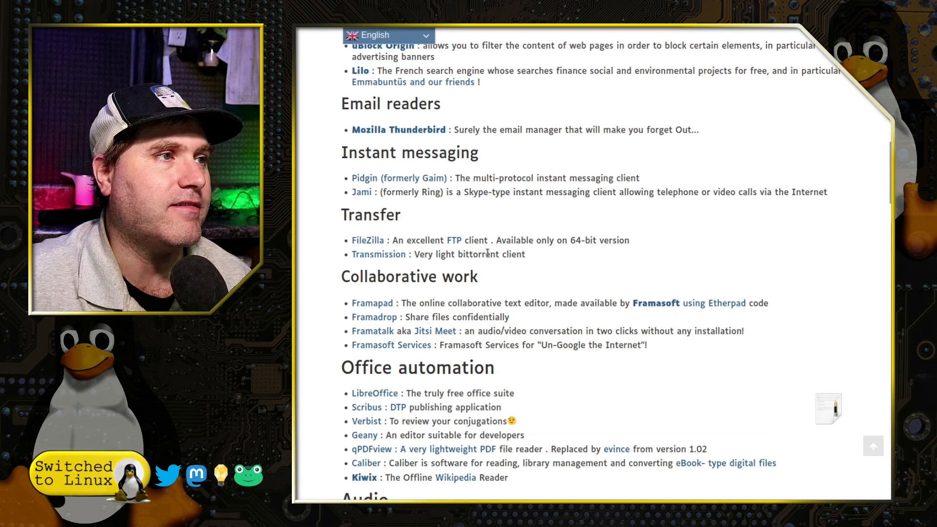
scroll("down", 3)
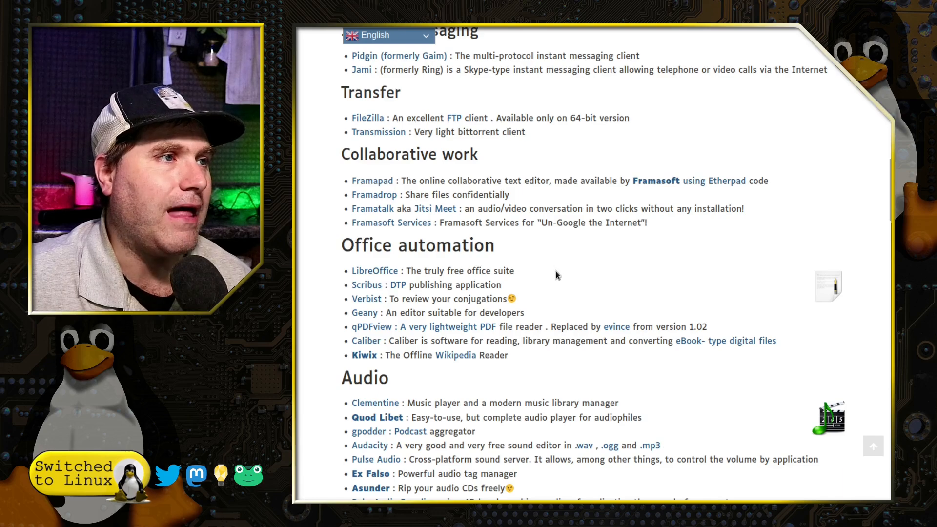
scroll("down", 3)
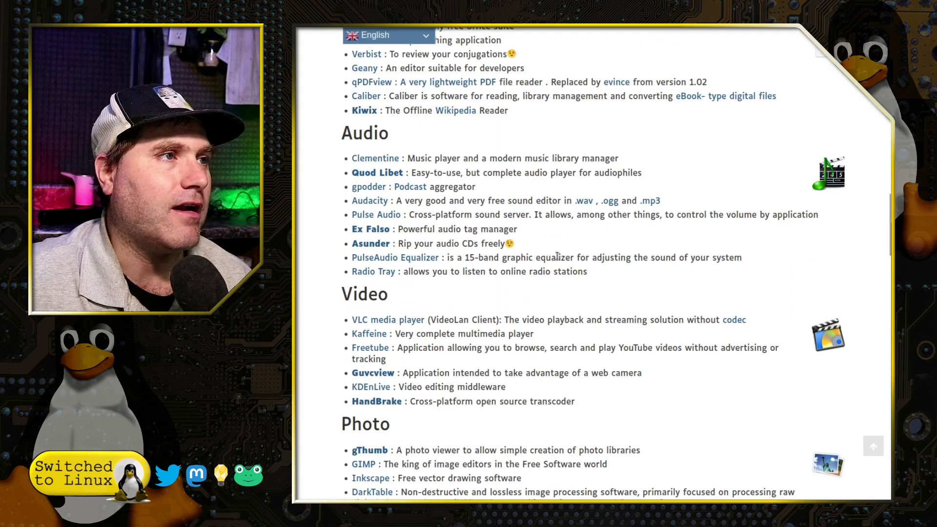
scroll("down", 3)
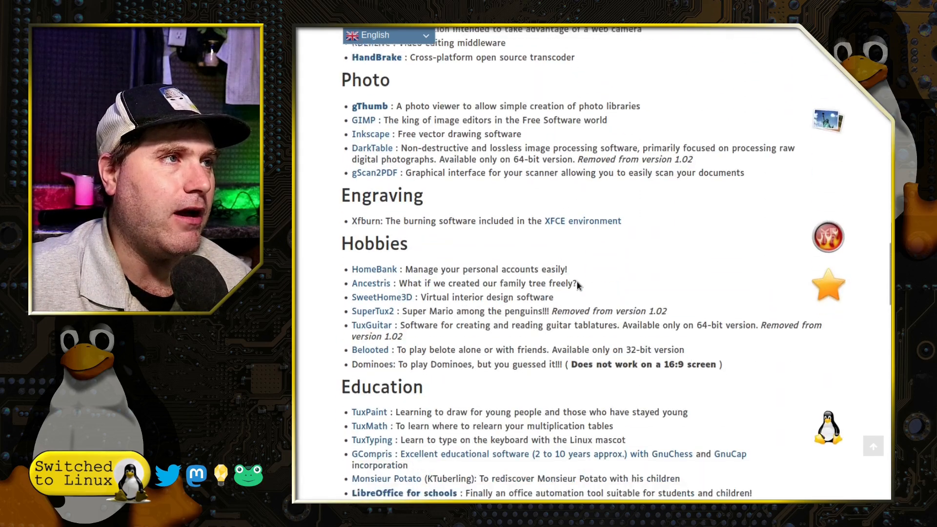
scroll("down", 3)
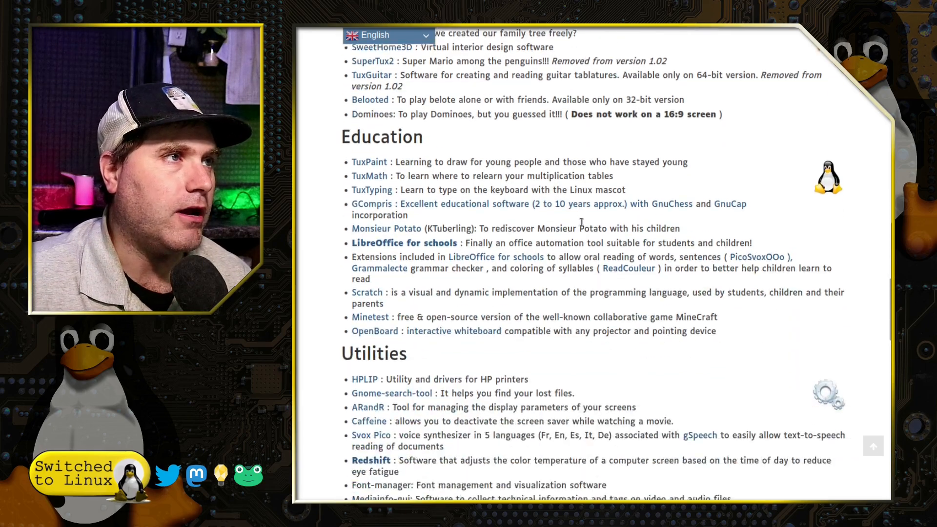
scroll("down", 3)
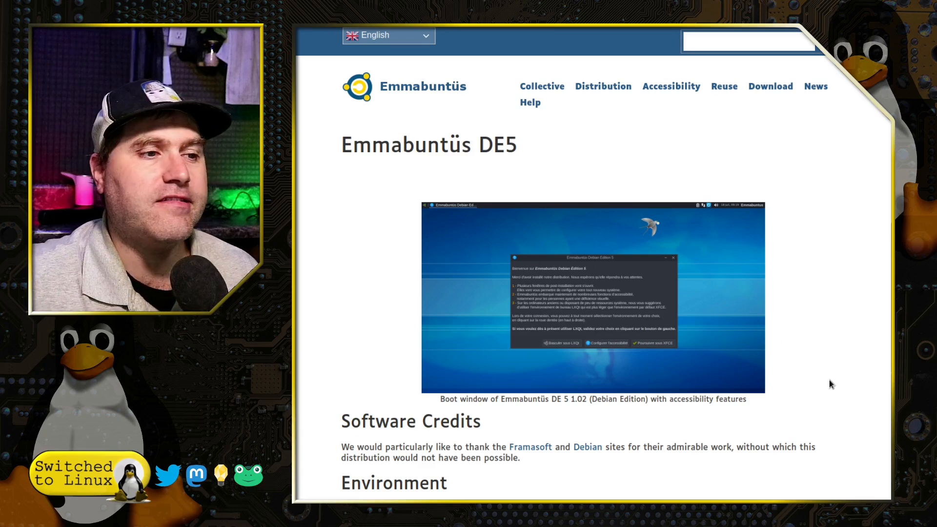
mouse_move(463, 226)
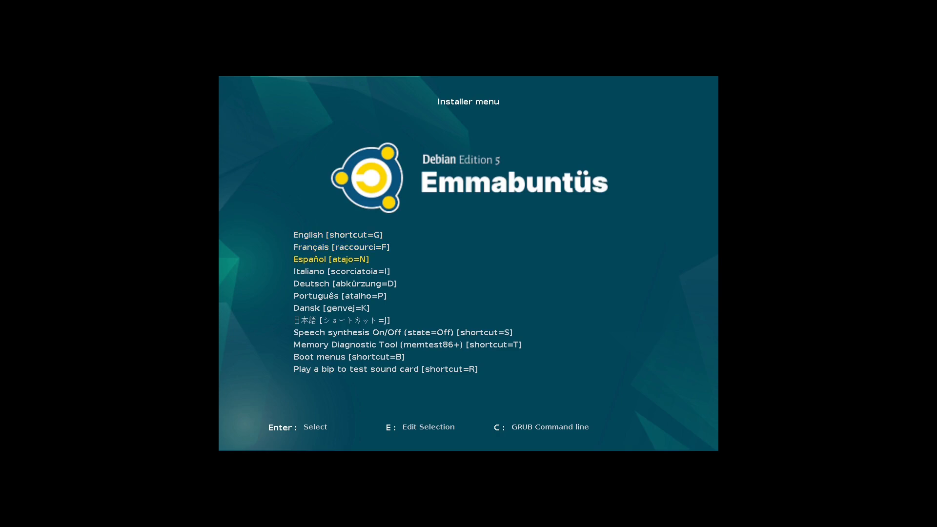
Step: Move through the GRUB boot options and start the Emmabuntüs live session
key("Down")
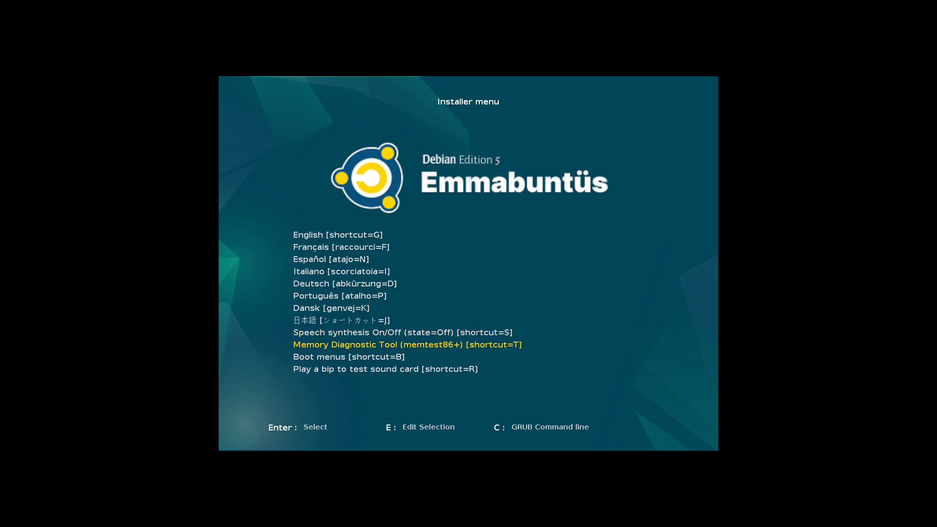
key("Up")
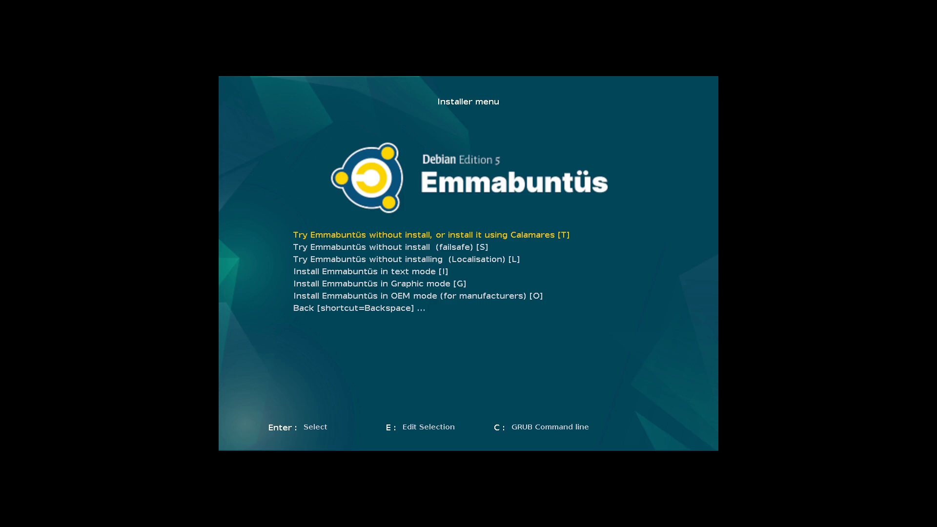
key("Down")
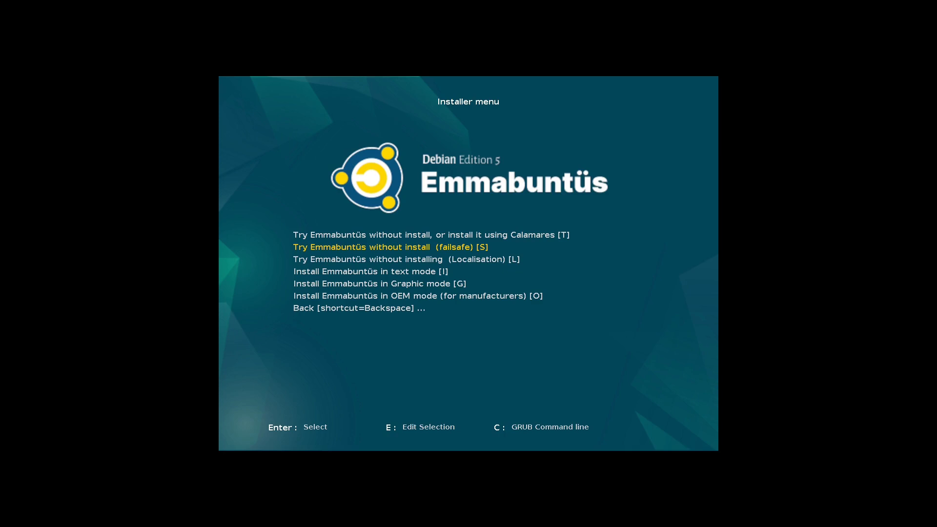
key("Down")
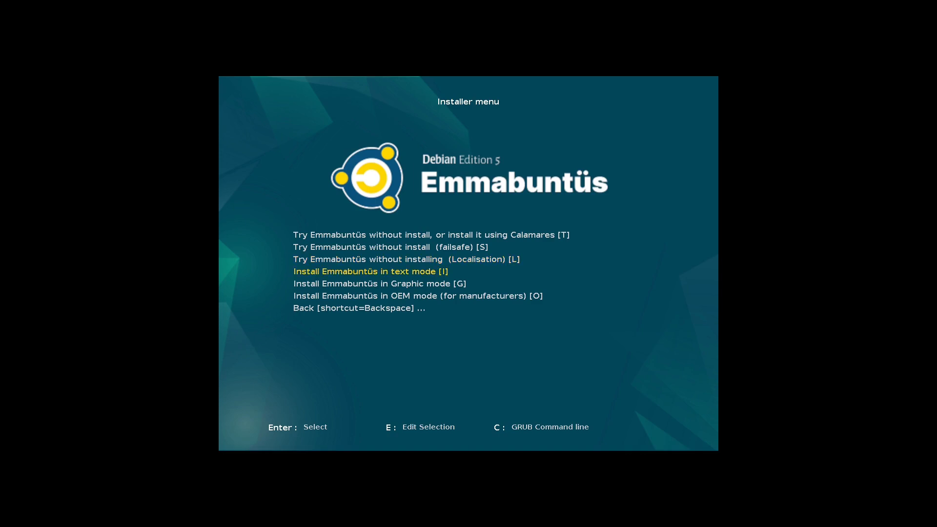
key("Up")
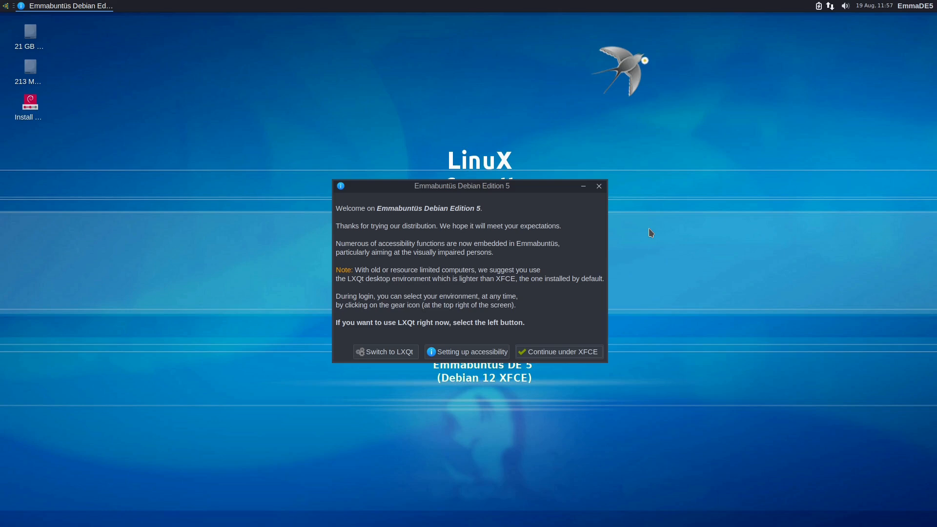
mouse_move(531, 208)
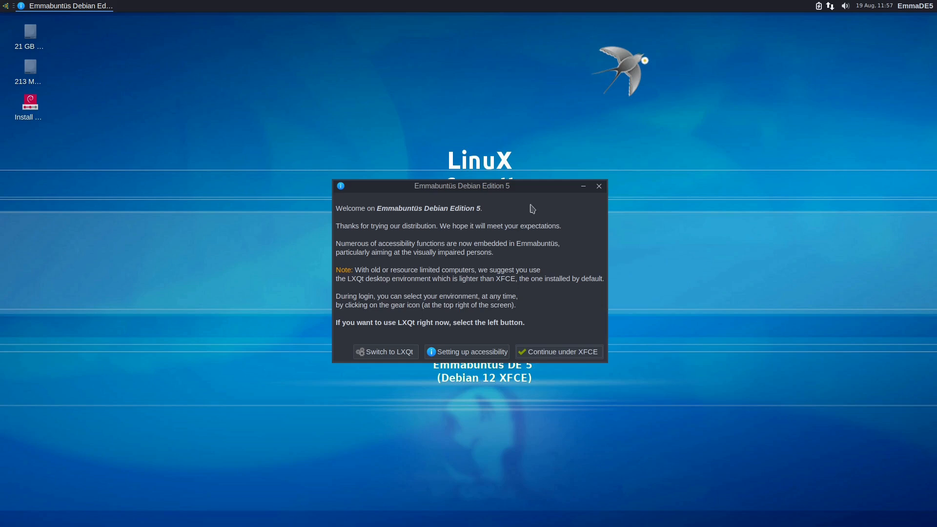
mouse_move(531, 405)
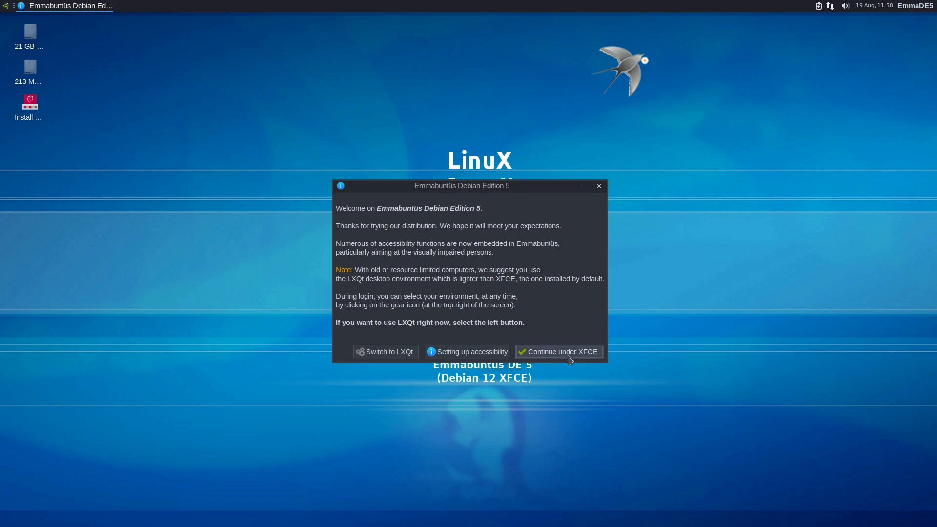
Step: Continue with the XFCE desktop, keep the us keyboard map, and accept the desktop configuration
left_click(557, 351)
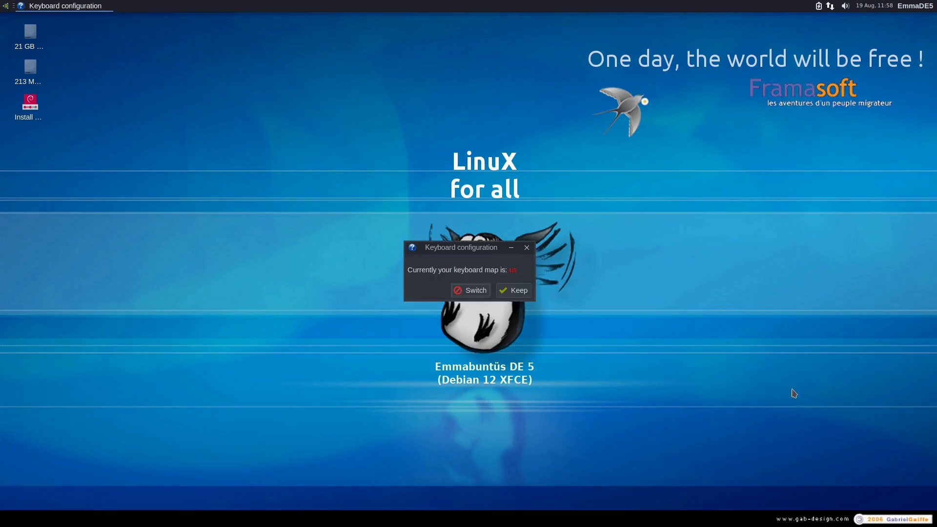
mouse_move(510, 280)
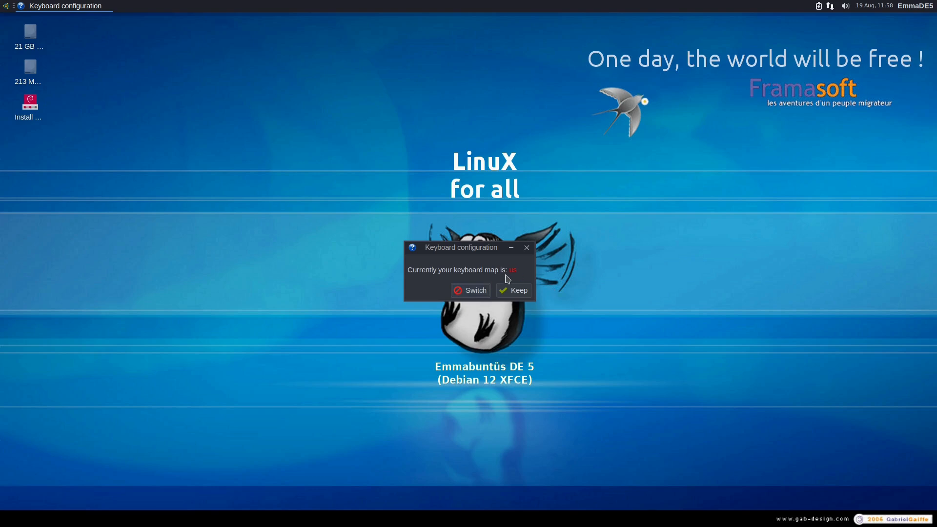
left_click(513, 289)
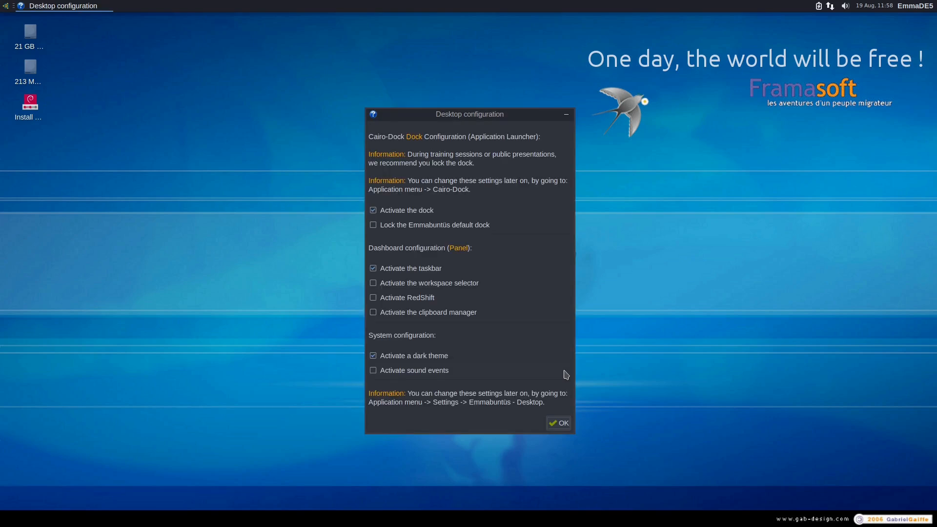
mouse_move(588, 328)
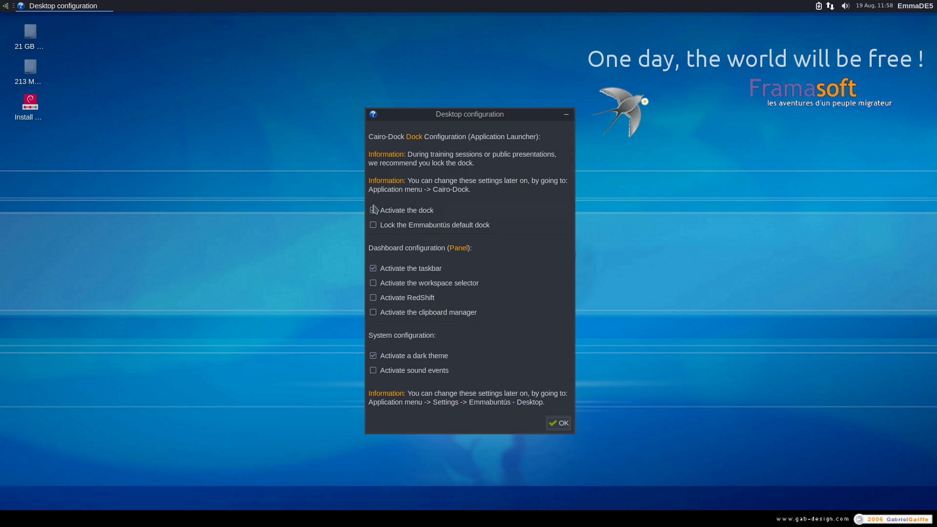
left_click(372, 210)
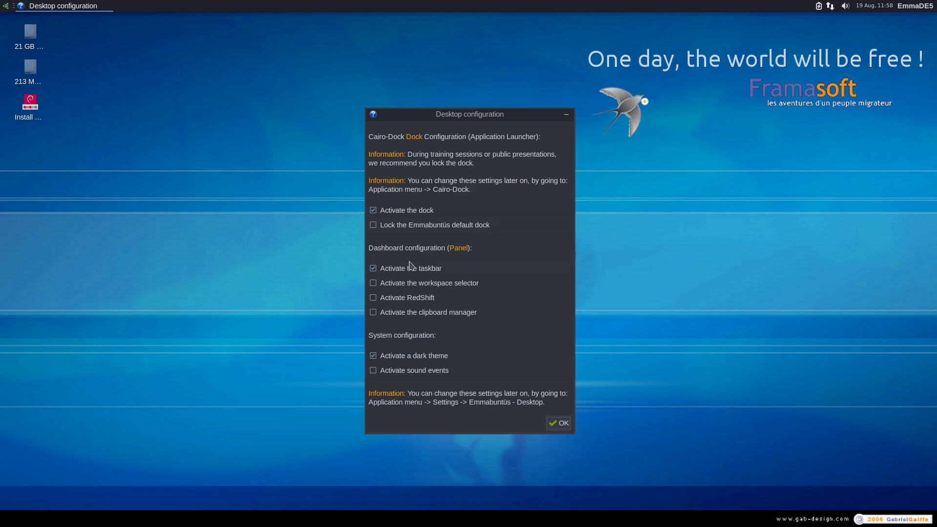
mouse_move(460, 293)
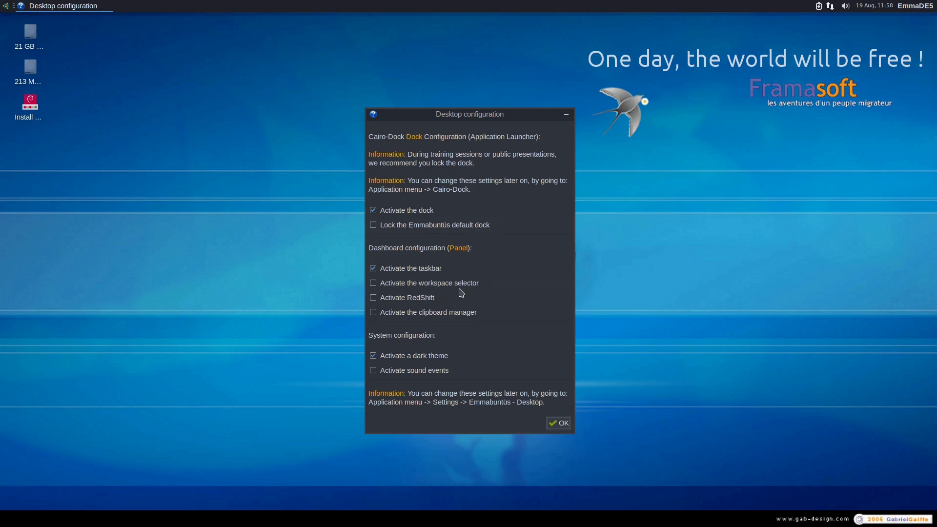
mouse_move(458, 319)
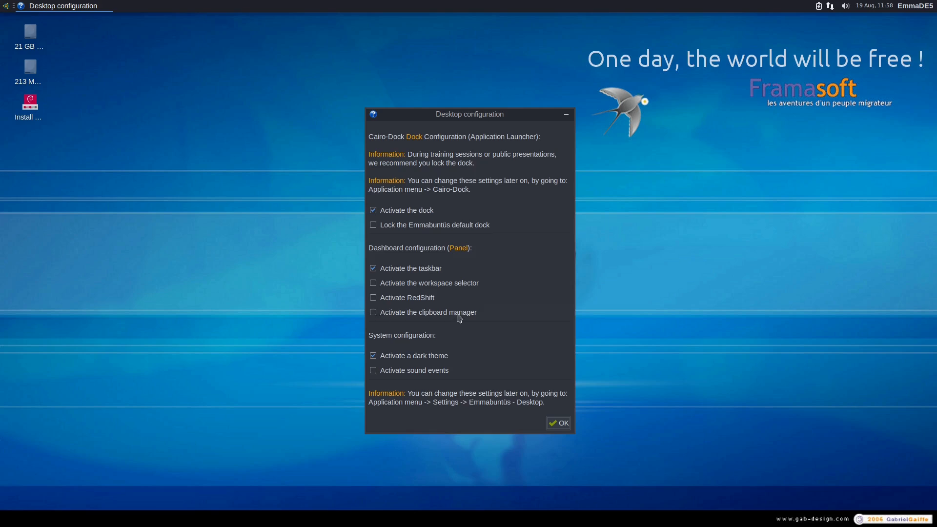
mouse_move(382, 361)
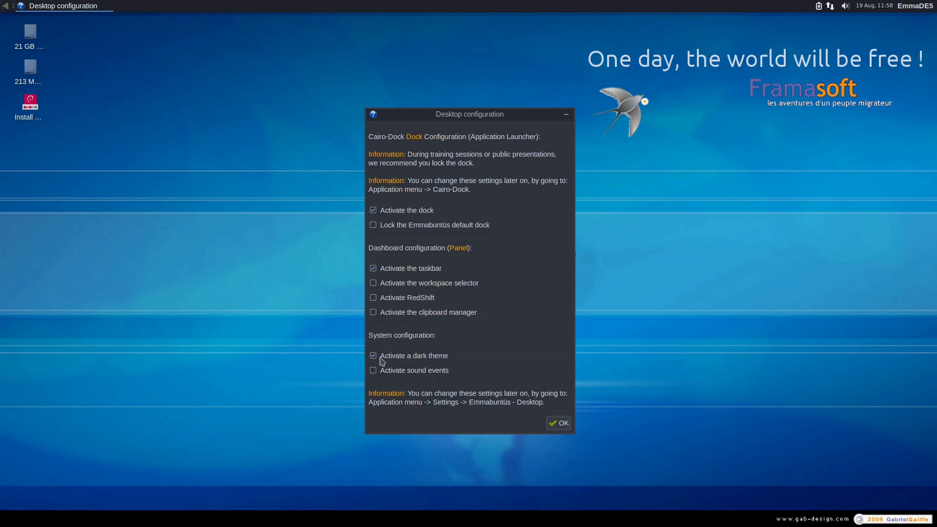
mouse_move(403, 376)
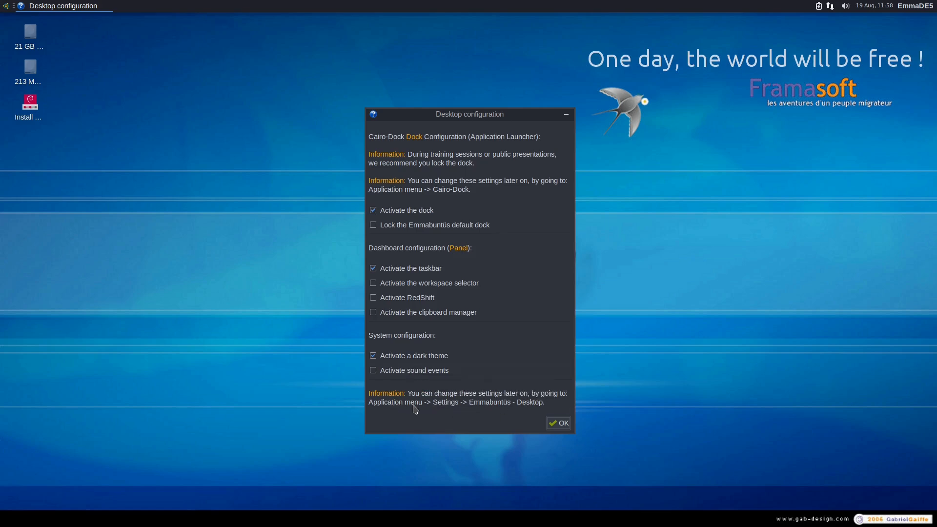
mouse_move(492, 413)
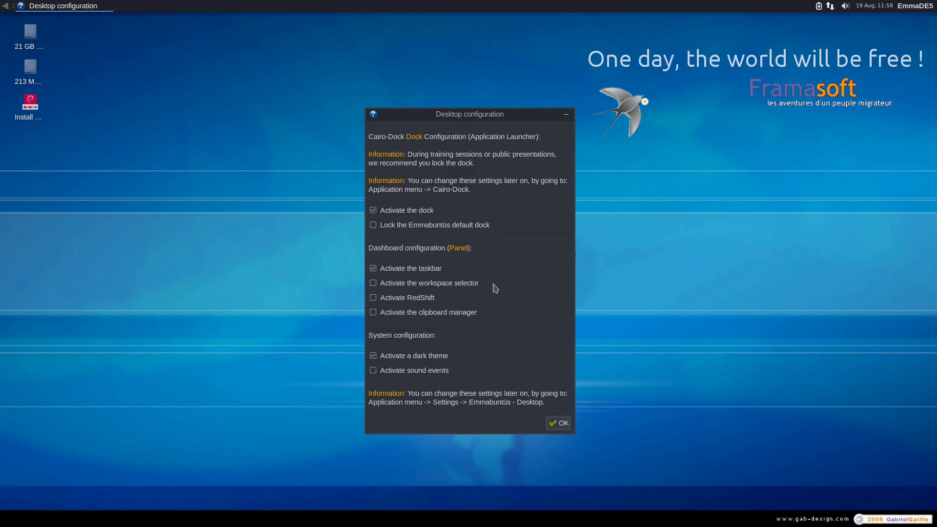
left_click(557, 422)
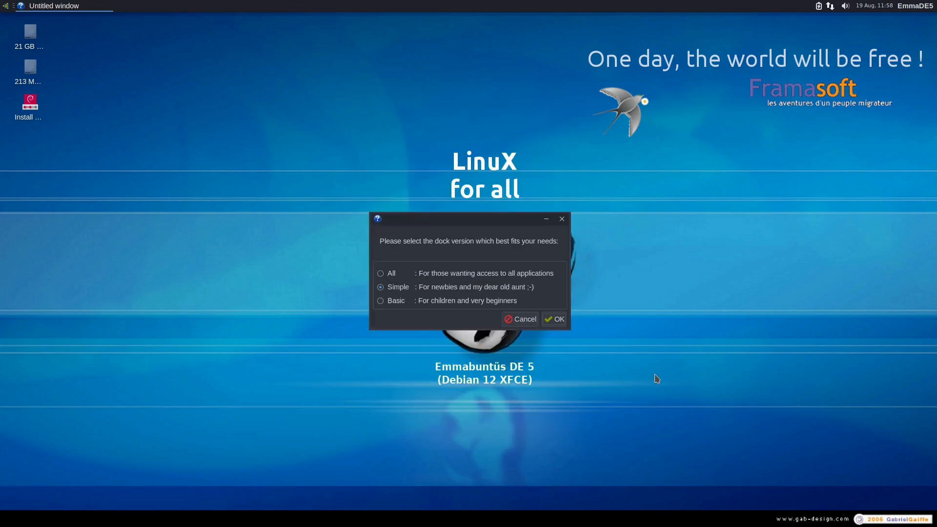
mouse_move(485, 269)
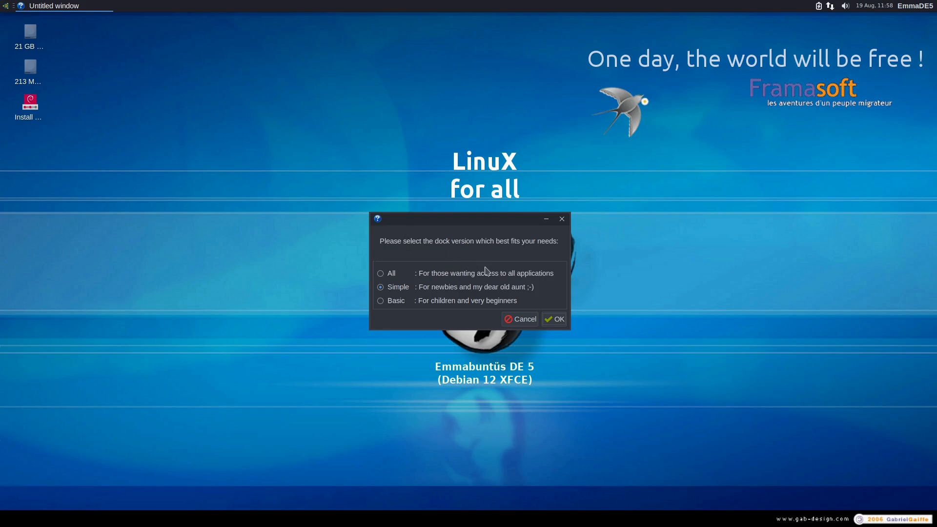
mouse_move(387, 277)
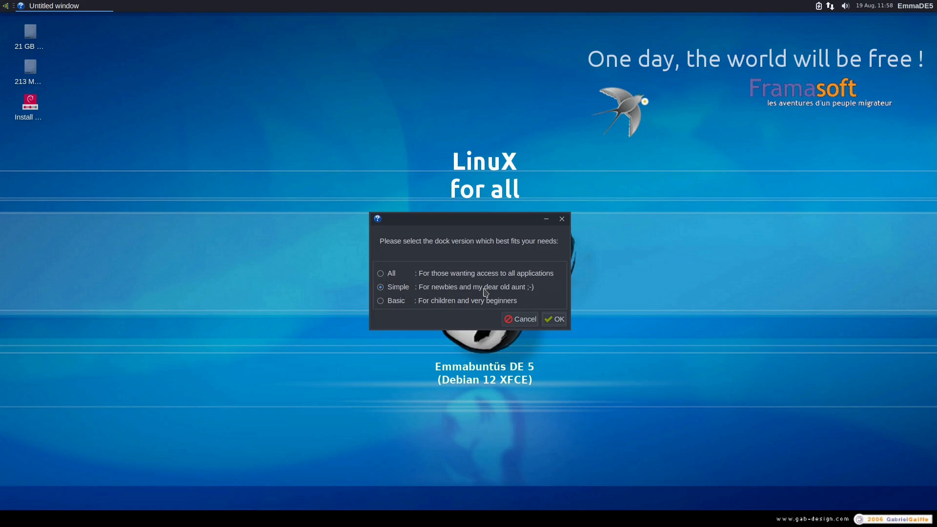
mouse_move(385, 312)
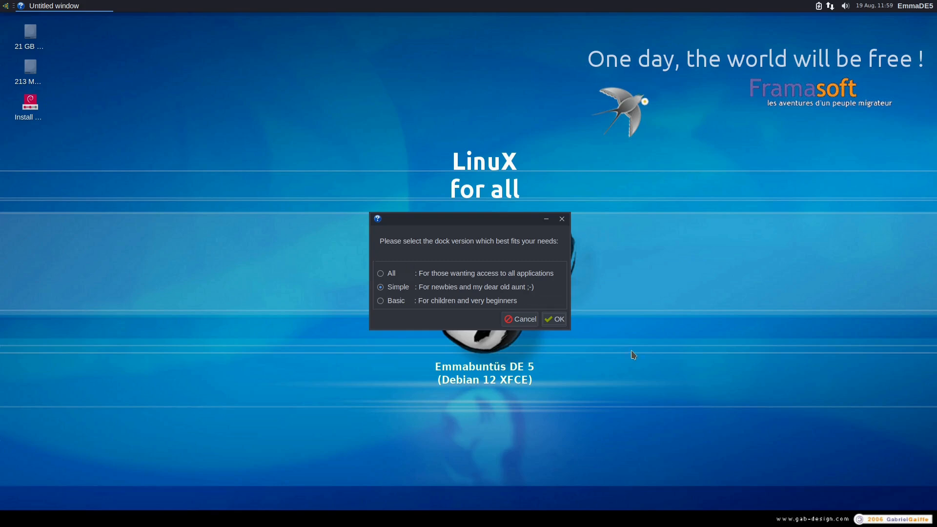
Step: Confirm the Simple dock version so the dock loads on the desktop
left_click(553, 319)
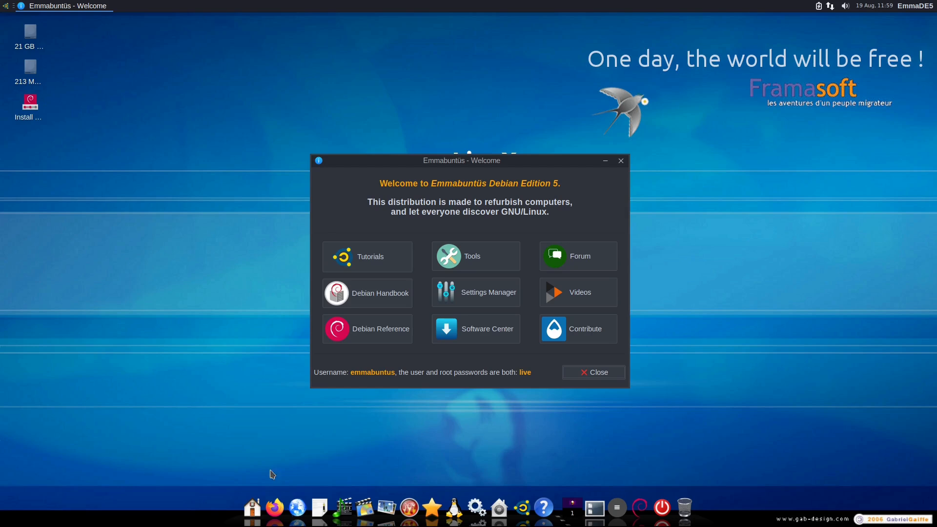
mouse_move(476, 508)
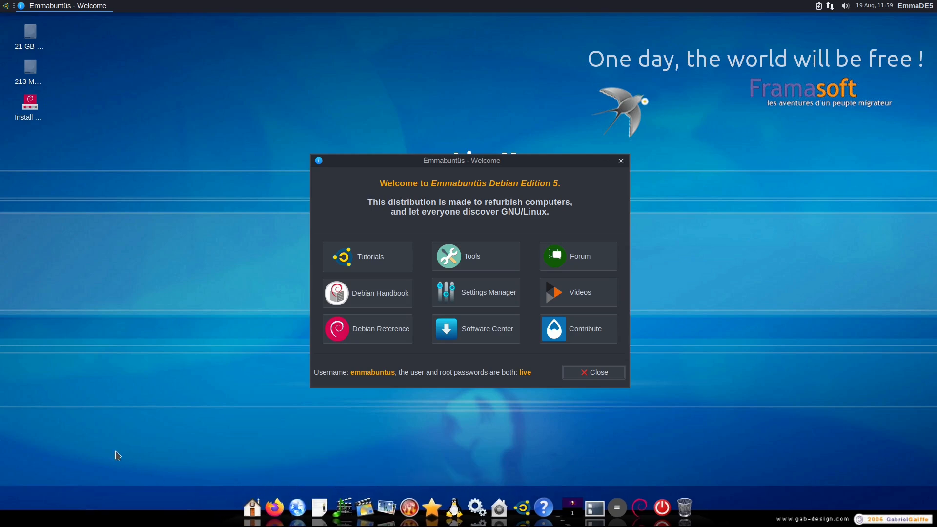
mouse_move(67, 438)
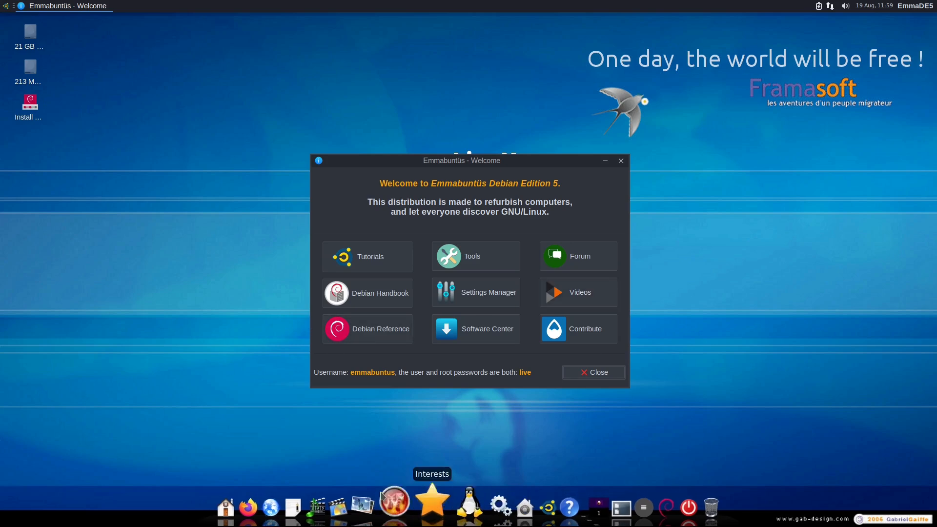
mouse_move(658, 316)
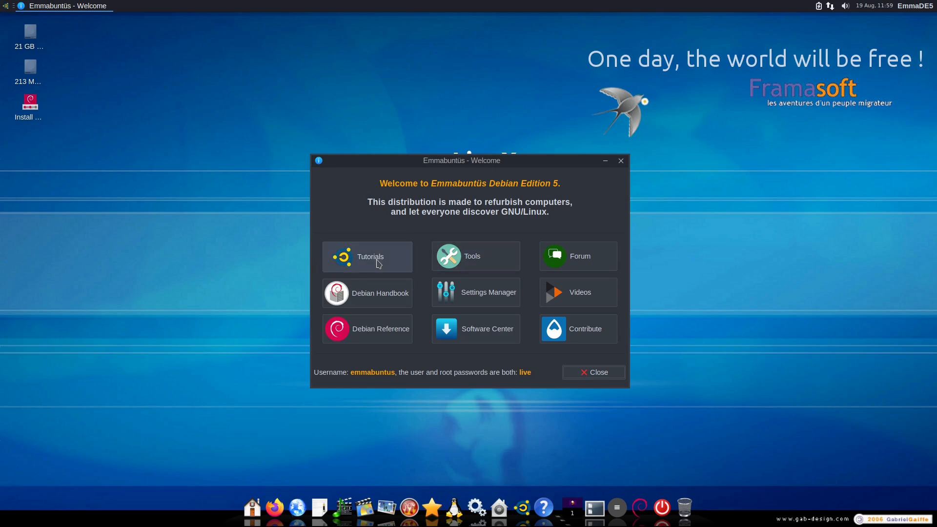
mouse_move(369, 333)
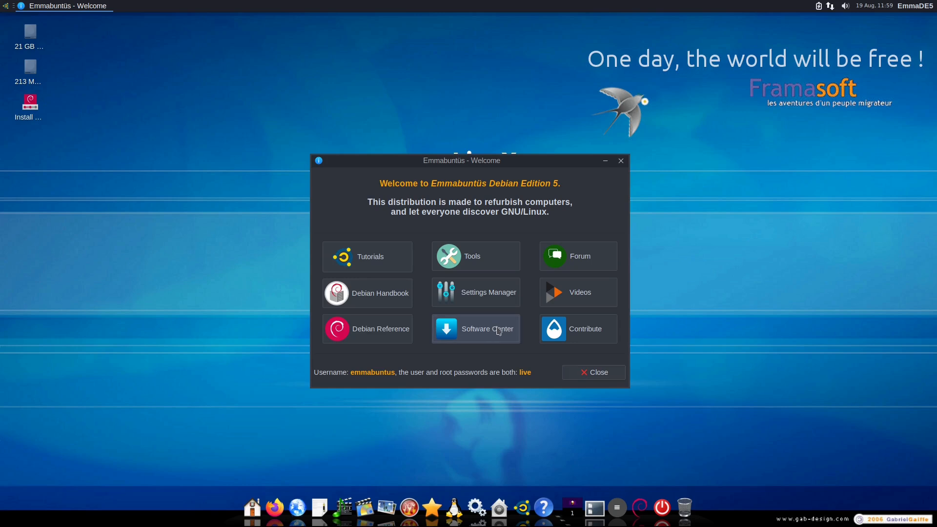
mouse_move(507, 284)
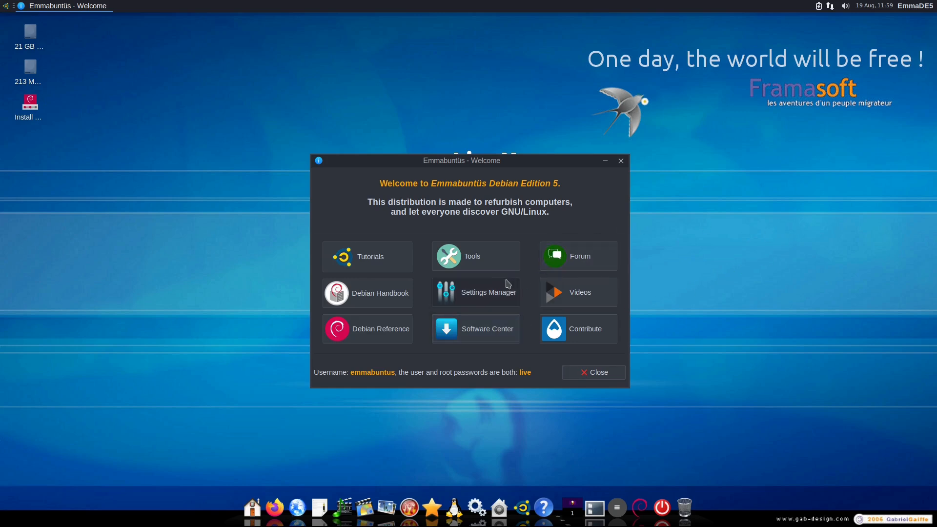
mouse_move(801, 294)
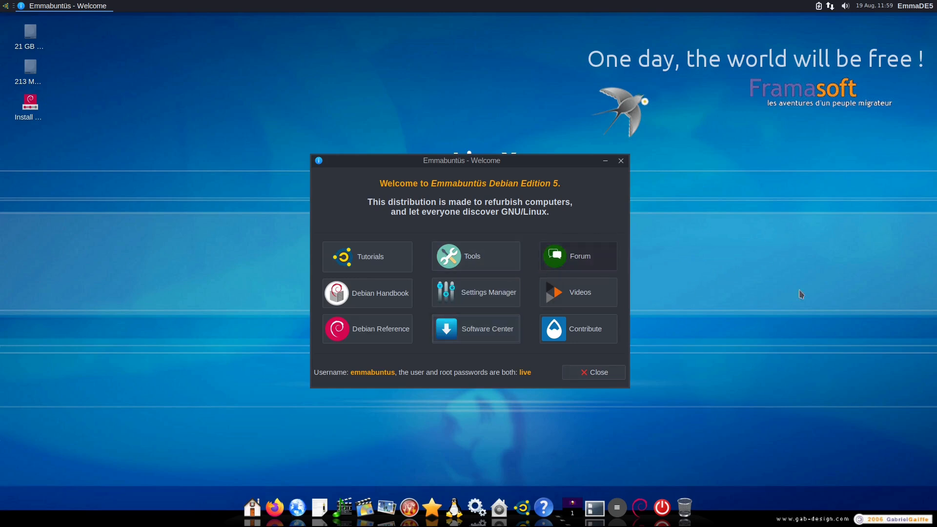
mouse_move(475, 256)
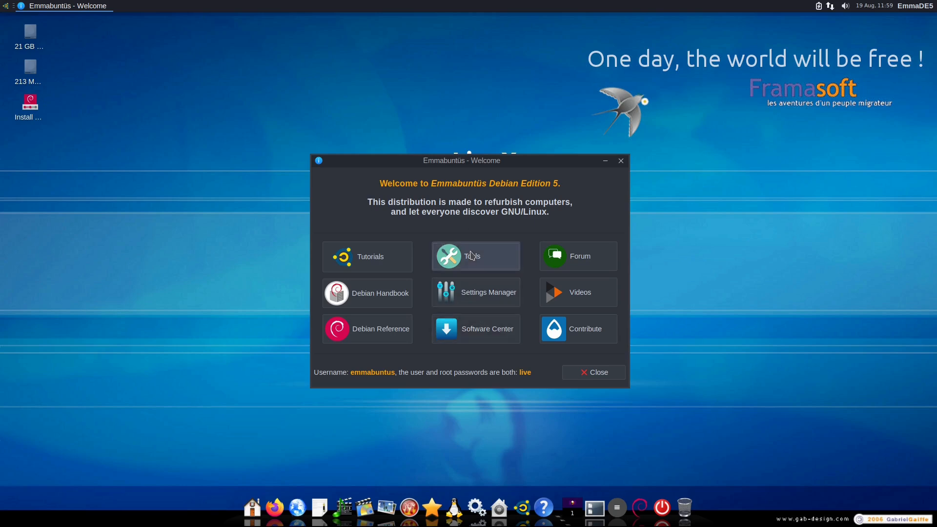
Step: Show the Emmabuntüs Tools collection from the Welcome window
left_click(475, 255)
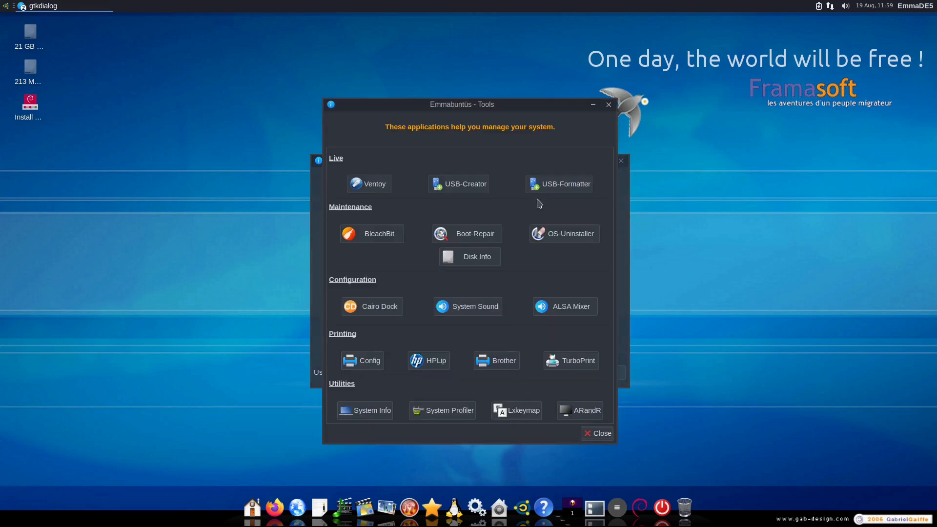
Step: Try Ventoy2Disk and the USB Image Writer from Tools, closing each without changes
left_click(369, 183)
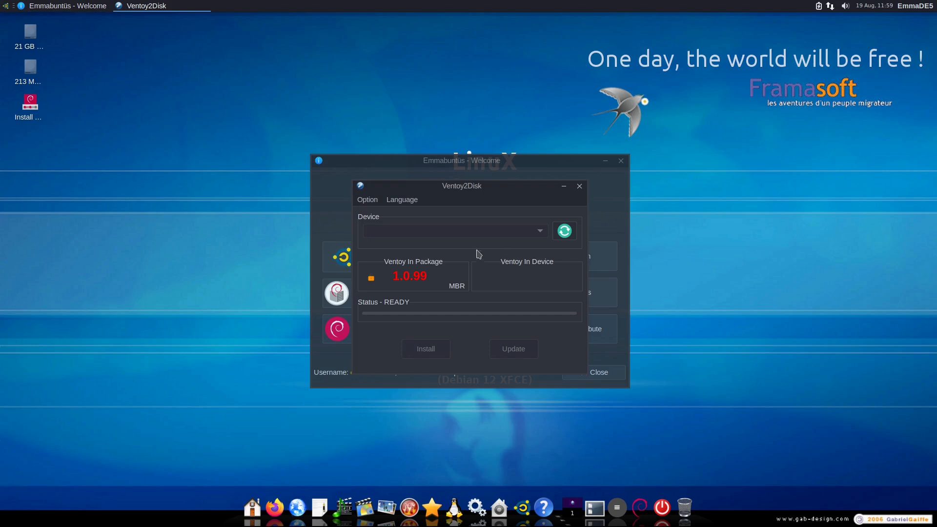
mouse_move(522, 235)
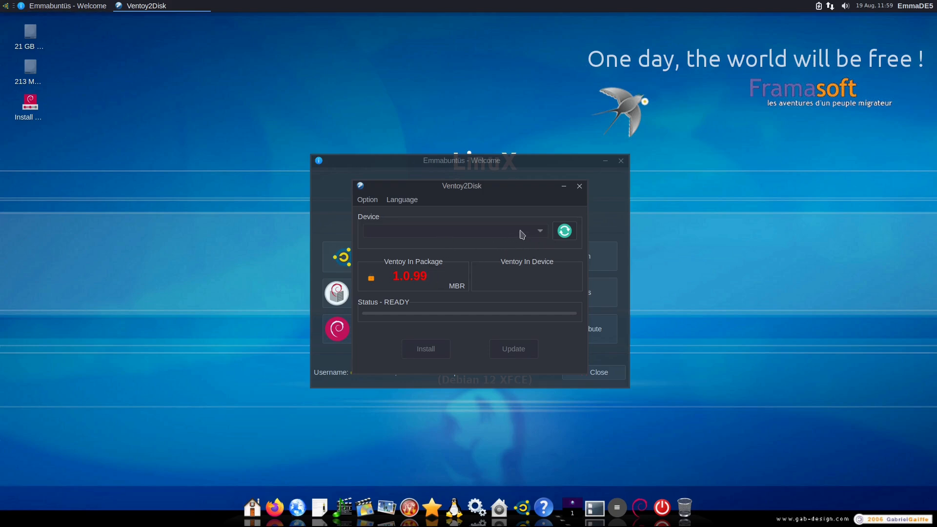
mouse_move(495, 269)
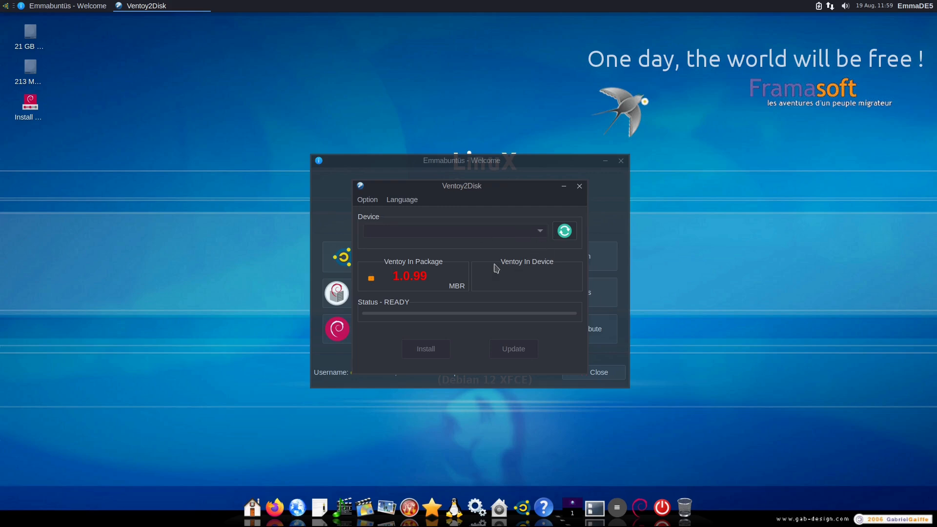
mouse_move(560, 292)
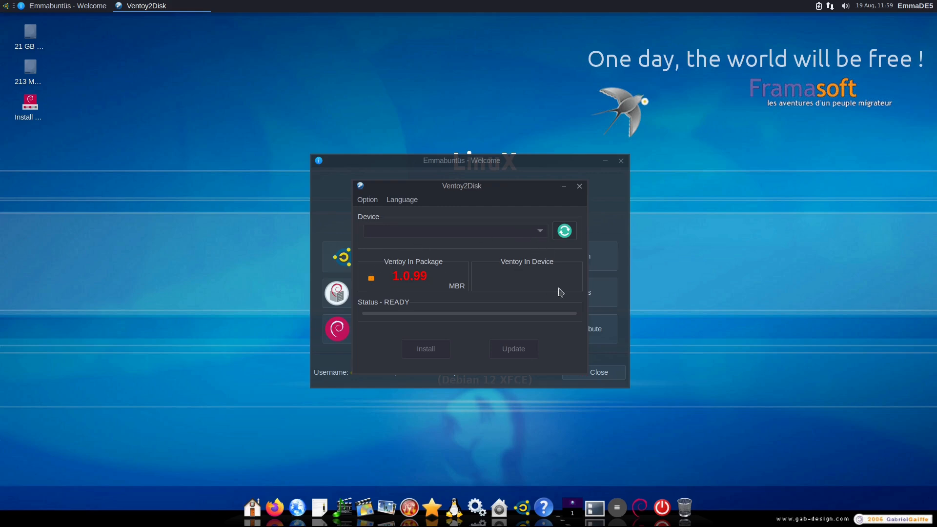
mouse_move(540, 276)
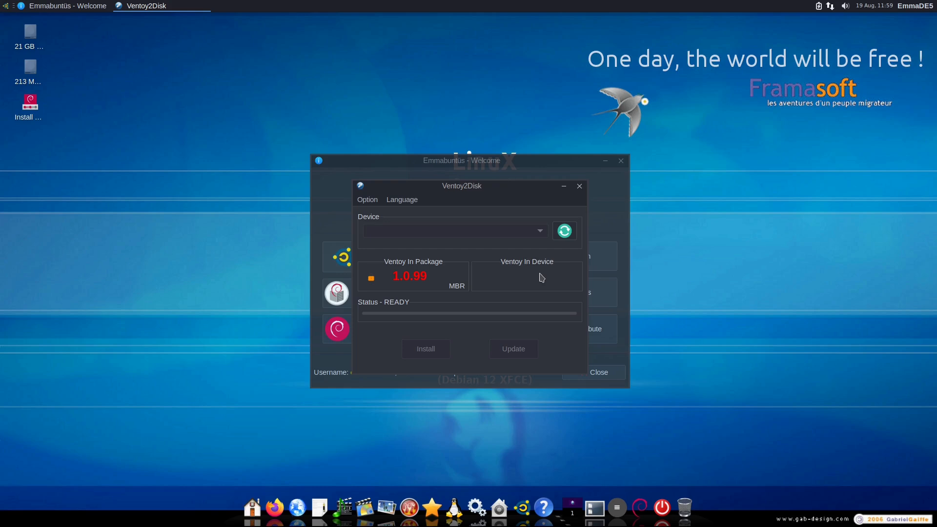
mouse_move(578, 186)
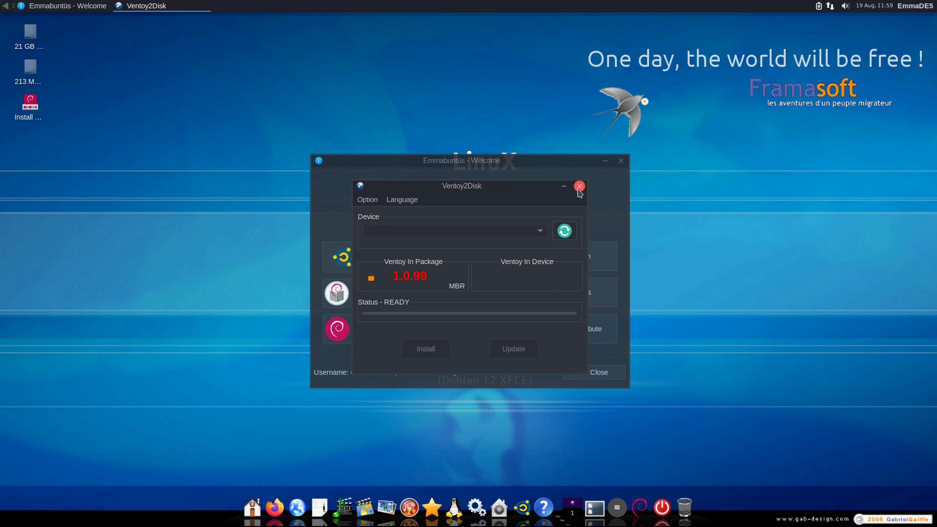
left_click(579, 186)
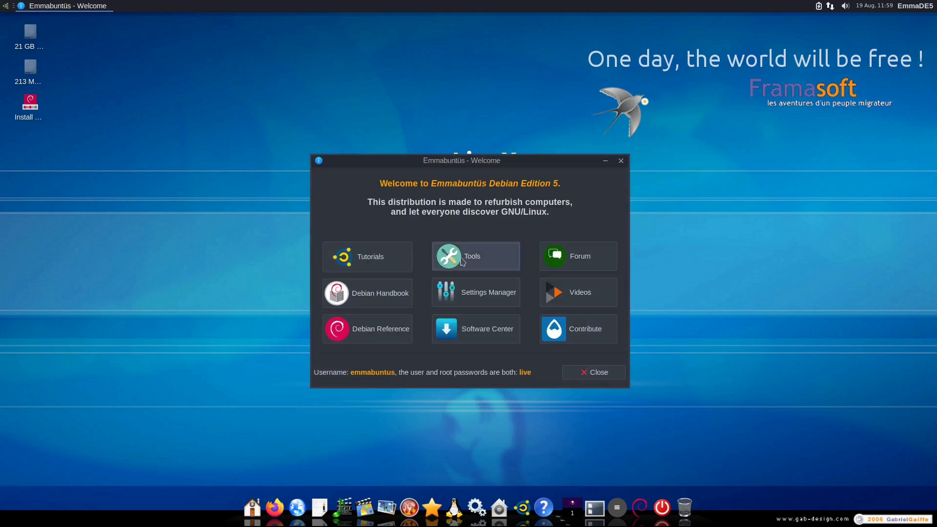
left_click(476, 255)
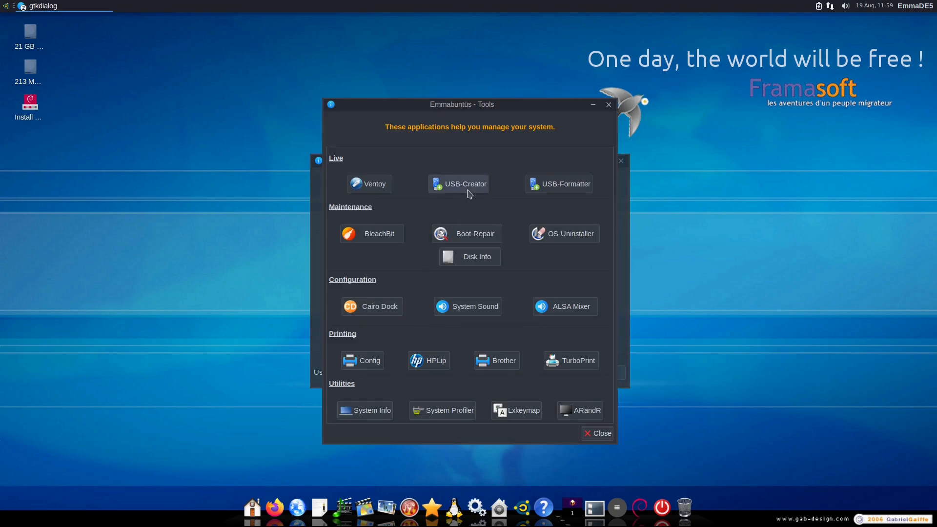
left_click(459, 183)
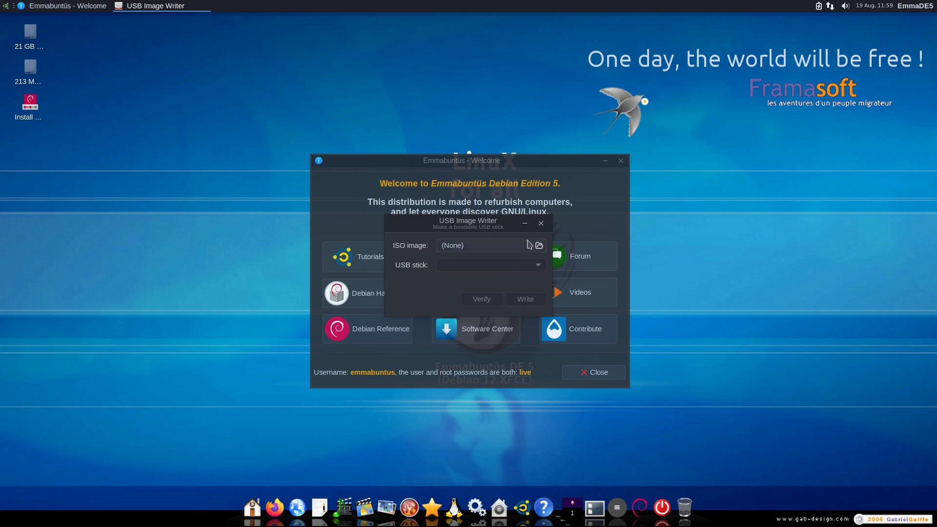
left_click(539, 222)
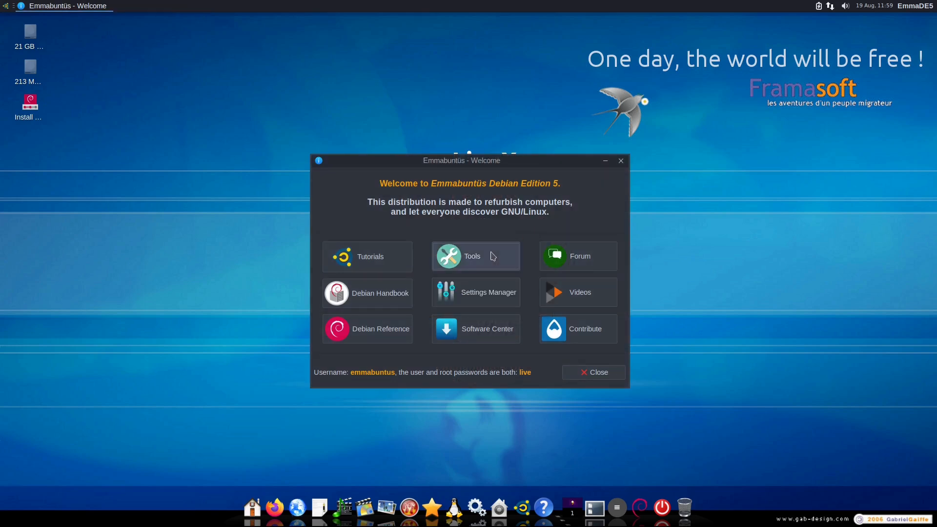
Step: Return to the Tools collection and close it, leaving the Welcome window
left_click(475, 255)
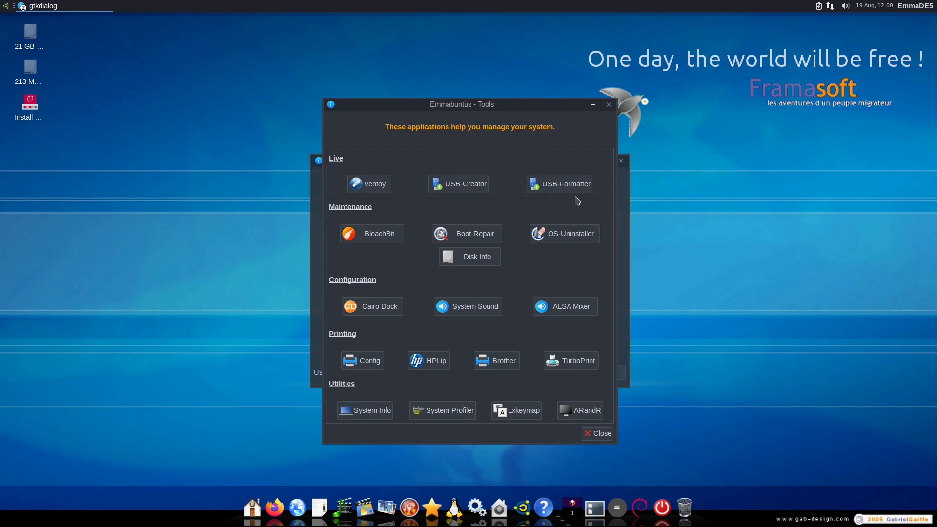
mouse_move(572, 242)
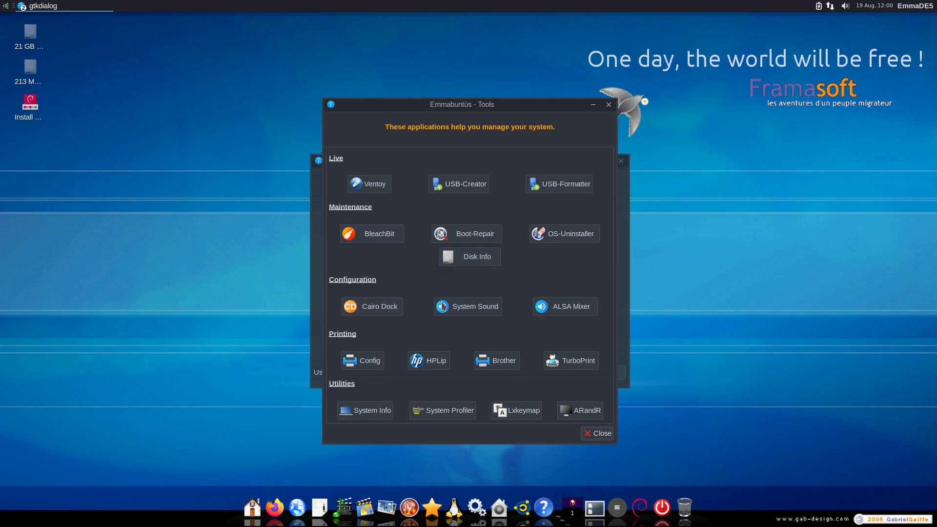
mouse_move(378, 361)
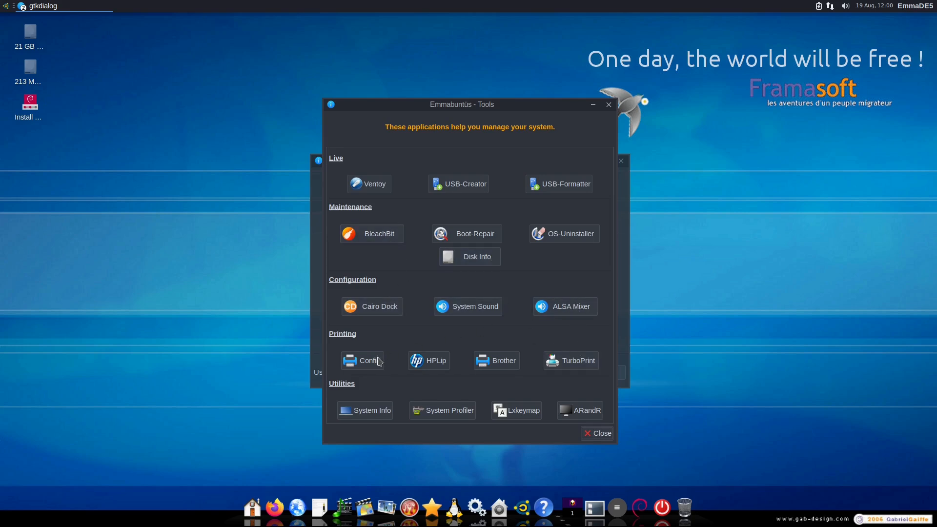
mouse_move(397, 361)
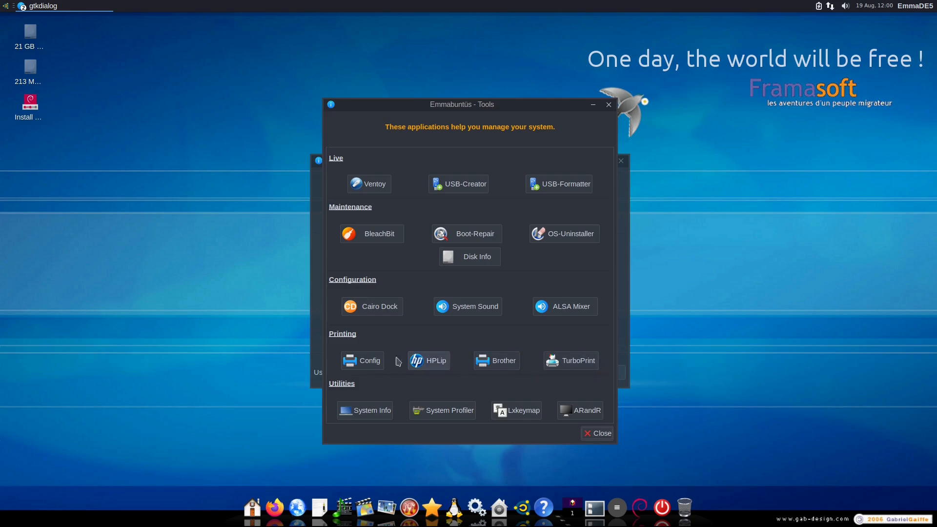
mouse_move(496, 360)
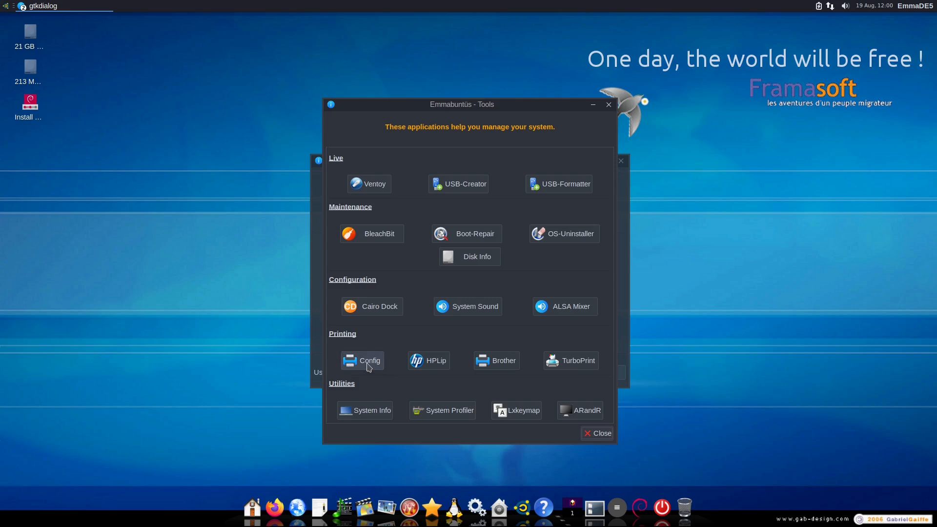
mouse_move(352, 414)
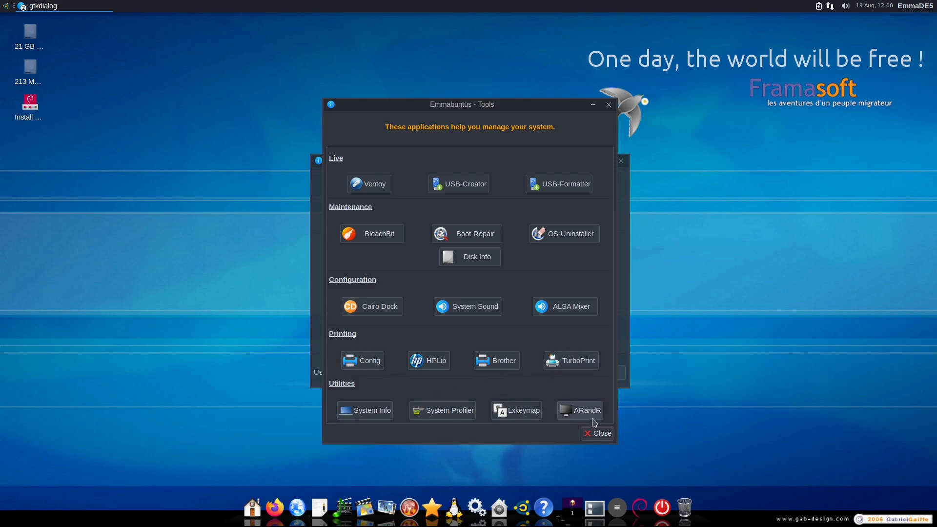
left_click(596, 433)
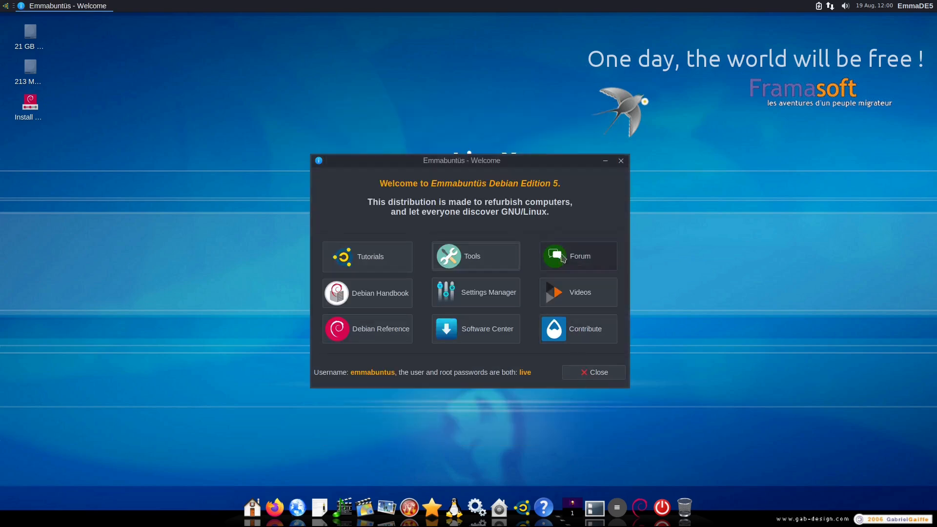
left_click(475, 291)
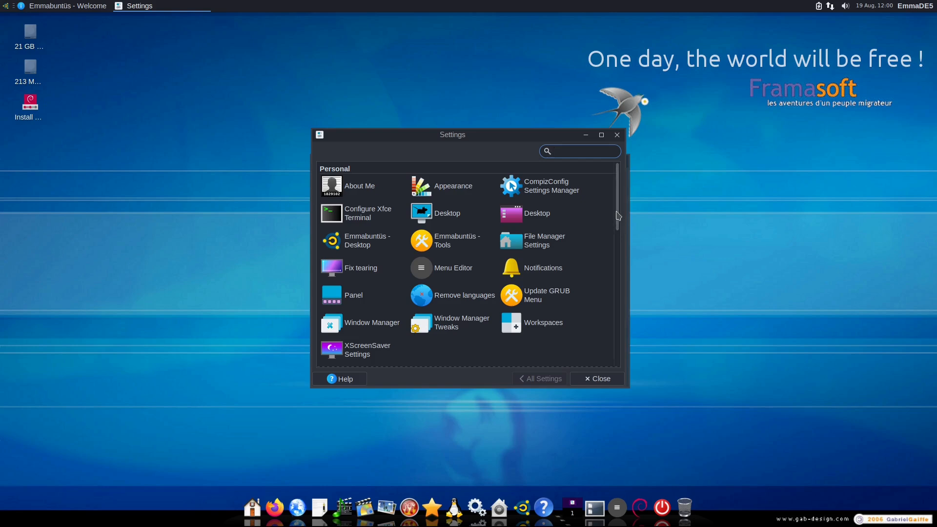
left_click(578, 150)
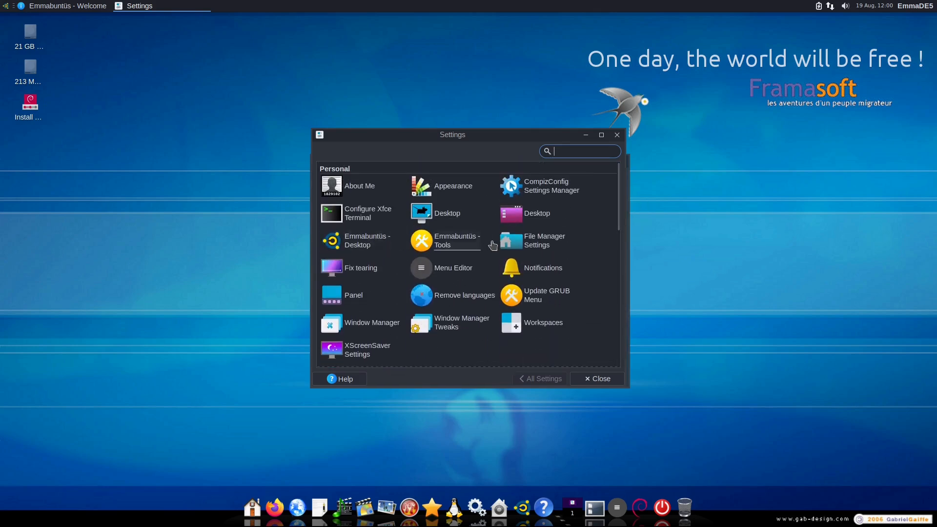
left_click(368, 240)
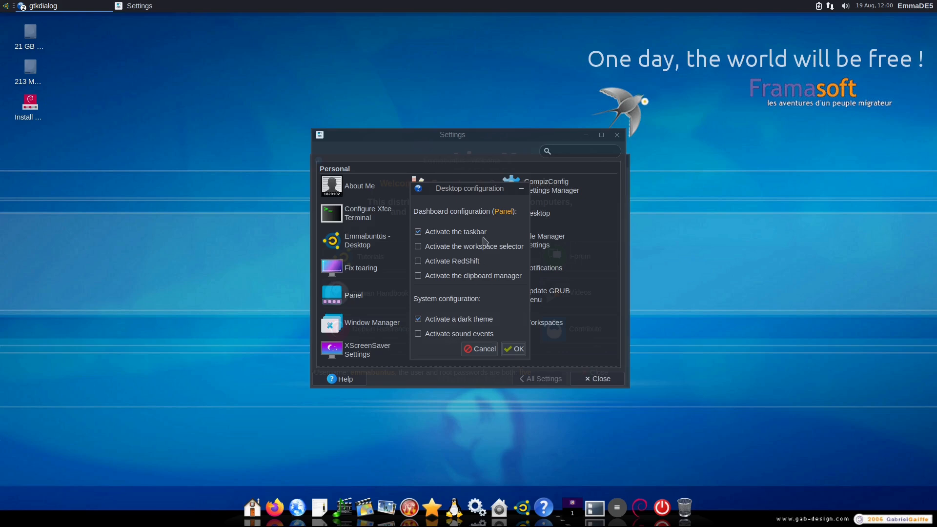
mouse_move(484, 338)
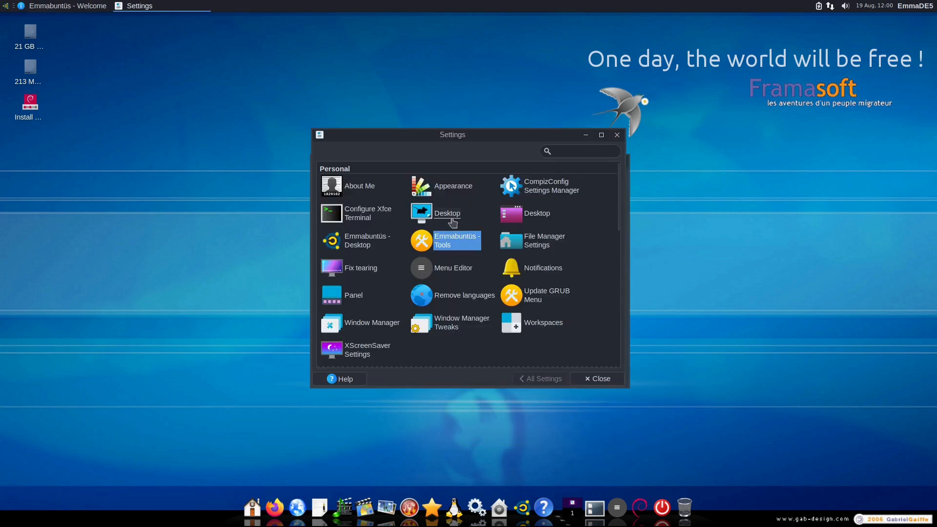
scroll("down", 3)
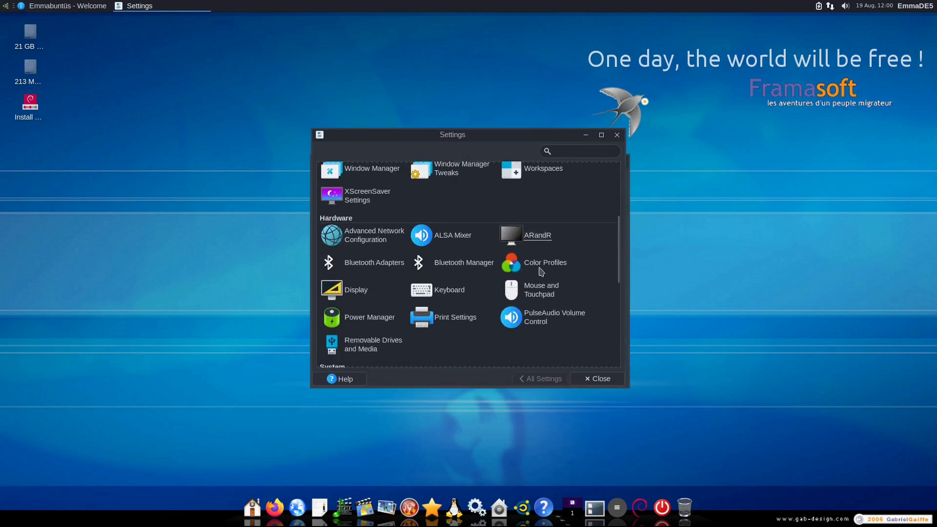
scroll("down", 3)
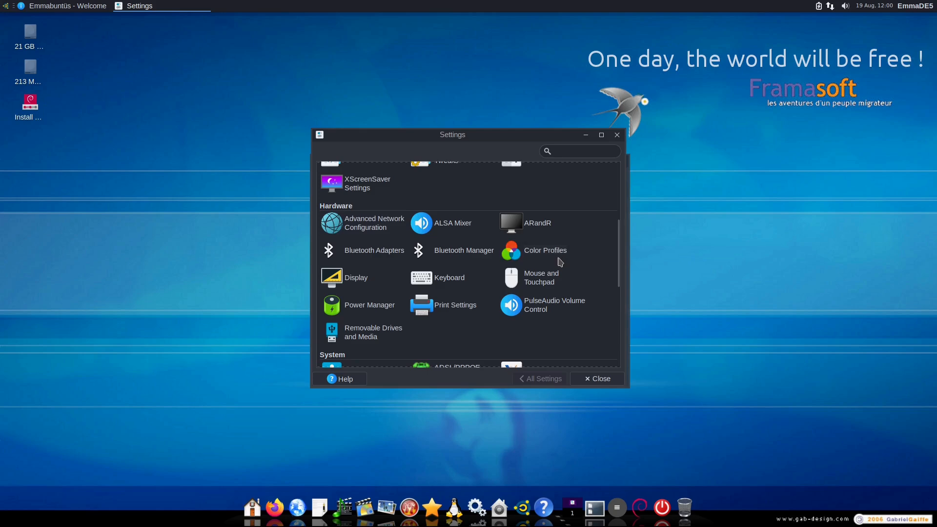
scroll("down", 3)
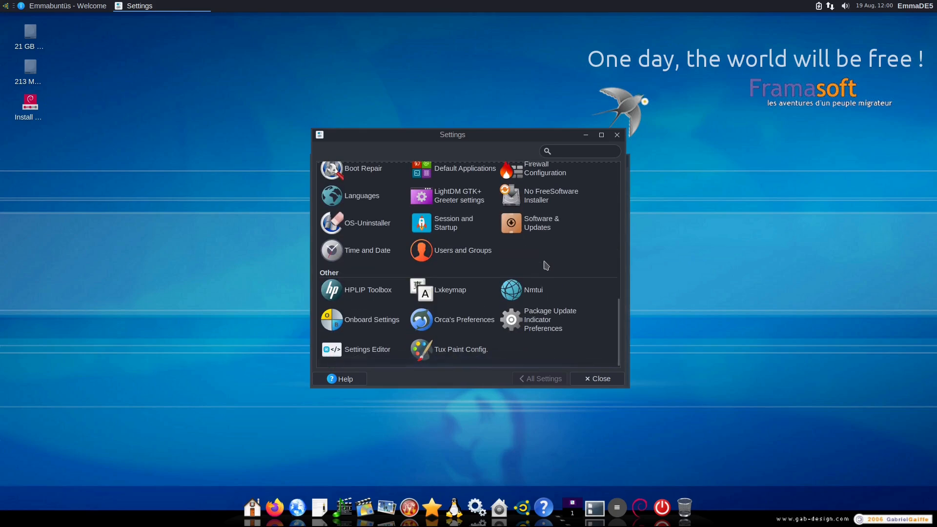
mouse_move(600, 172)
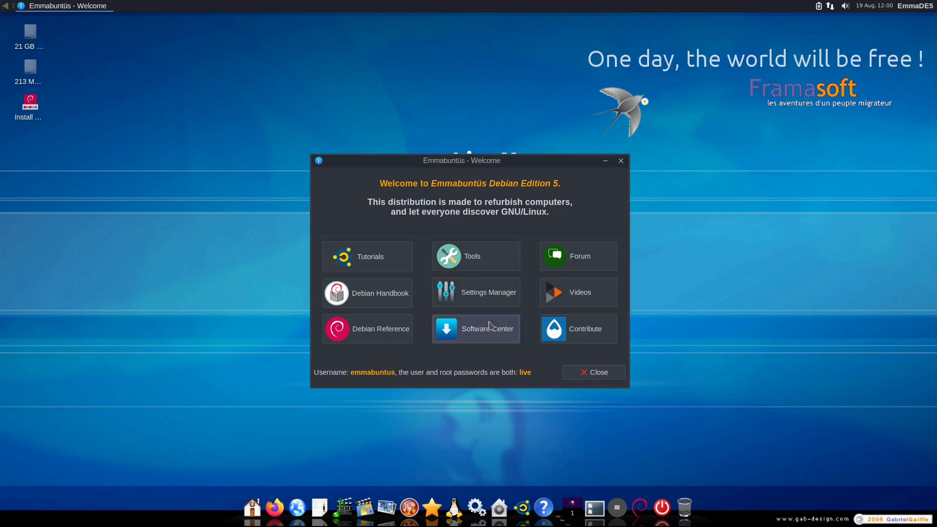
mouse_move(687, 309)
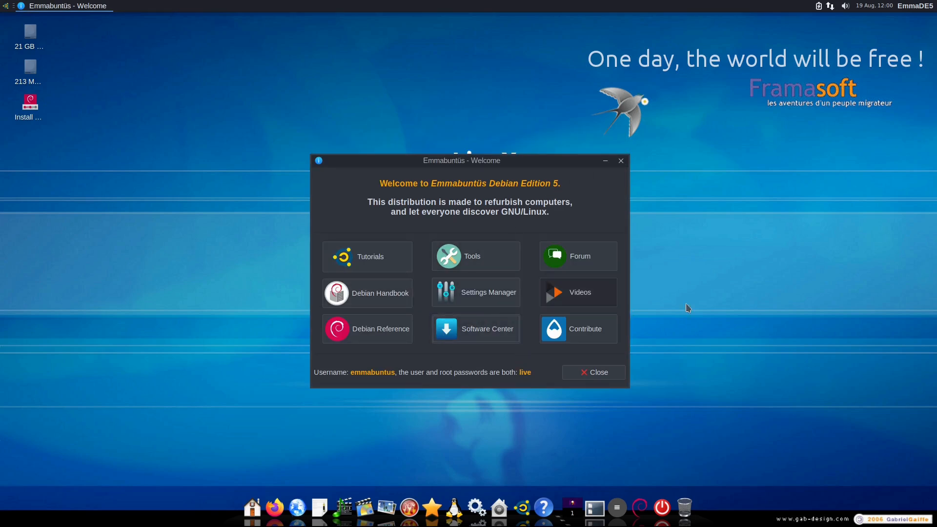
mouse_move(532, 239)
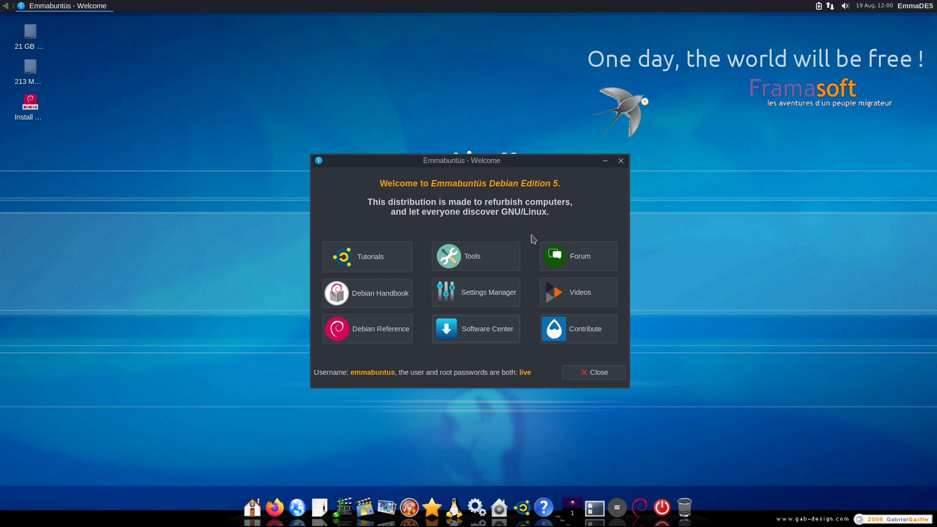
mouse_move(490, 329)
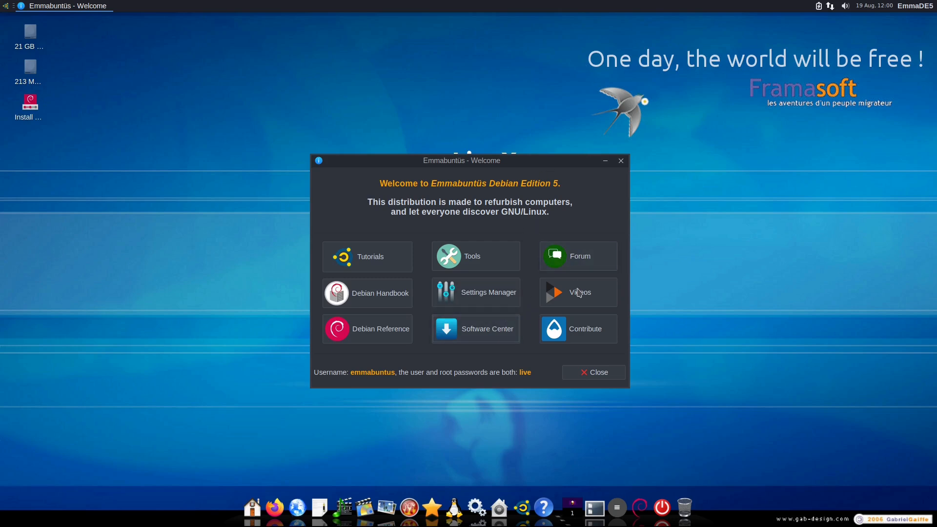
mouse_move(565, 285)
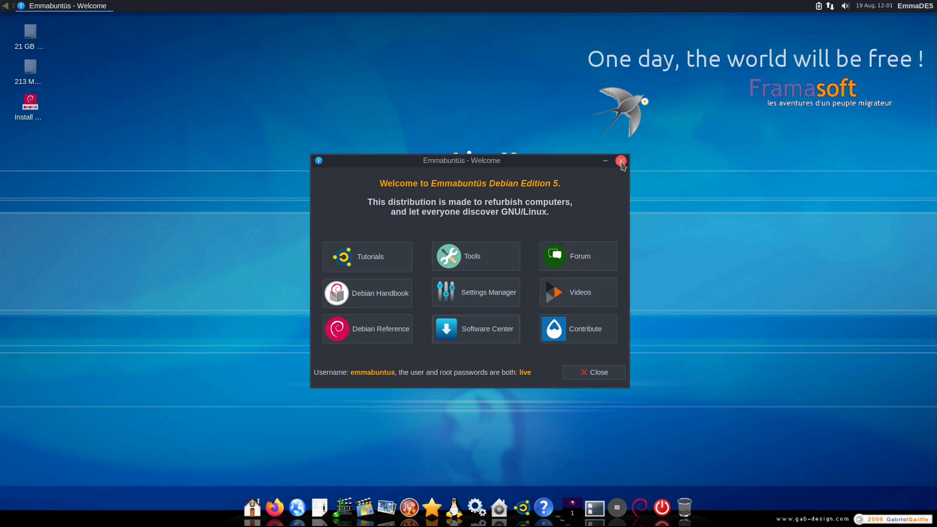
Step: Close the Welcome window and bring up the desktop's file and terminal actions menu
left_click(622, 162)
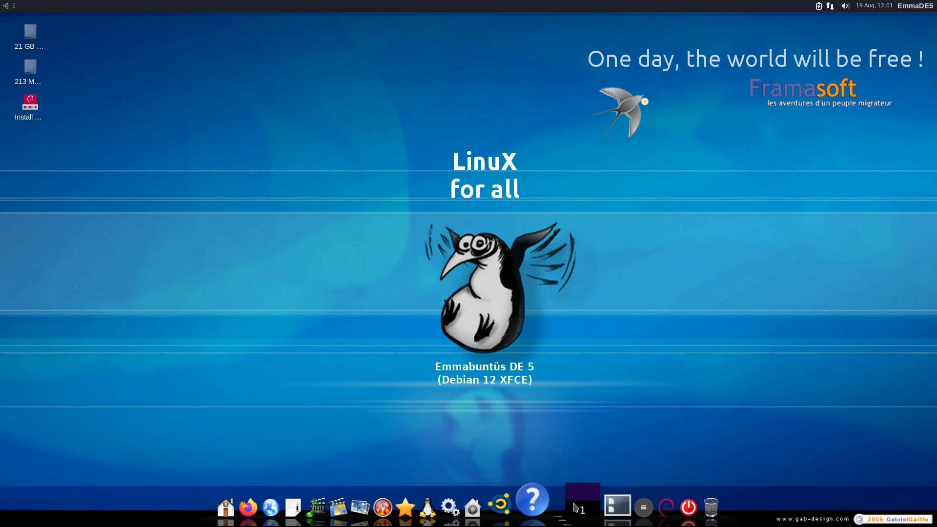
left_click(616, 507)
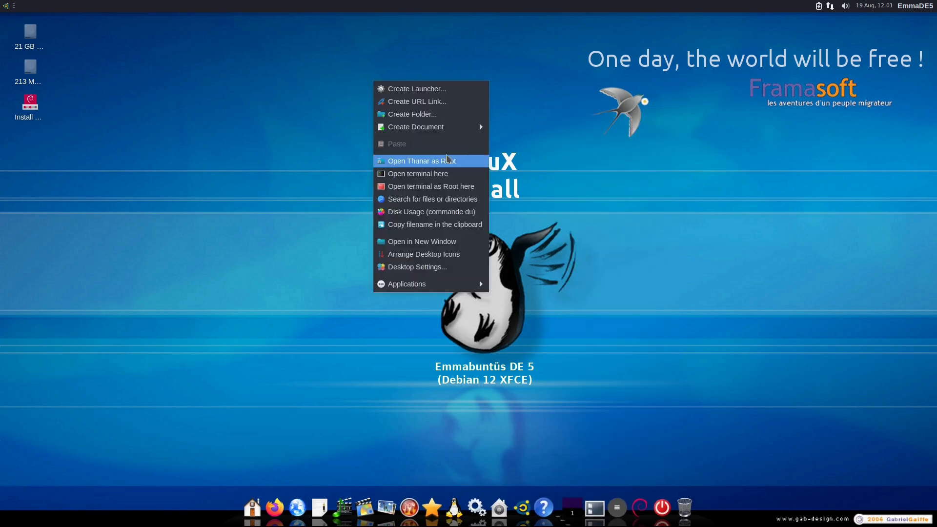
mouse_move(407, 284)
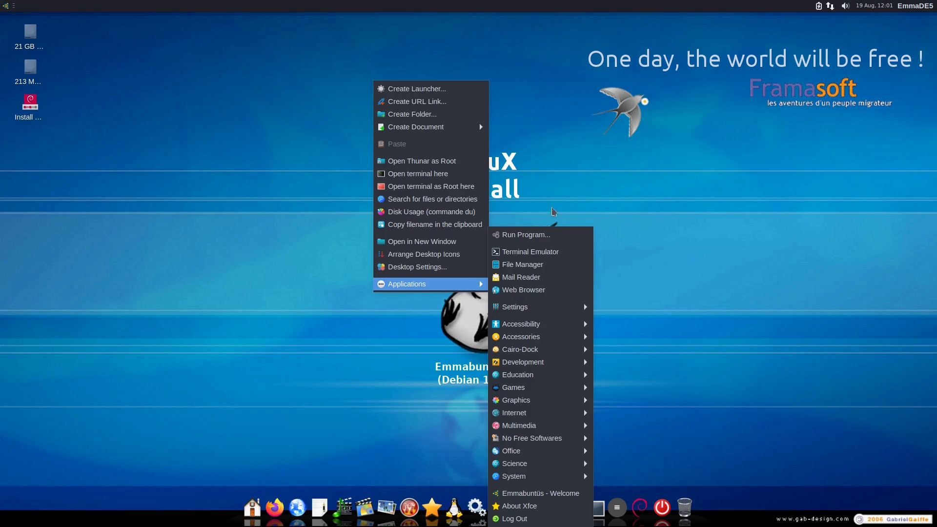
mouse_move(541, 337)
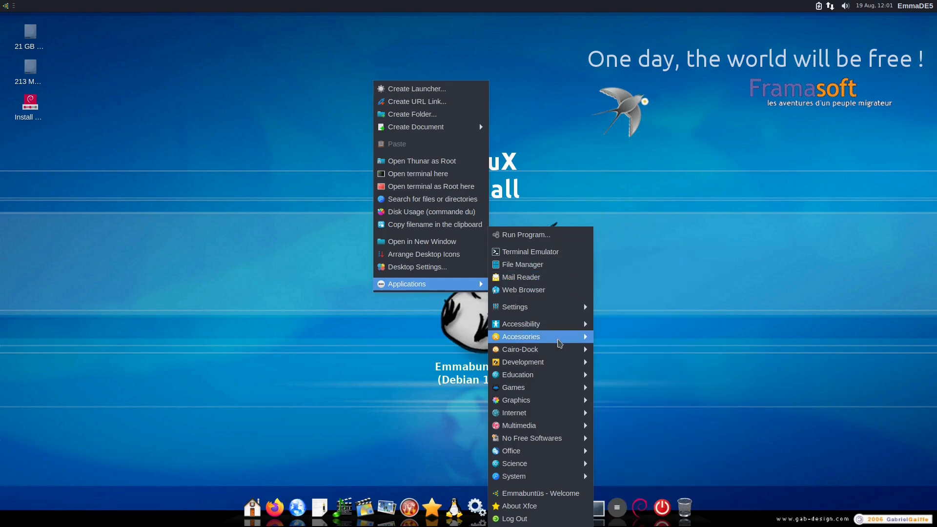
mouse_move(540, 493)
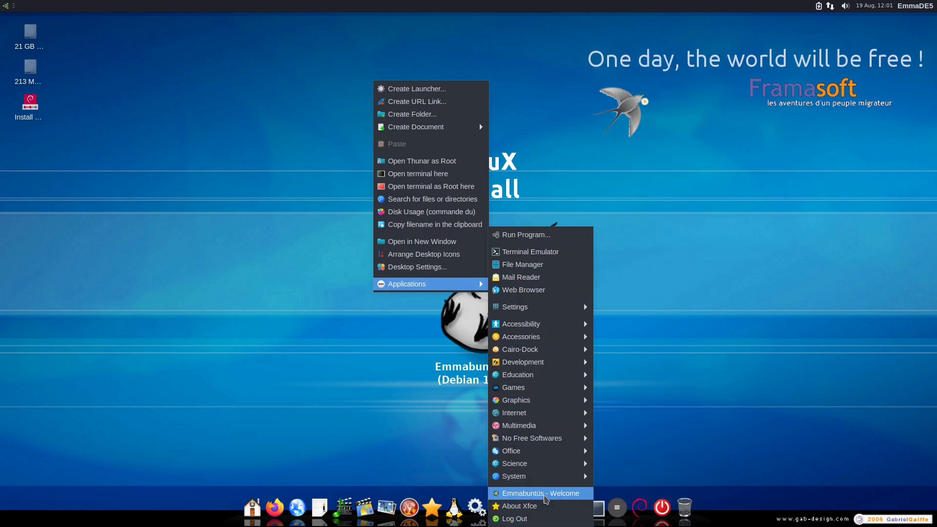
mouse_move(535, 463)
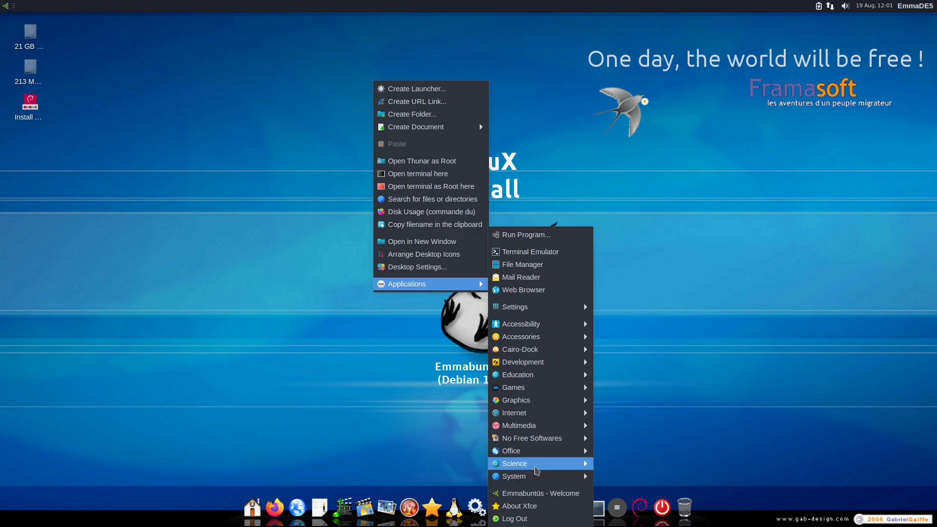
mouse_move(510, 451)
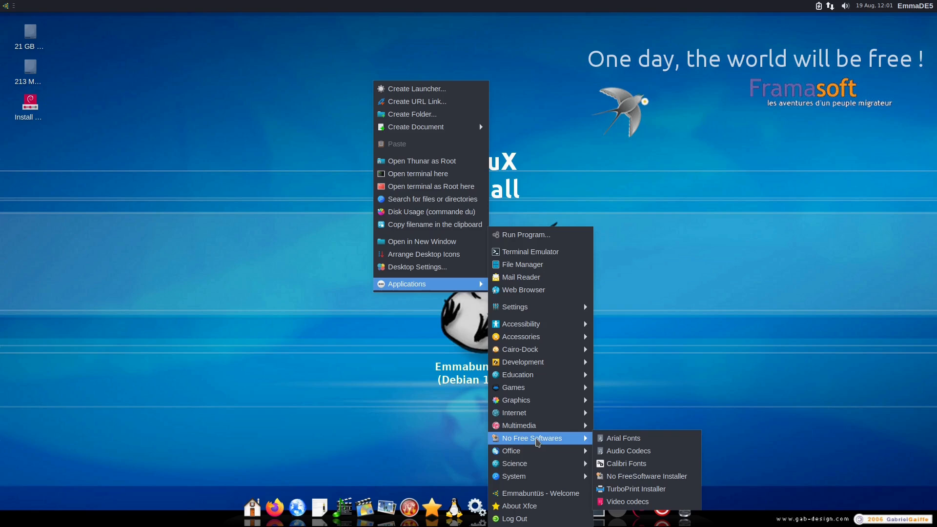
mouse_move(513, 412)
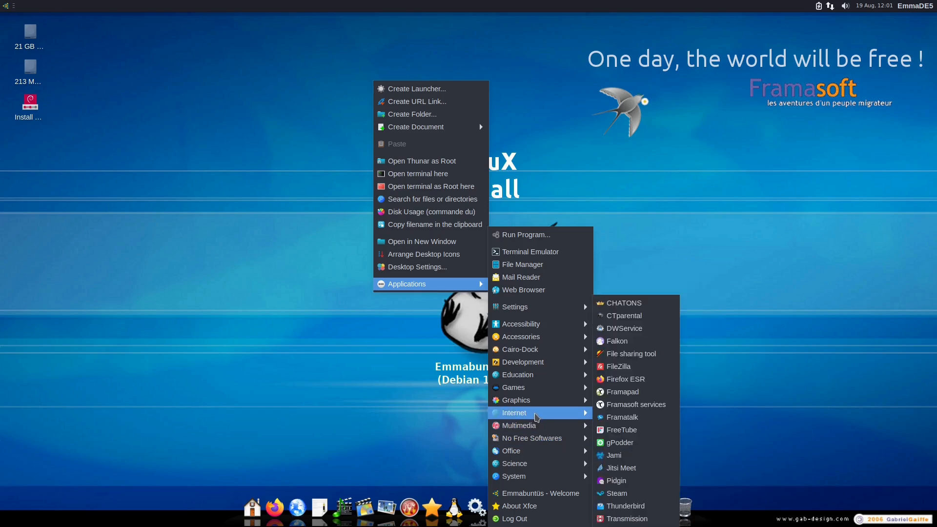
mouse_move(515, 401)
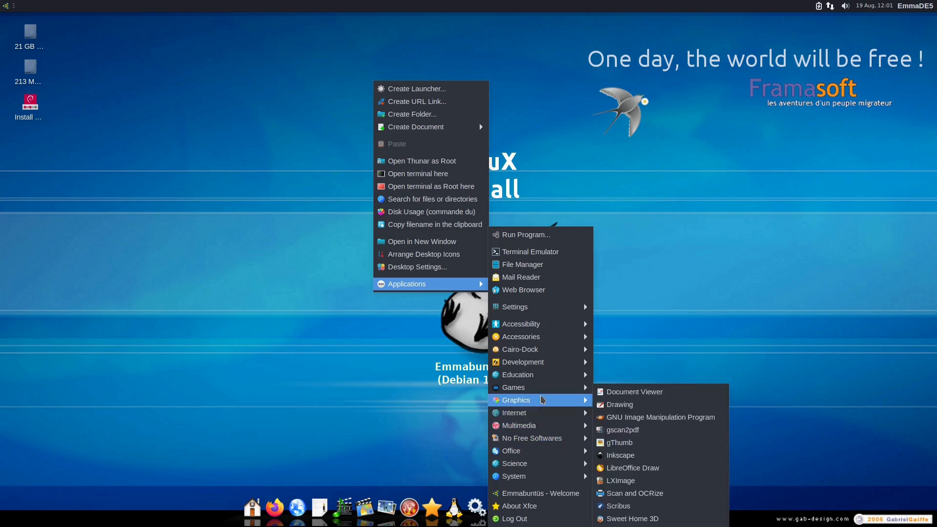
mouse_move(513, 387)
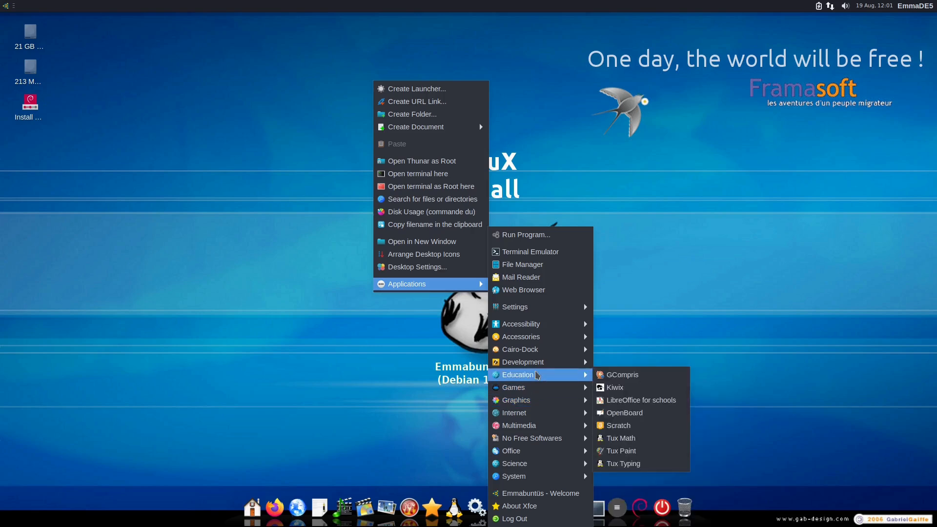
mouse_move(520, 349)
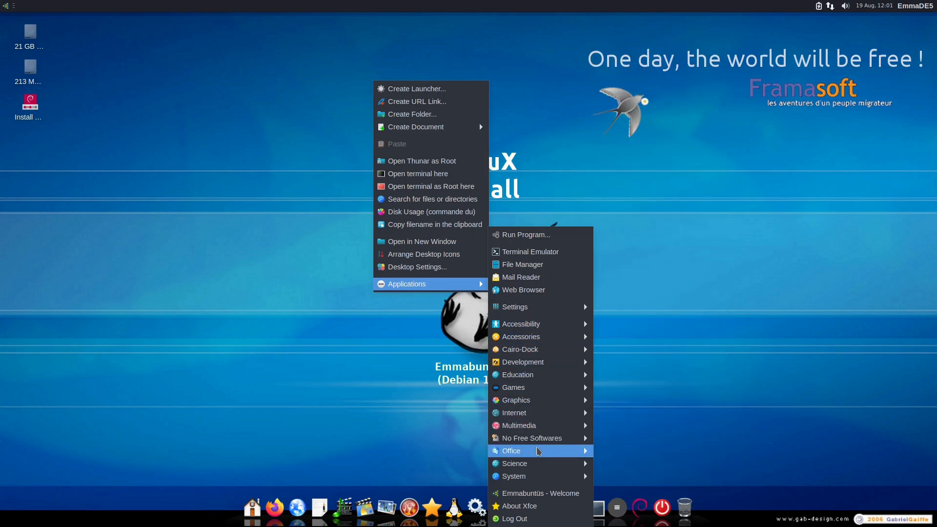
mouse_move(531, 438)
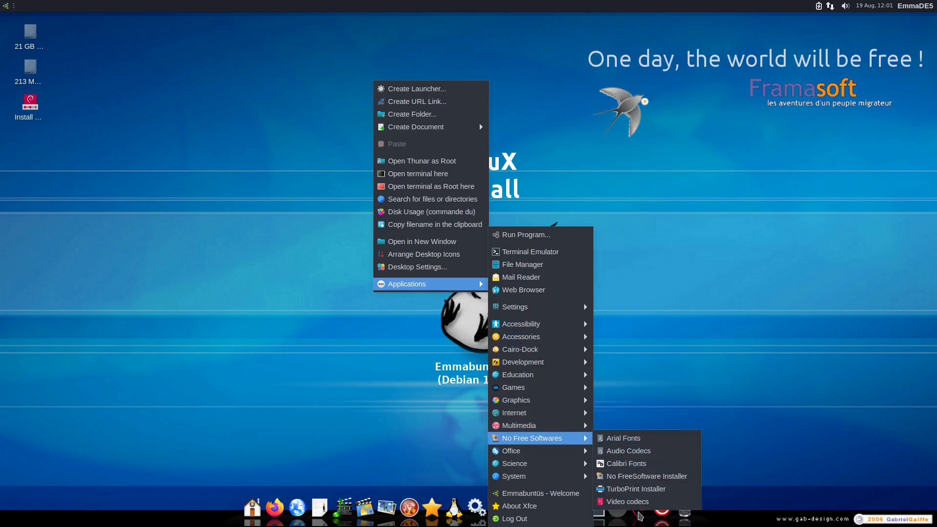
mouse_move(646, 477)
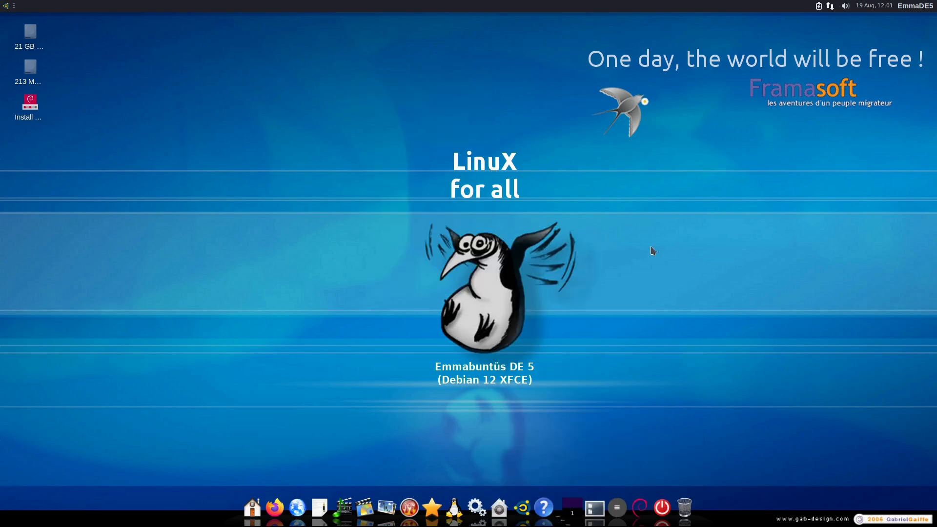
mouse_move(557, 327)
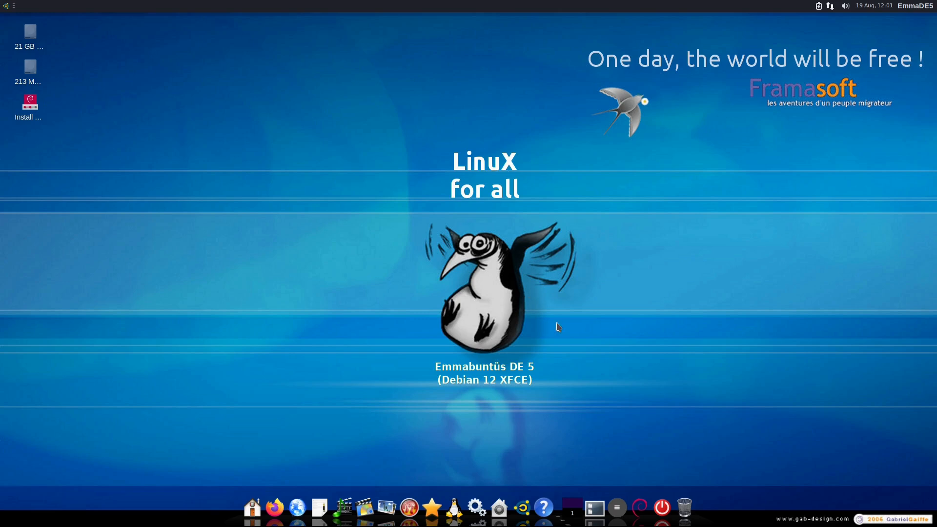
mouse_move(566, 350)
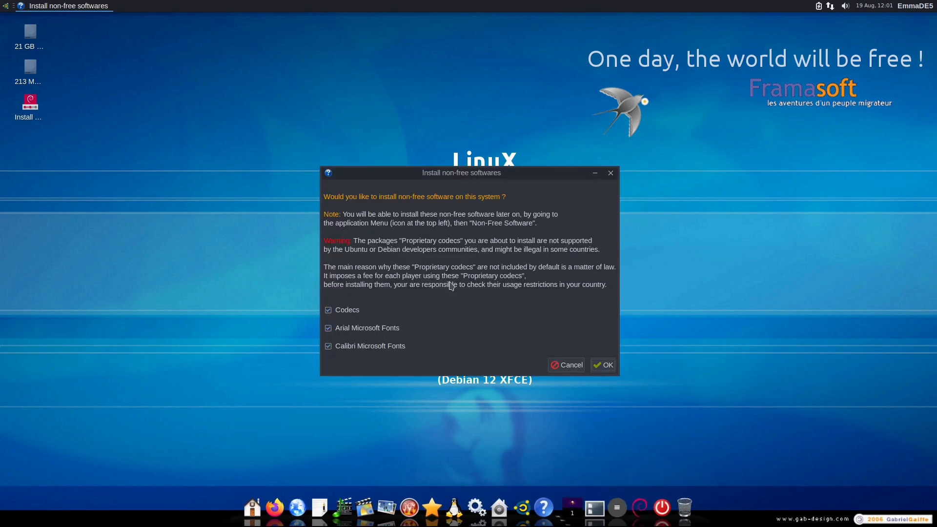
mouse_move(427, 336)
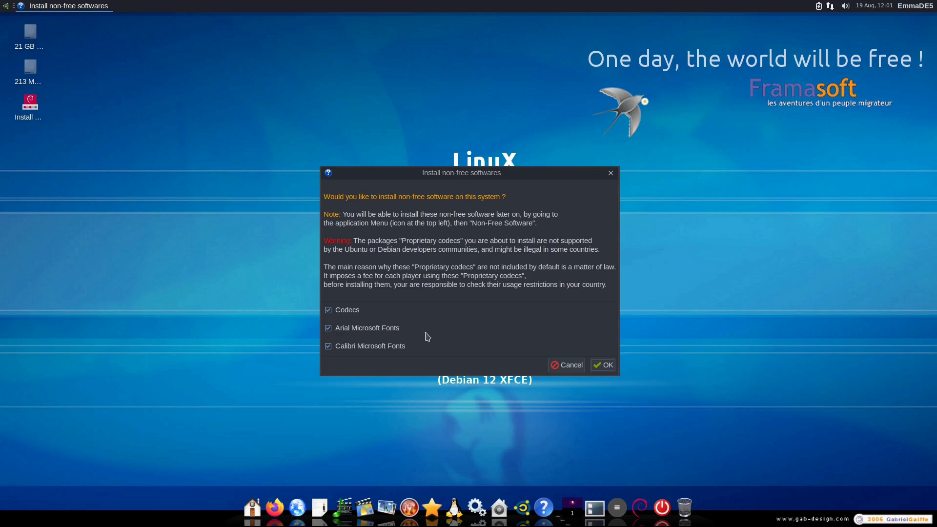
mouse_move(409, 317)
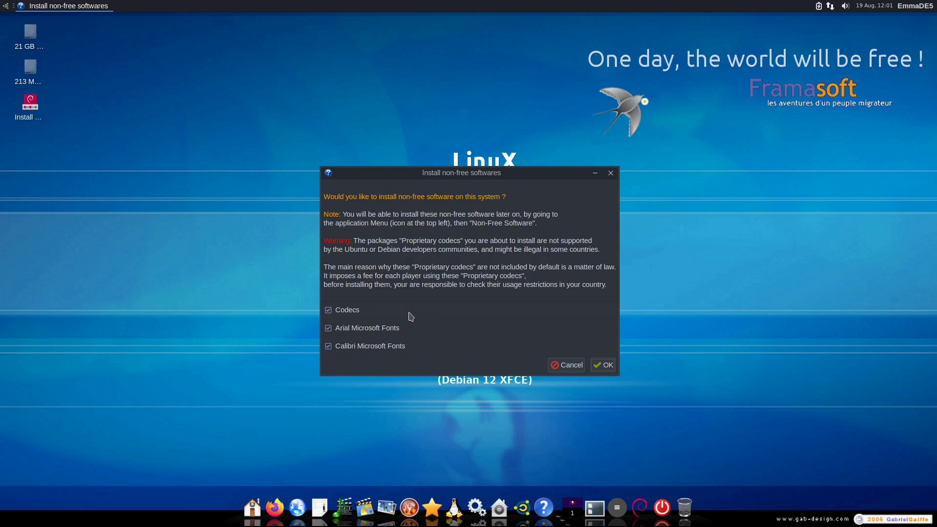
mouse_move(443, 258)
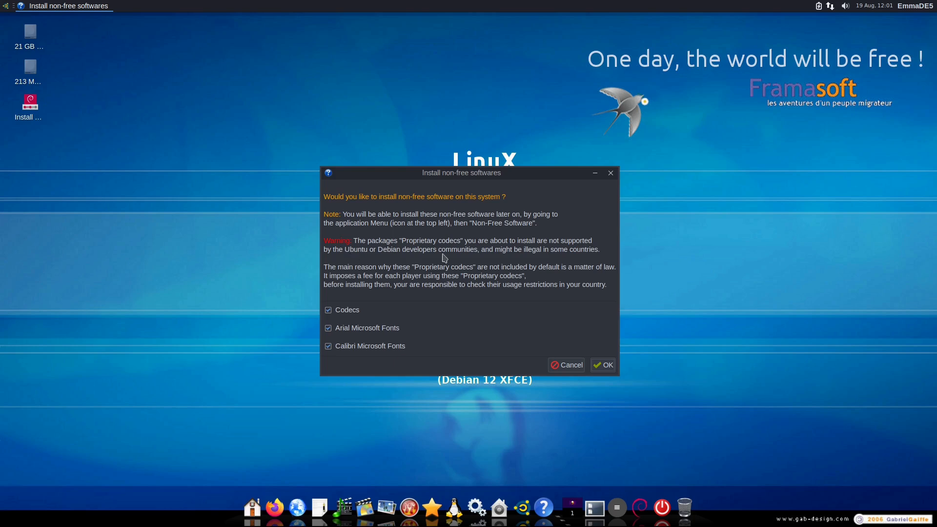
mouse_move(498, 298)
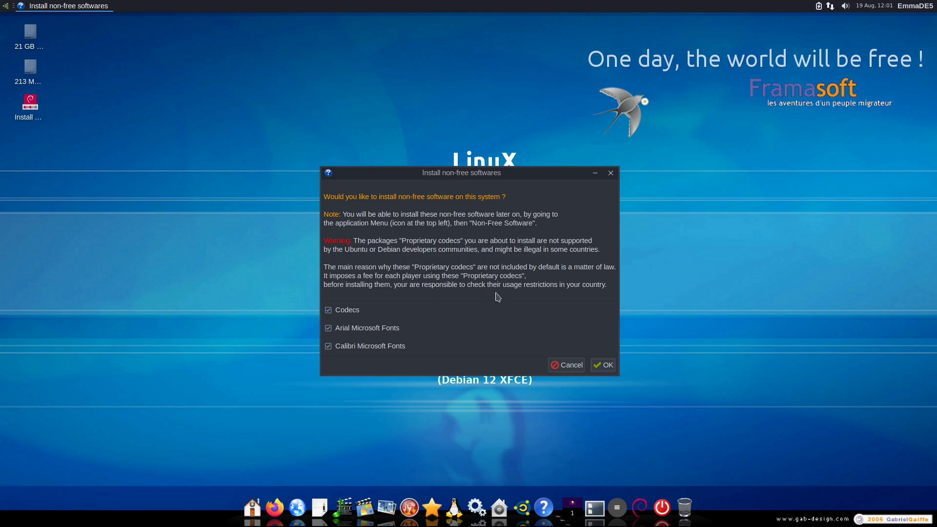
mouse_move(566, 364)
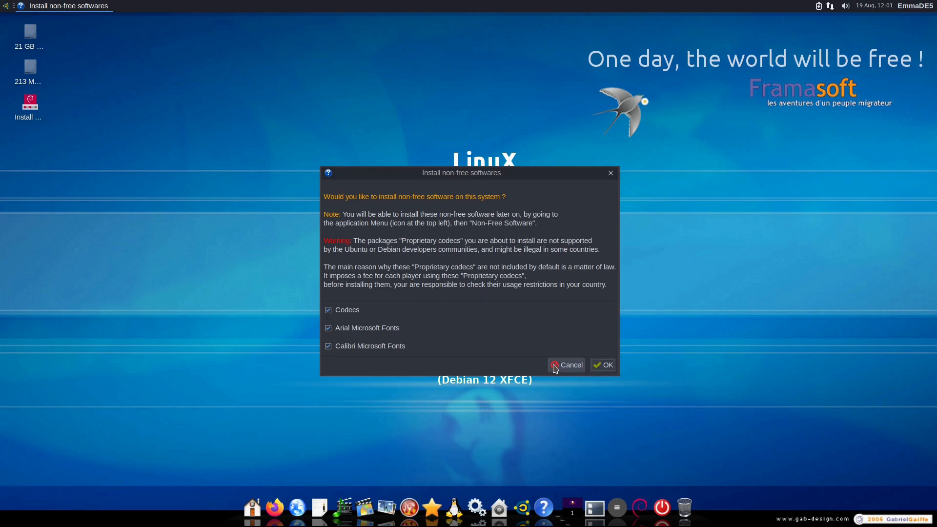
left_click(566, 366)
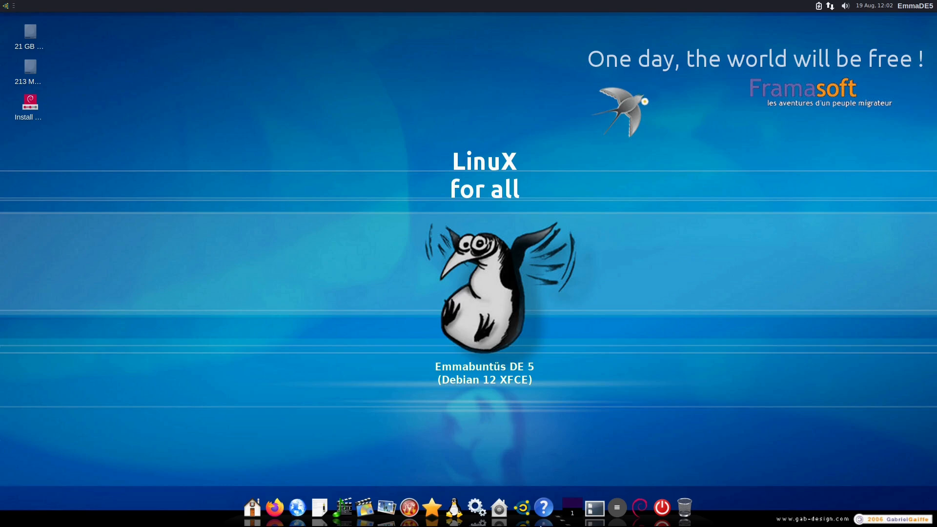
mouse_move(266, 507)
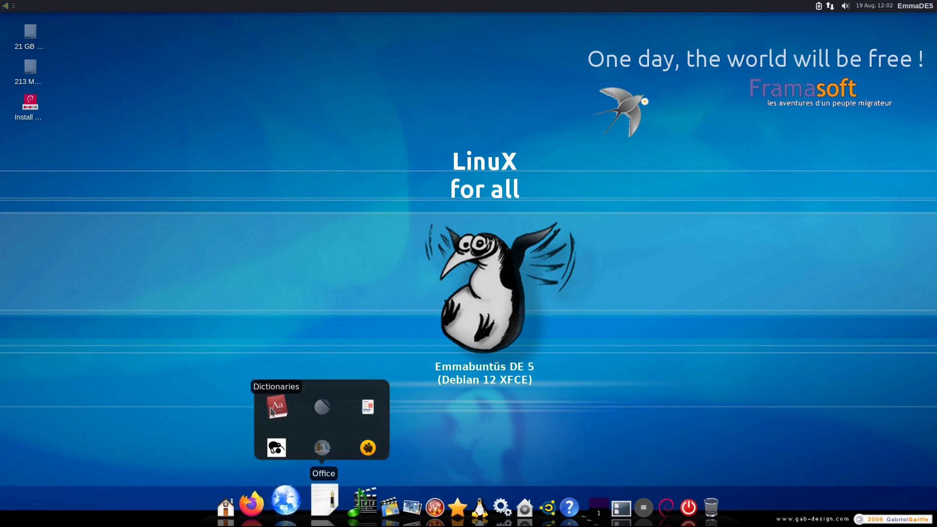
mouse_move(275, 447)
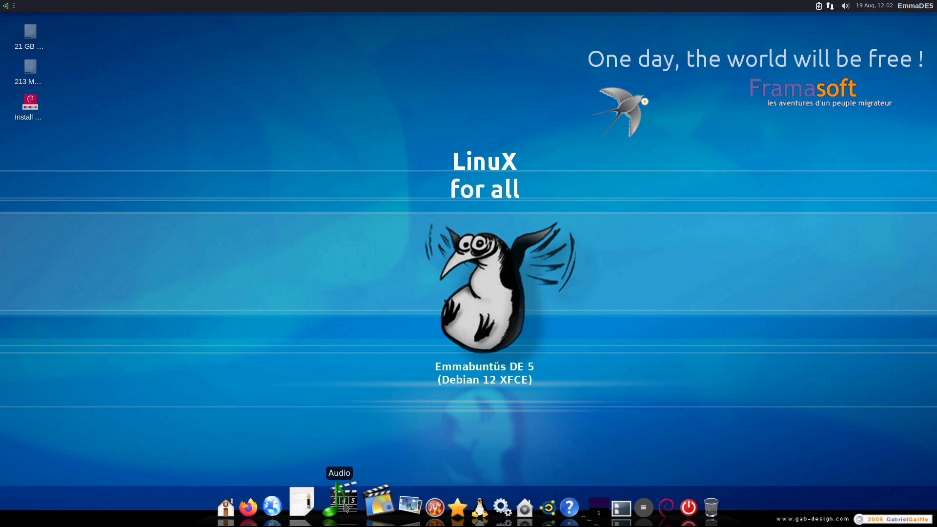
Step: Browse the Education apps sub-dock, then show the Interests application group
left_click(343, 507)
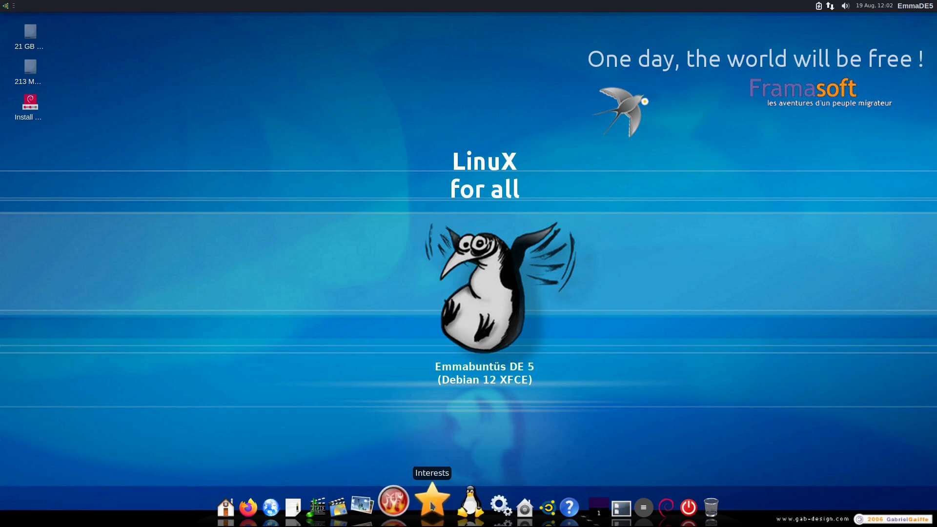
left_click(432, 507)
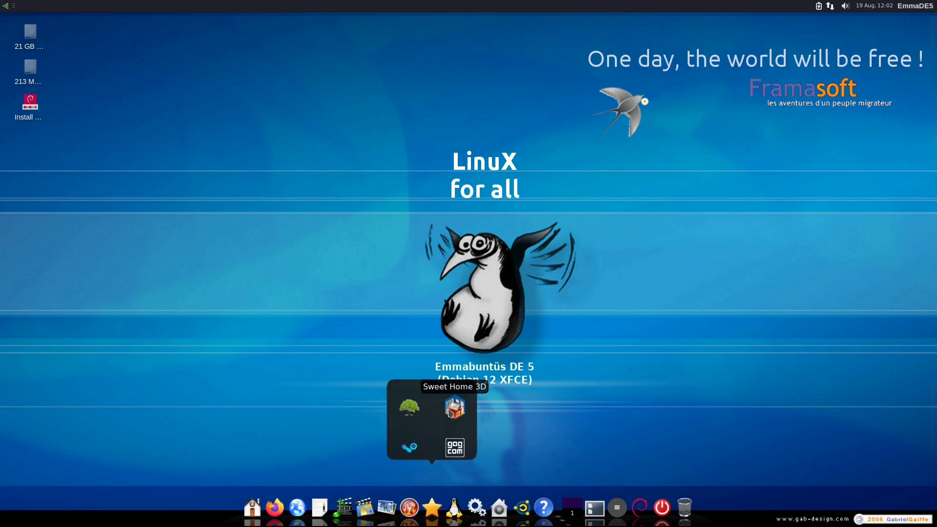
mouse_move(454, 446)
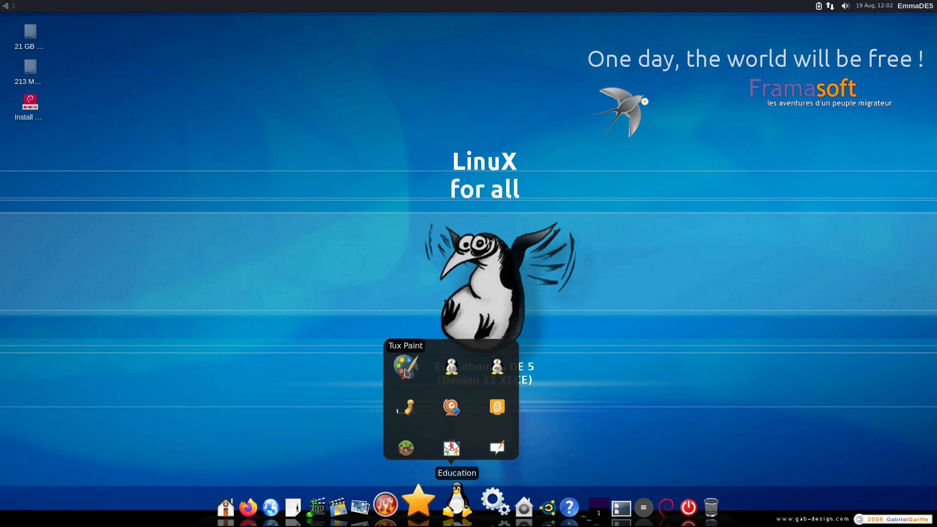
mouse_move(451, 368)
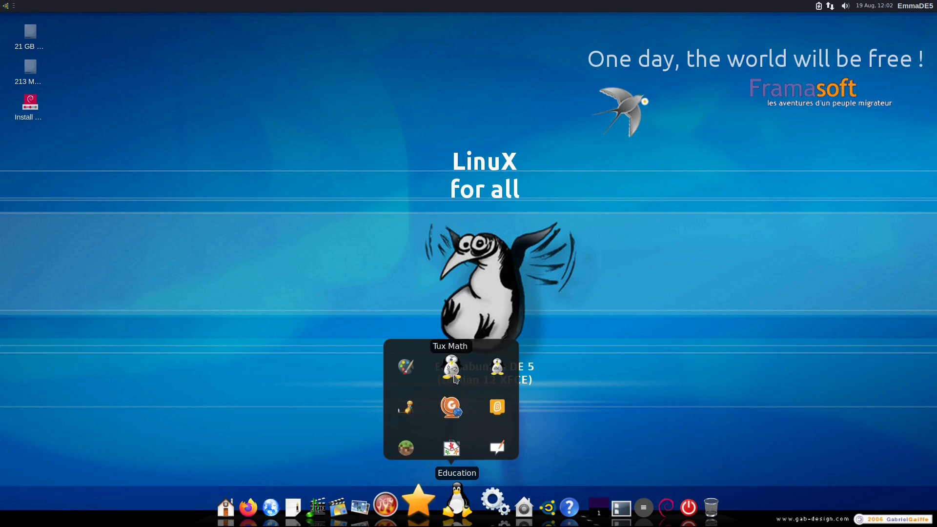
mouse_move(405, 406)
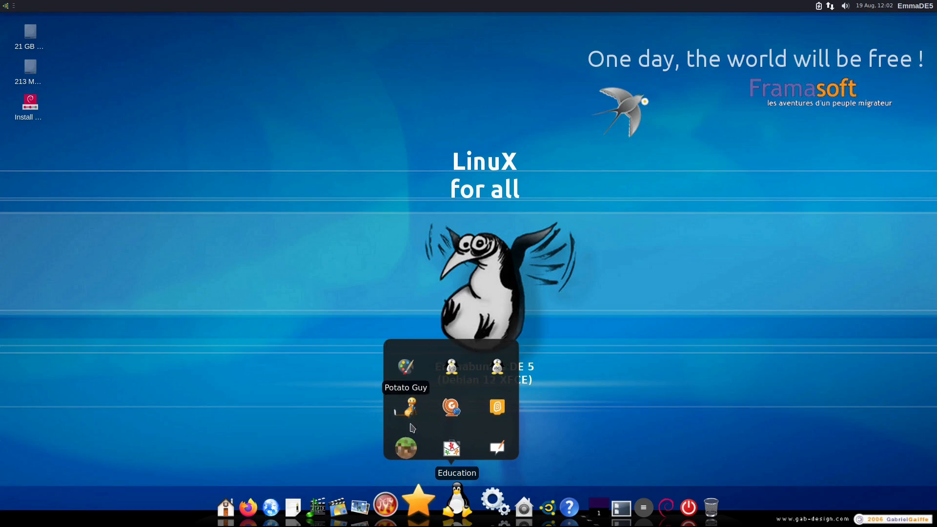
mouse_move(451, 406)
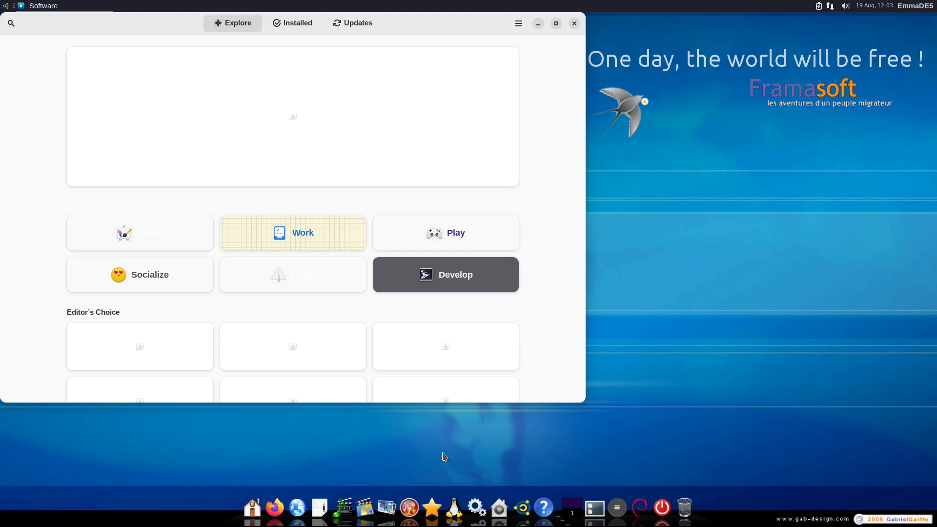
mouse_move(146, 52)
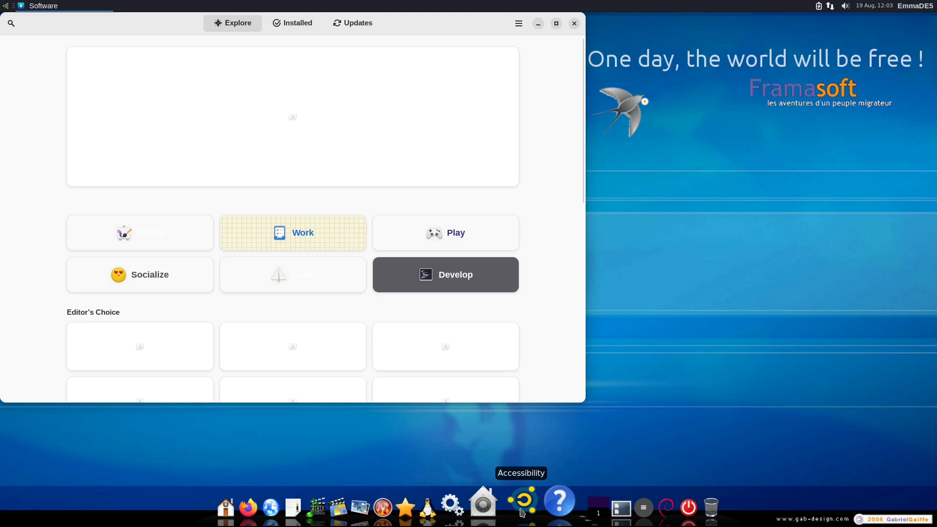
mouse_move(500, 502)
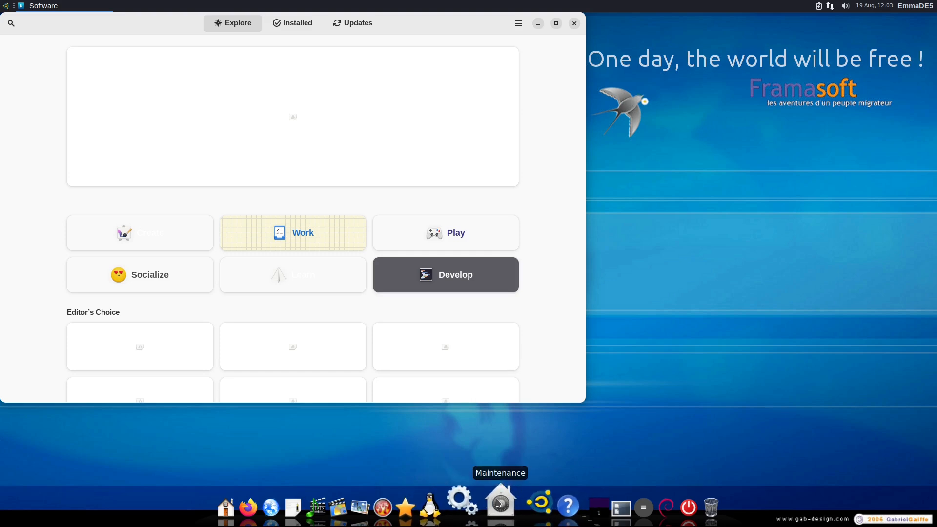
Step: Expand the Maintenance group of system tools in the dock, starting Packages
left_click(500, 505)
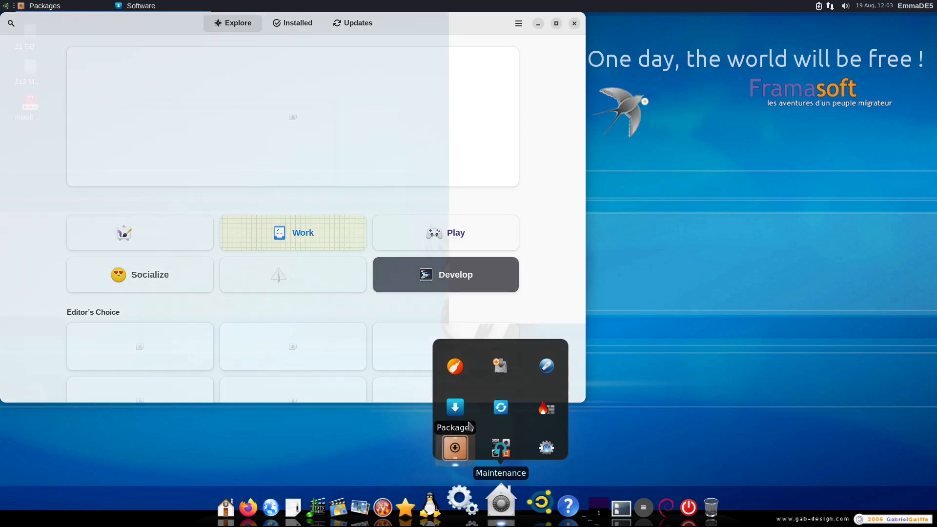
Step: Launch Packages and browse the KDE desktop, Fonts and Programming categories, window moved left
left_click(454, 448)
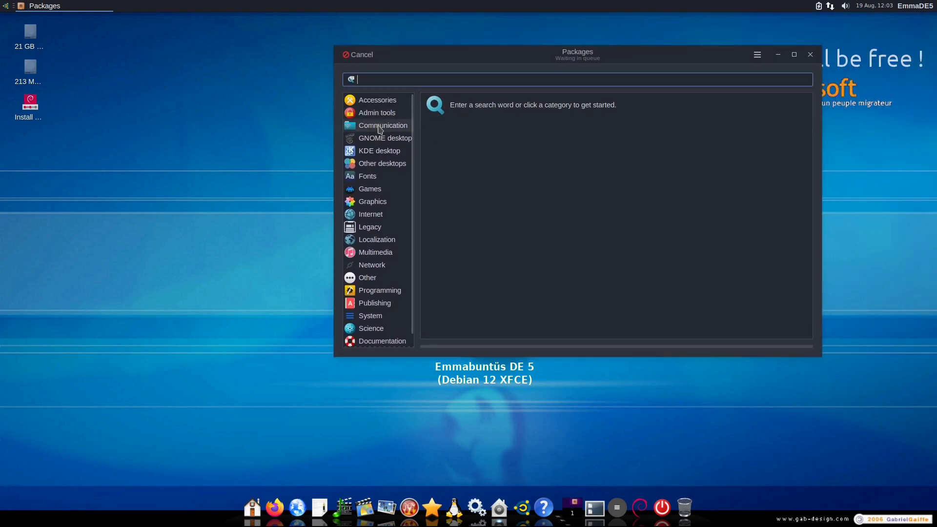
left_click(379, 150)
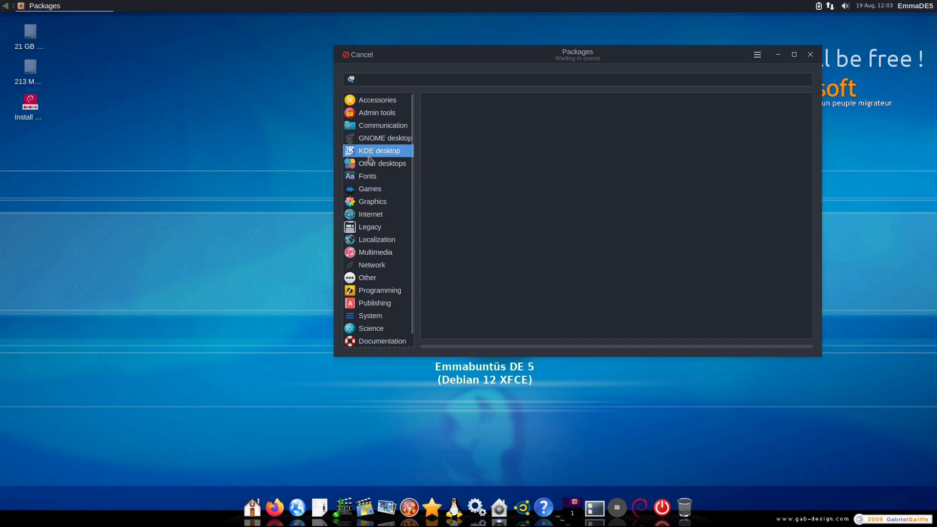
mouse_move(380, 150)
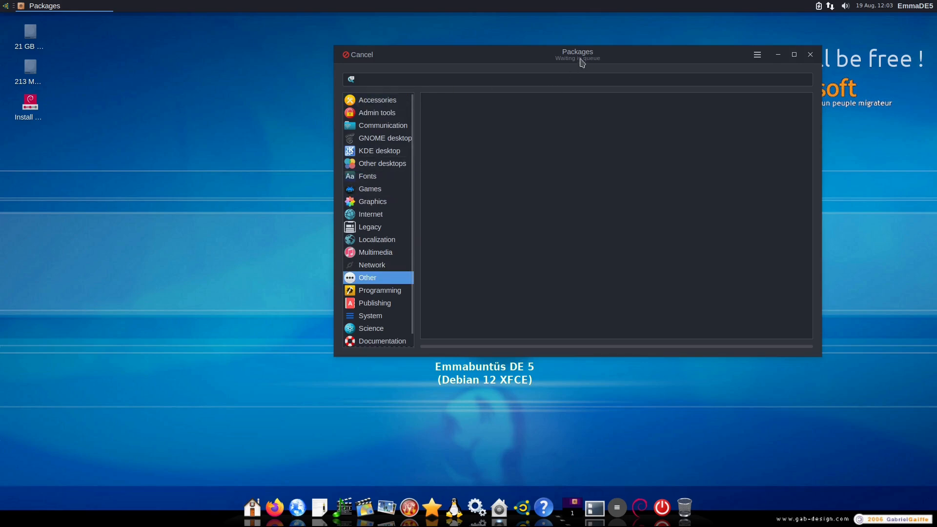
mouse_move(596, 71)
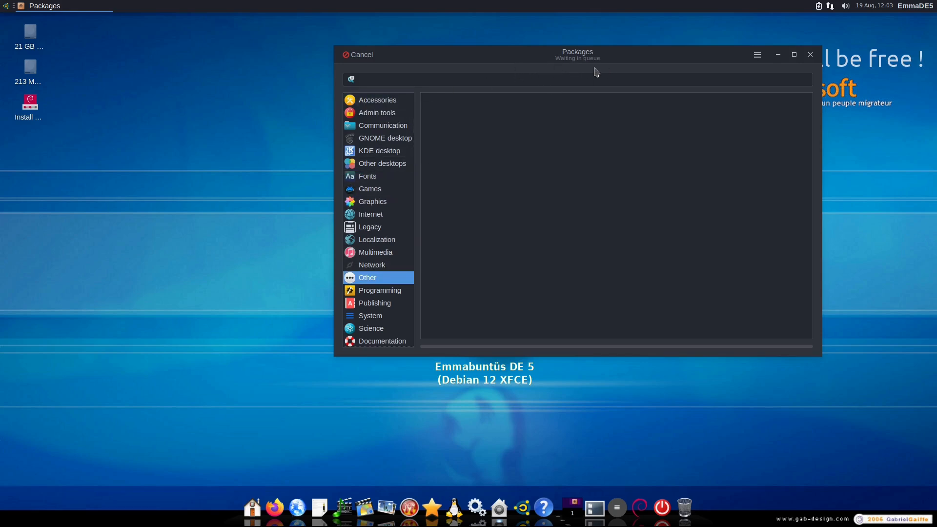
left_click(376, 100)
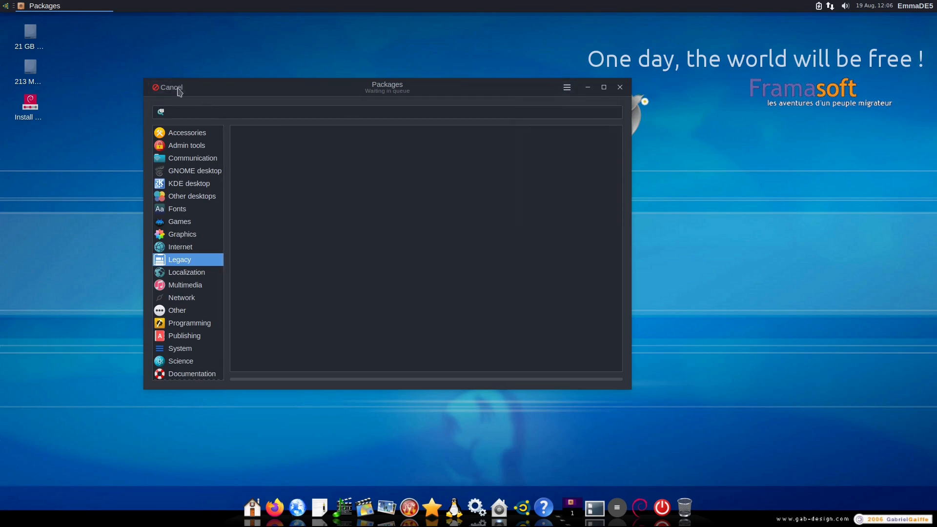
left_click(177, 209)
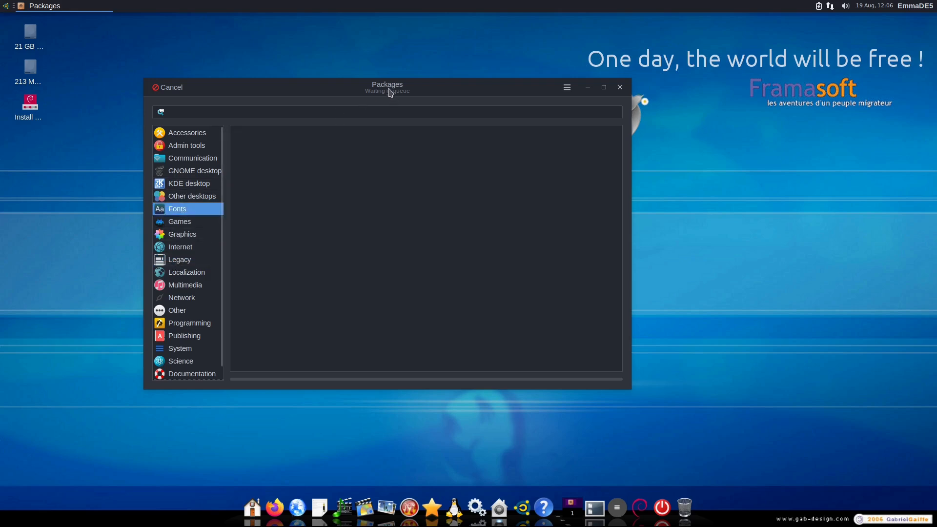
left_click(190, 323)
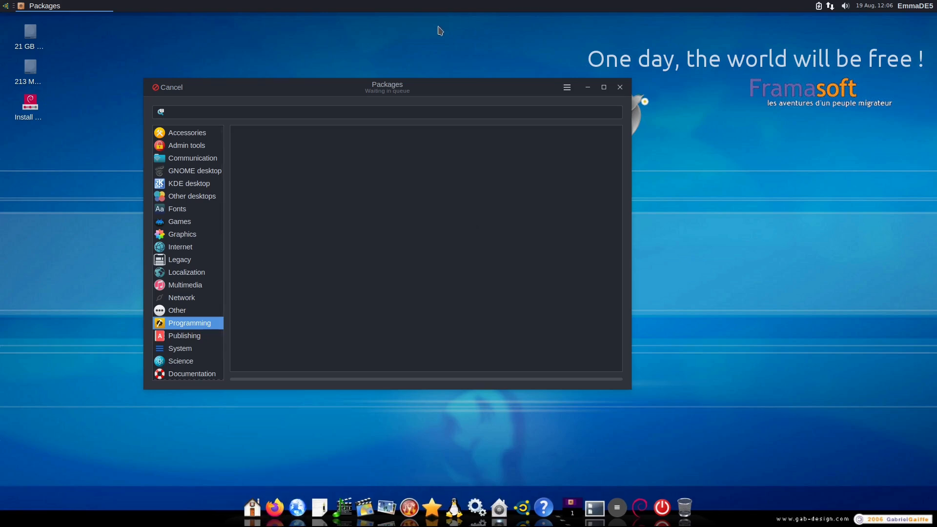
mouse_move(332, 278)
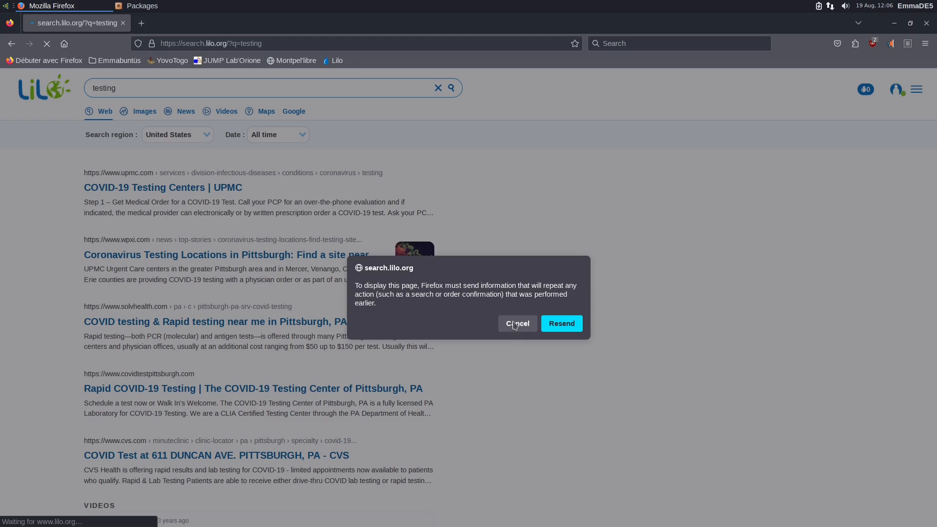
Step: Decline Firefox's resend-data prompt and leave the Packages window showing
left_click(516, 323)
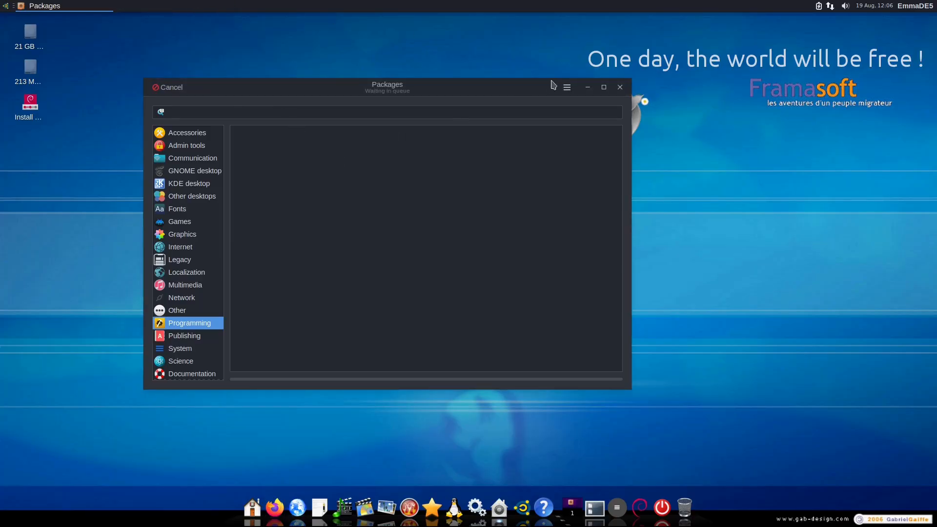
mouse_move(196, 91)
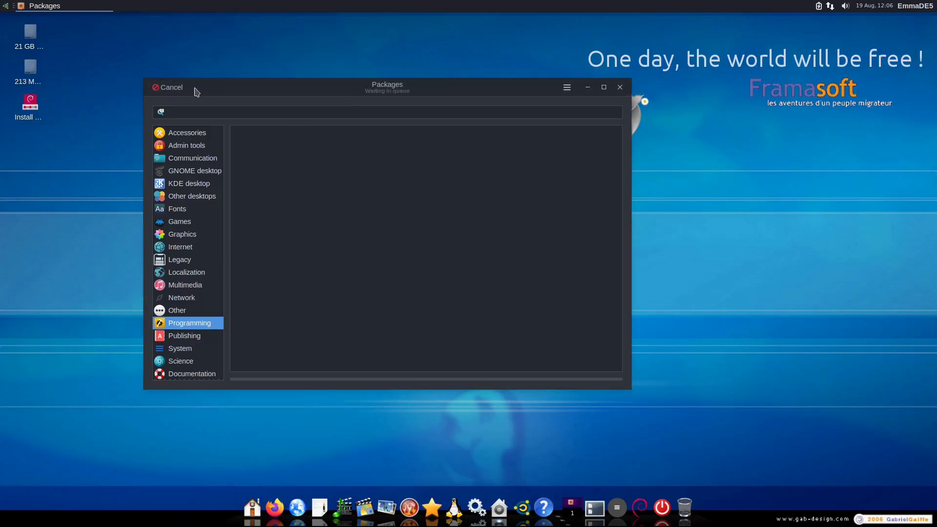
Step: Close Packages, launch the Install desktop icon and choose the OEM installation mode
left_click(170, 87)
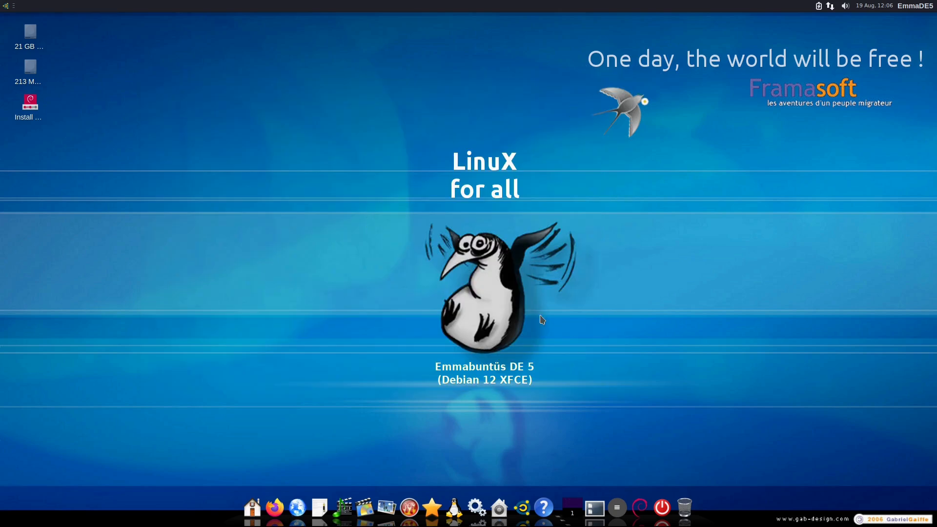
mouse_move(521, 509)
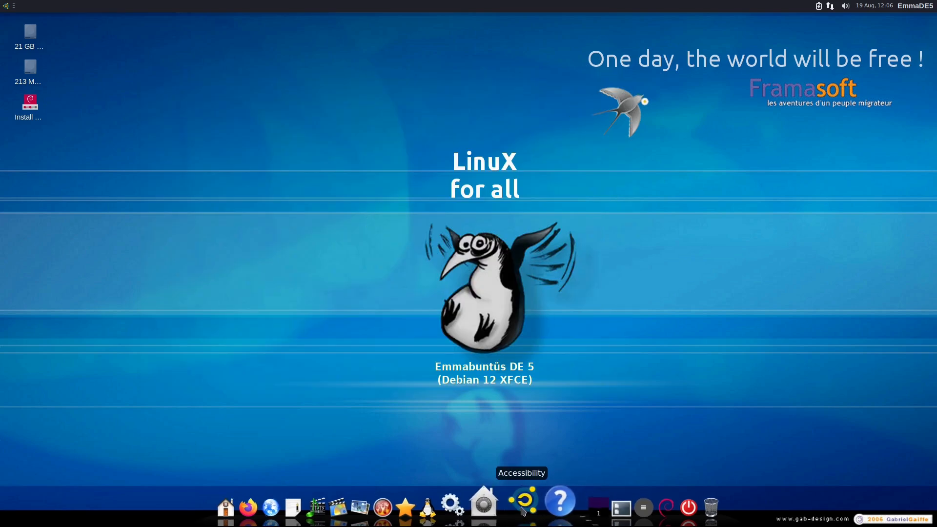
left_click(522, 508)
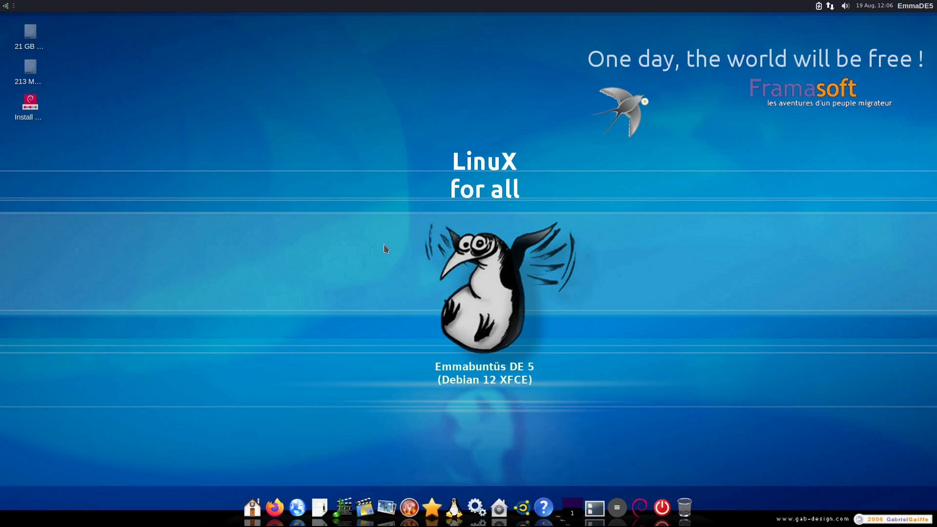
mouse_move(217, 104)
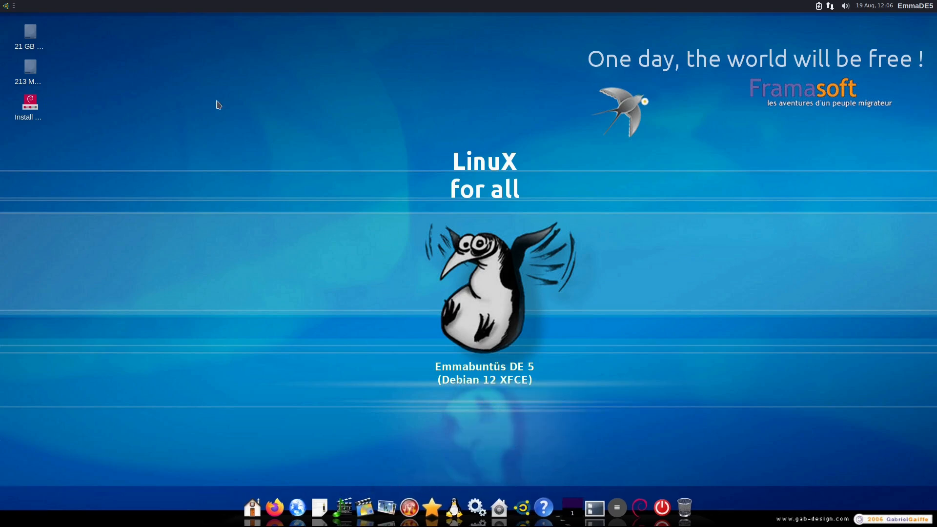
mouse_move(28, 105)
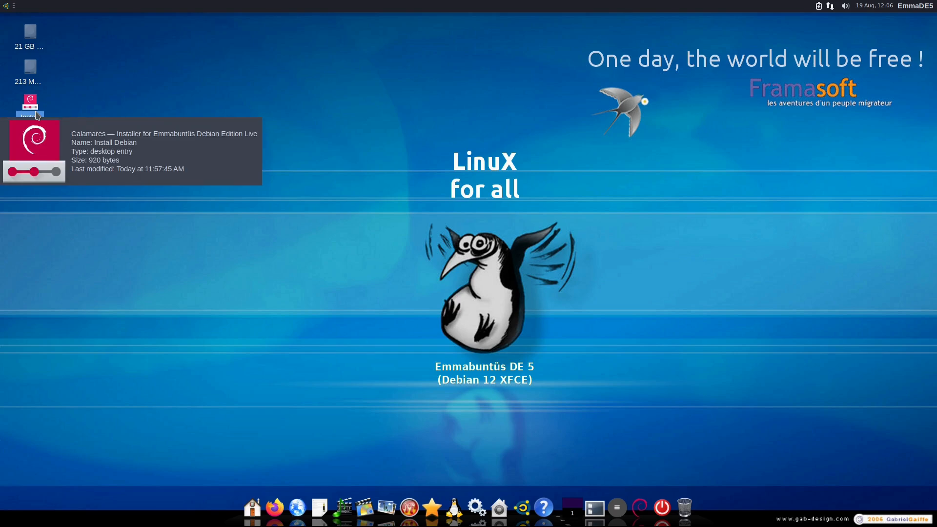
double_click(27, 101)
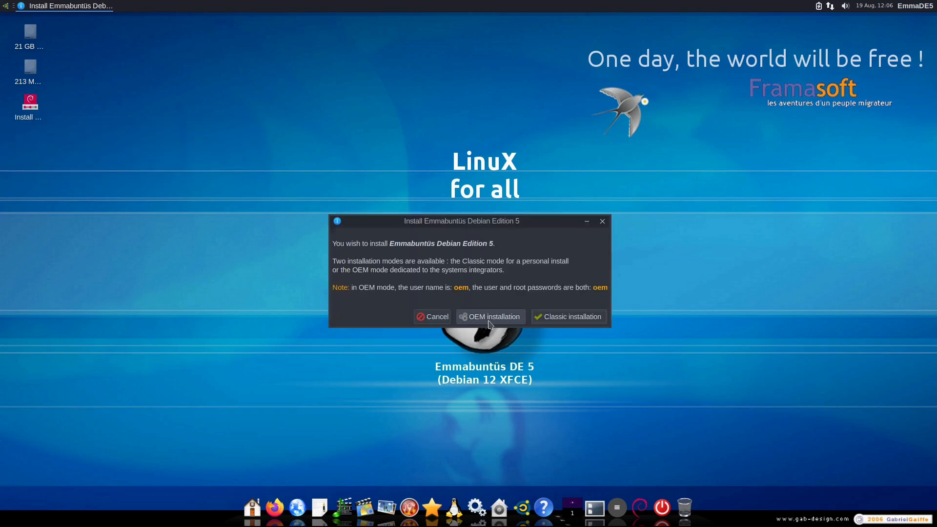
left_click(432, 316)
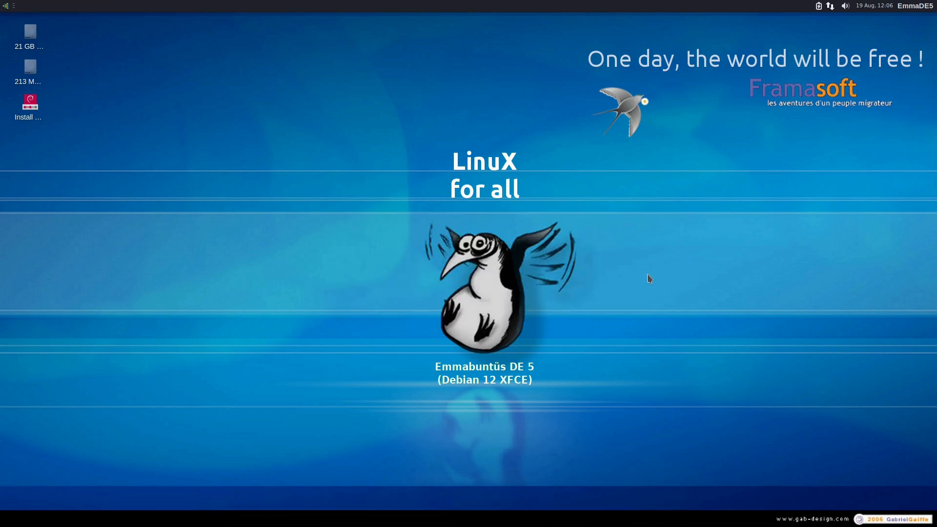
Step: Start Calamares from the Install icon, then browse Fonts and Legacy in Packages before closing it
double_click(28, 100)
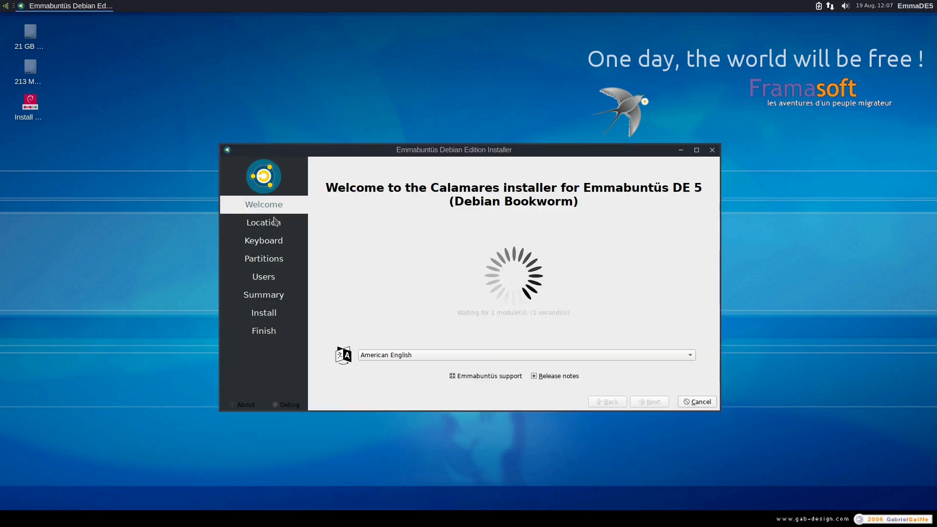
mouse_move(522, 337)
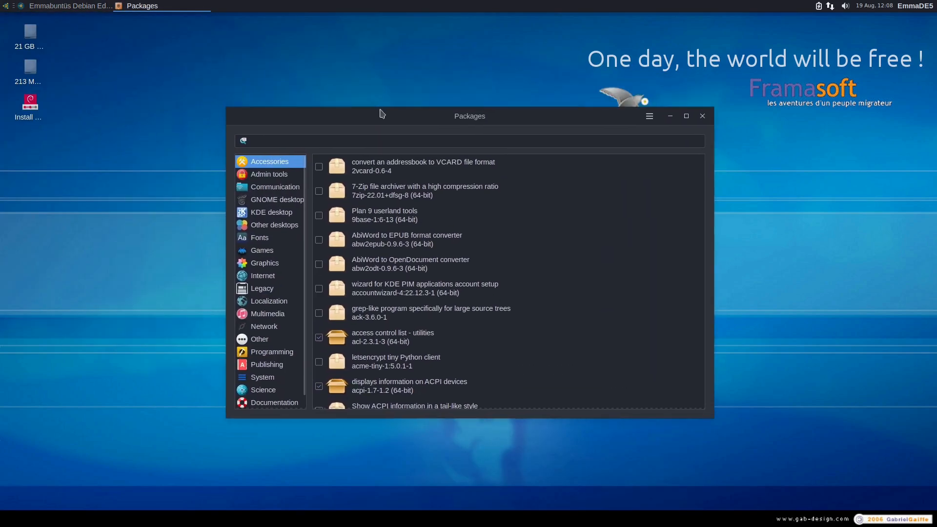
left_click(68, 6)
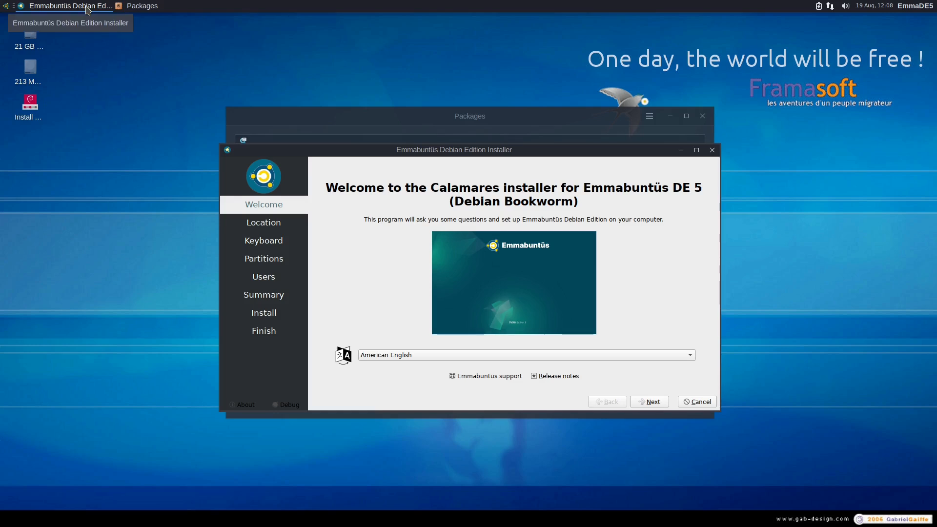
left_click(141, 6)
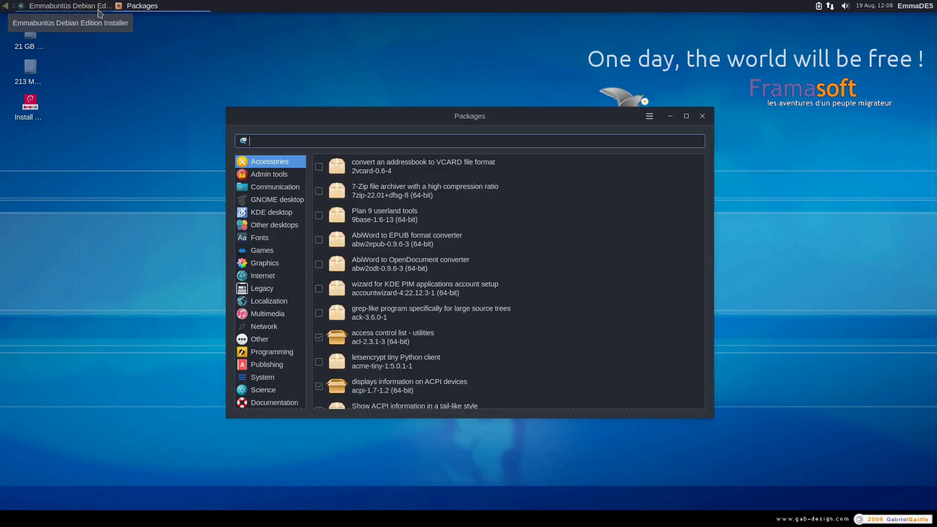
mouse_move(268, 231)
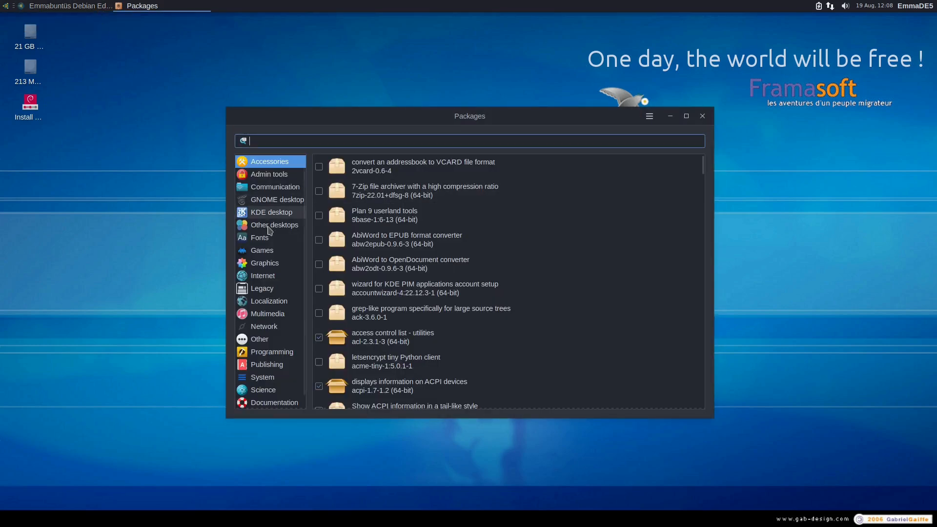
left_click(259, 238)
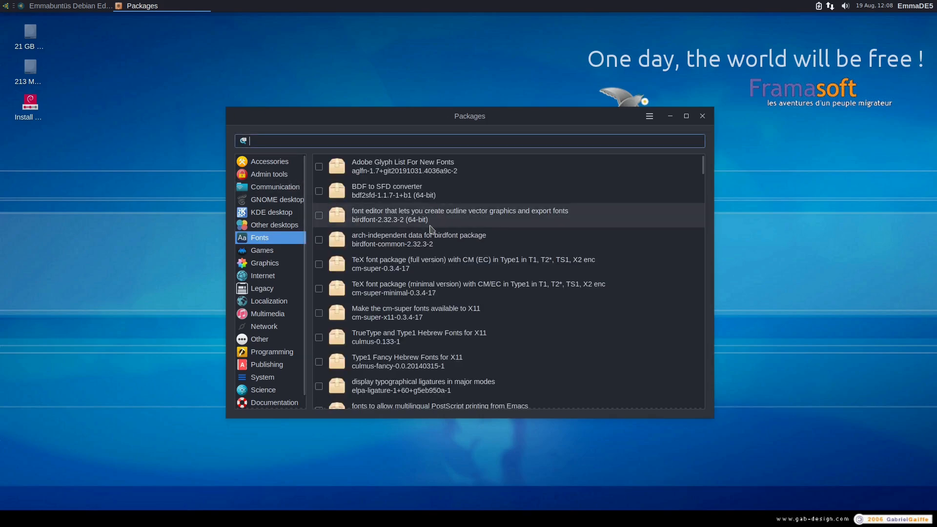
left_click(262, 288)
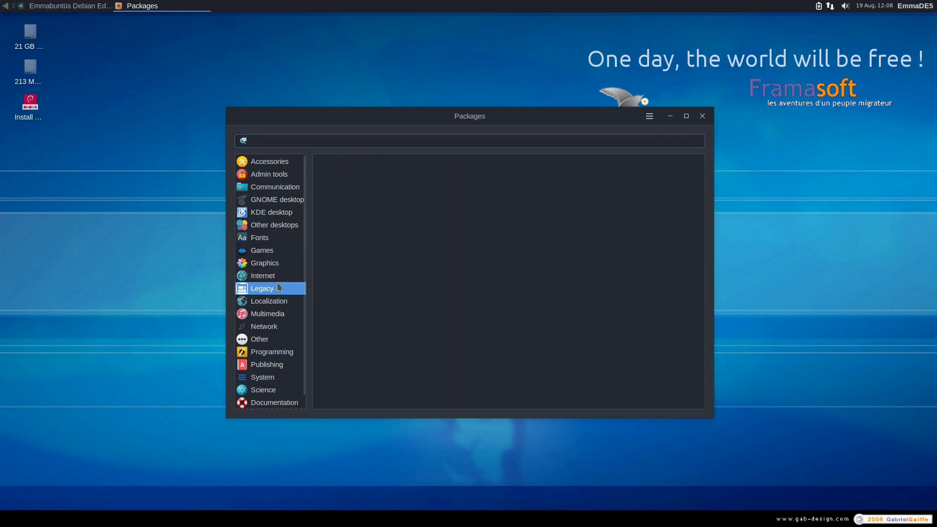
left_click(262, 288)
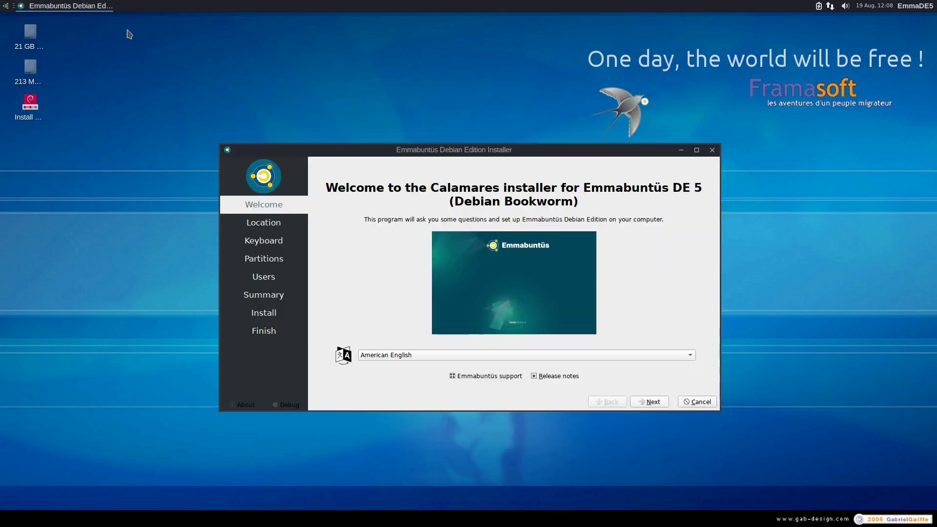
mouse_move(605, 259)
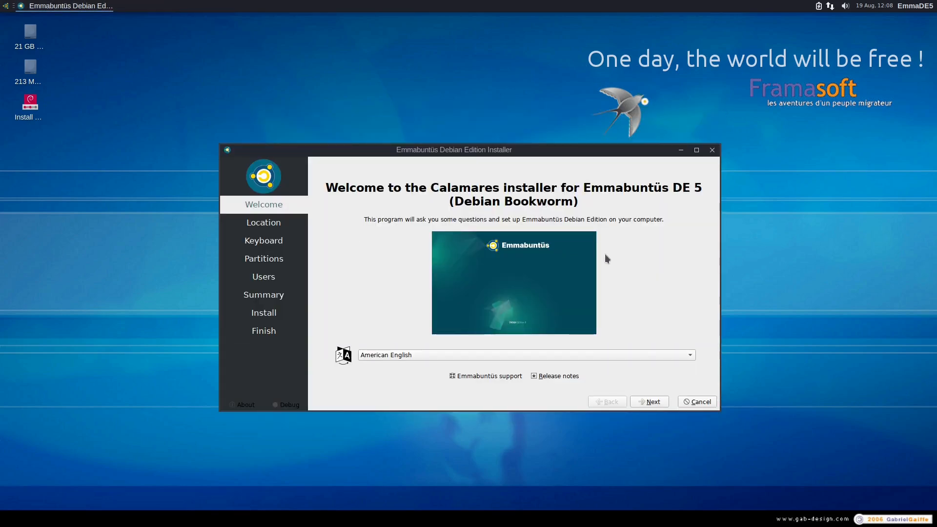
mouse_move(451, 220)
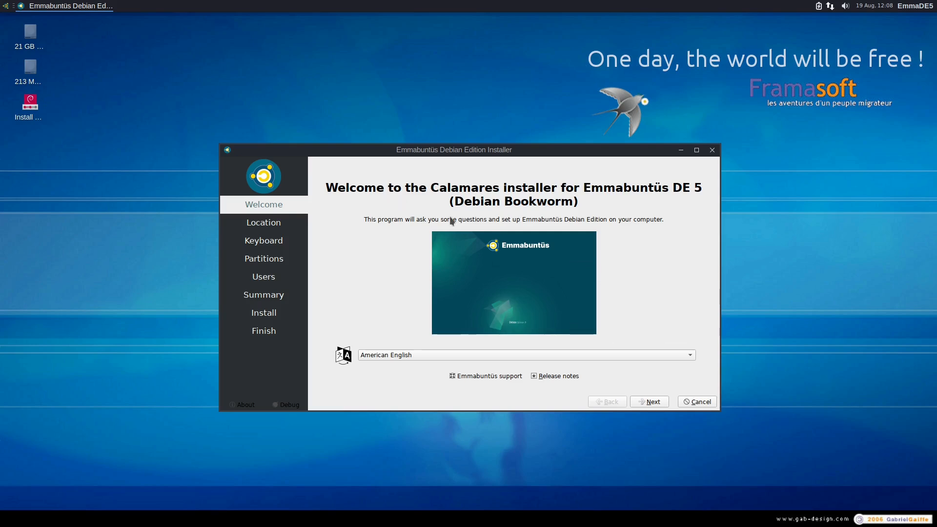
mouse_move(678, 420)
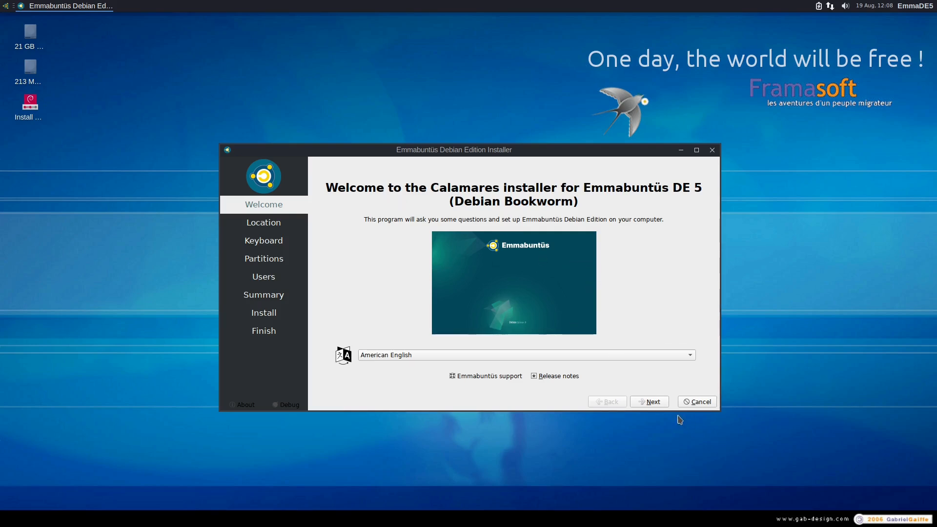
mouse_move(651, 401)
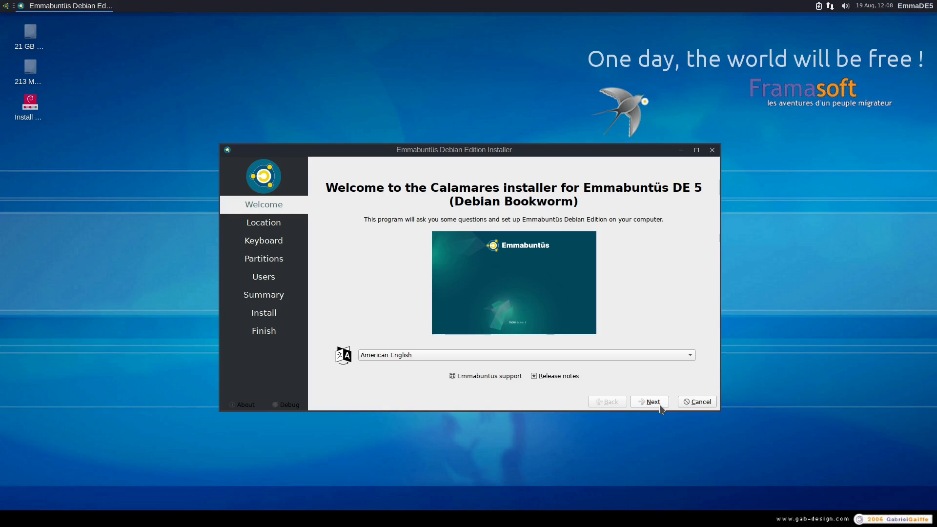
Step: Accept New York time zone and English (US) keyboard, choose Erase disk with Swap to file, continue to Users
left_click(649, 402)
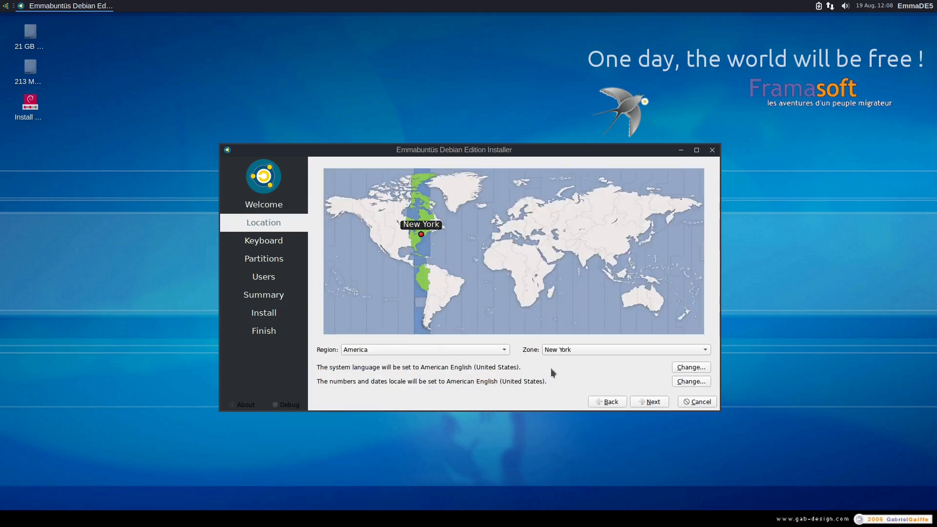
left_click(649, 401)
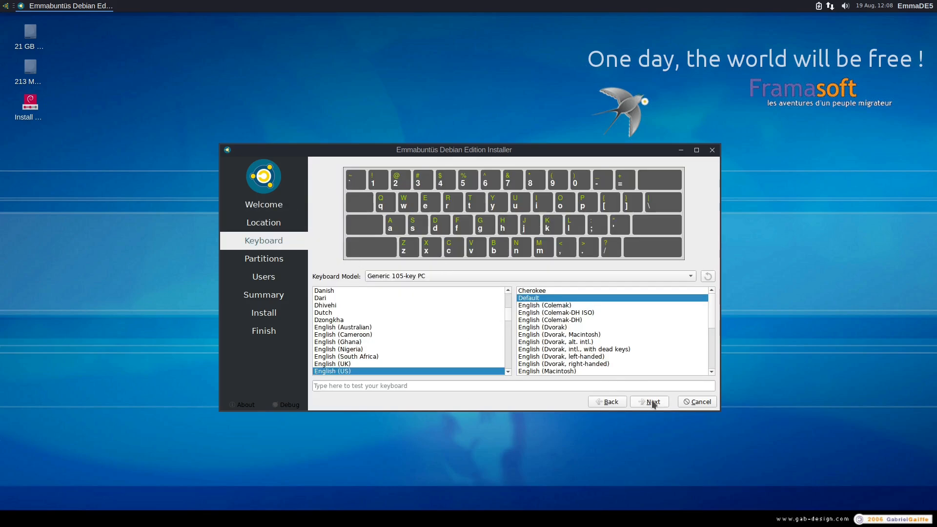
left_click(649, 401)
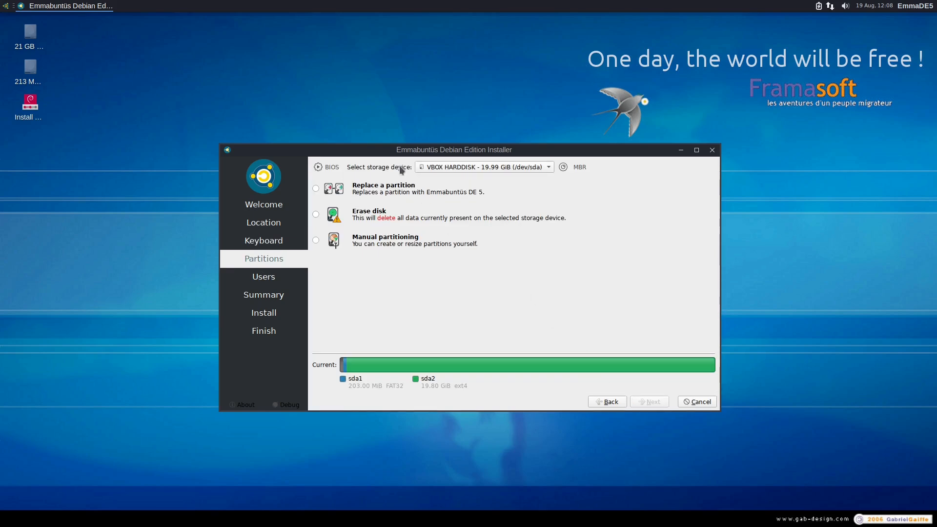
left_click(315, 213)
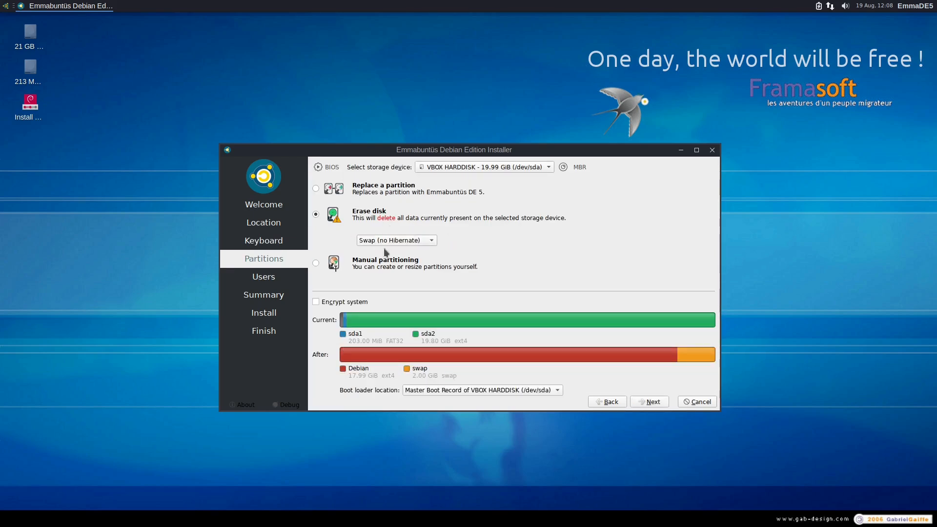
left_click(396, 241)
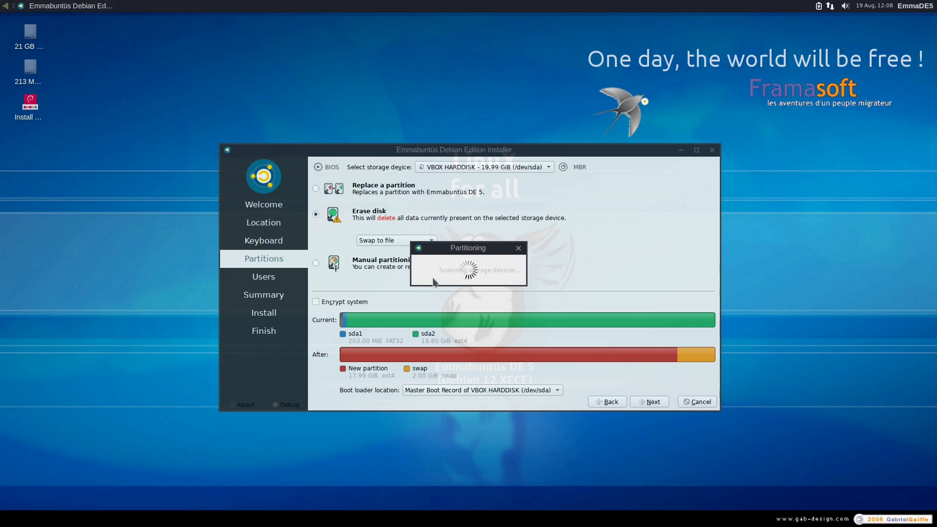
mouse_move(448, 276)
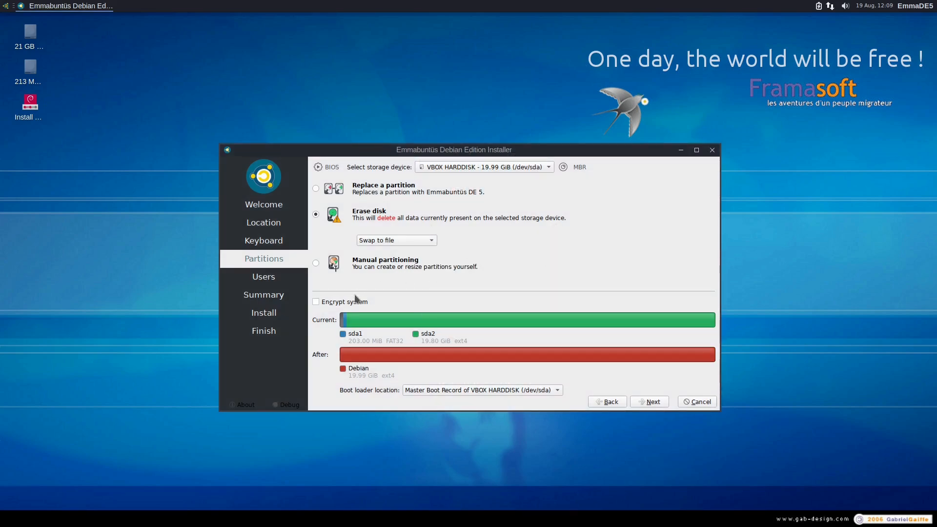
mouse_move(409, 245)
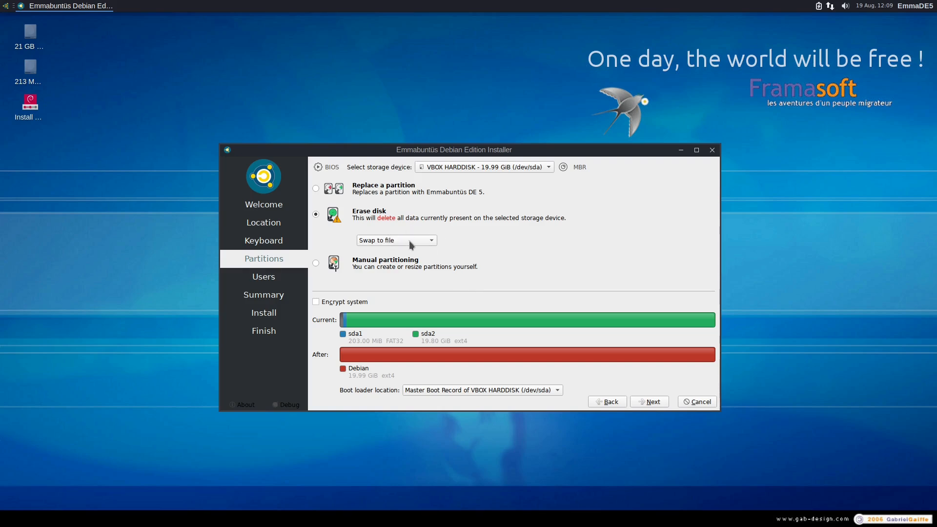
mouse_move(430, 241)
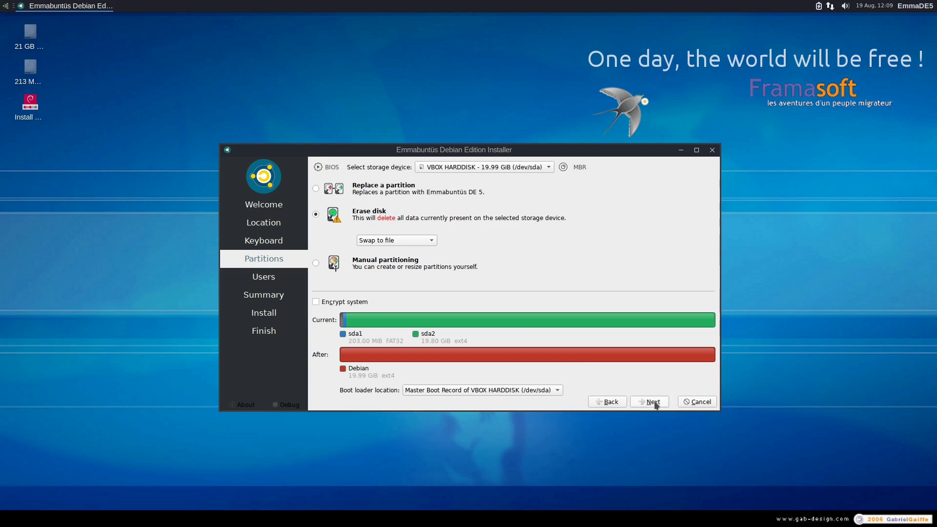
left_click(649, 402)
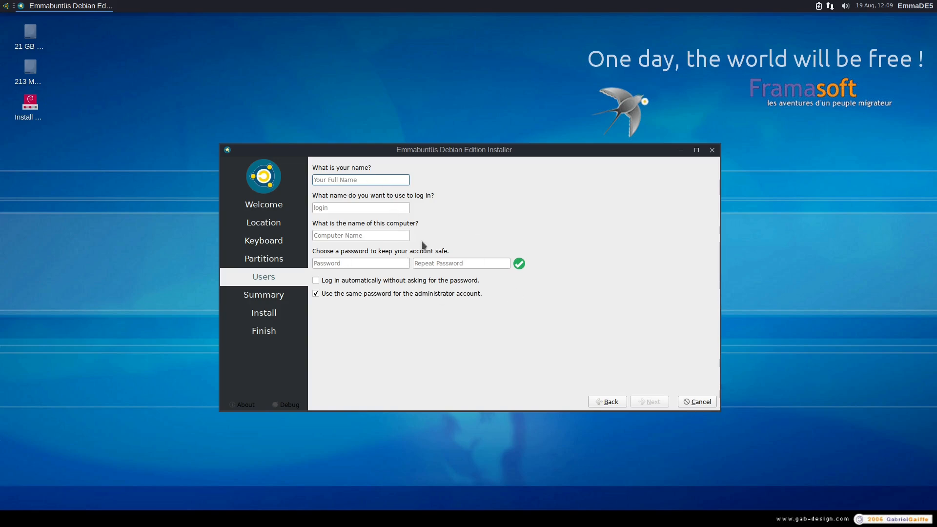
mouse_move(378, 295)
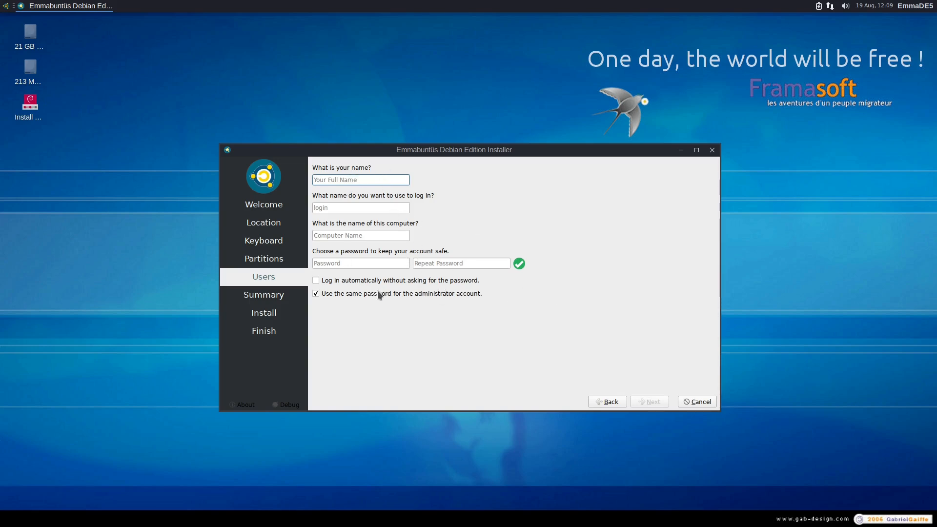
mouse_move(687, 396)
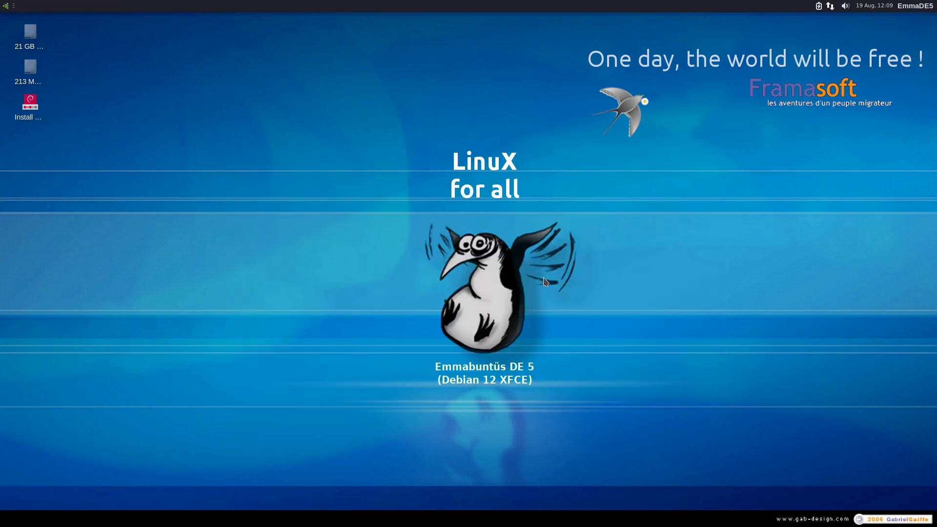
mouse_move(281, 183)
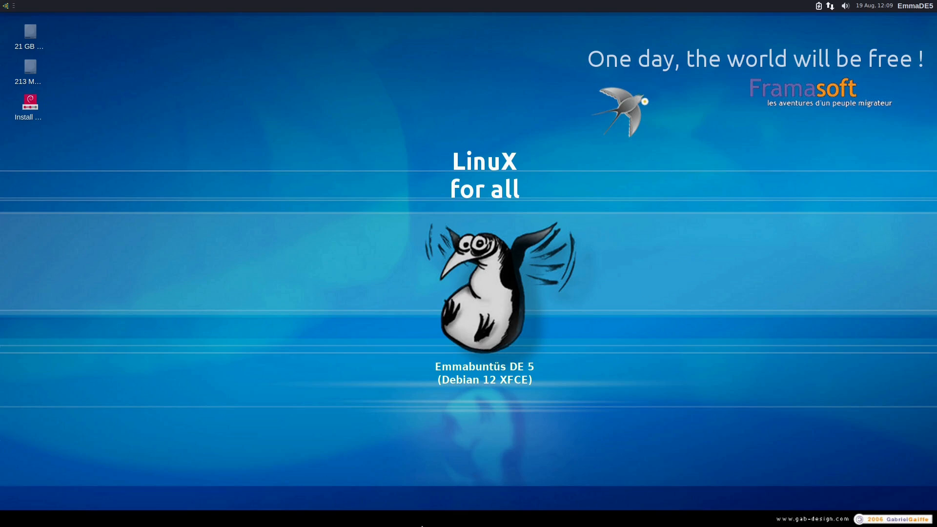
mouse_move(134, 73)
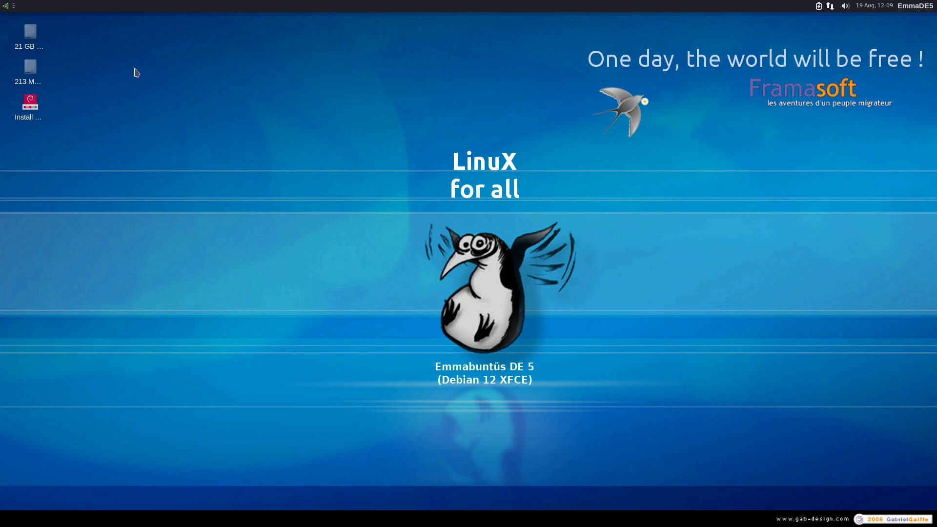
Step: Run the Cairo dock restoration from the Whisker menu and confirm locking the default dock
left_click(5, 6)
type("cairo")
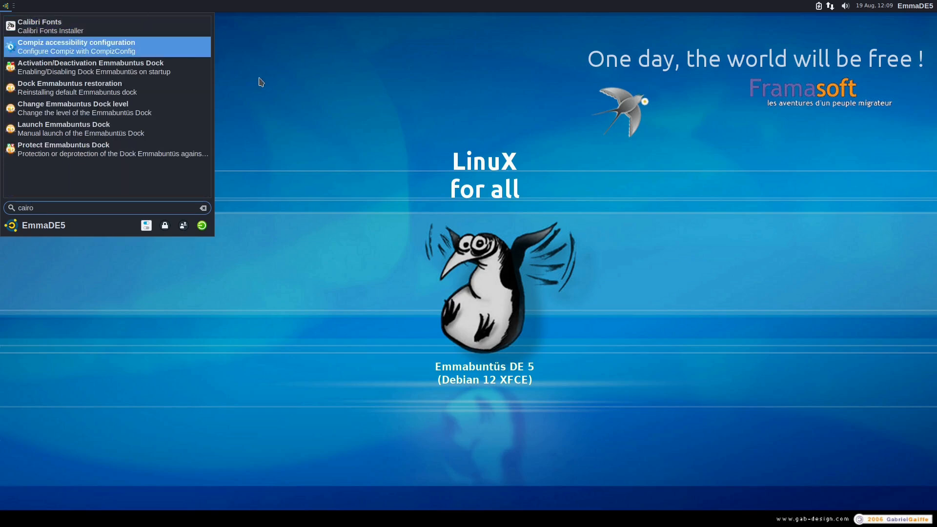
mouse_move(86, 88)
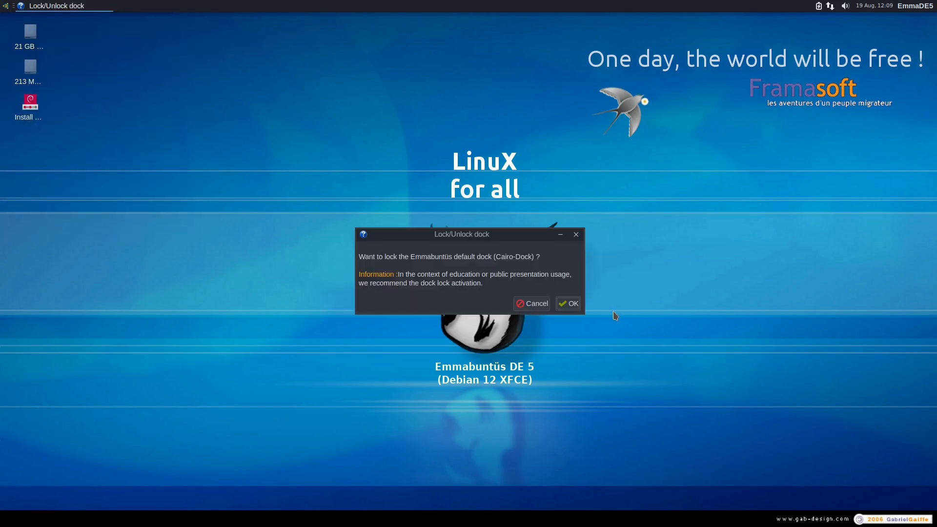
left_click(567, 302)
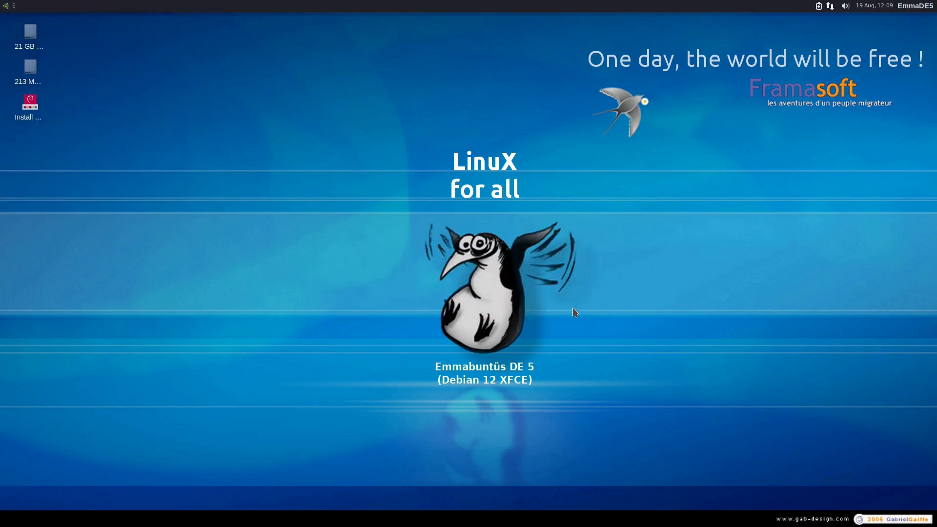
mouse_move(577, 315)
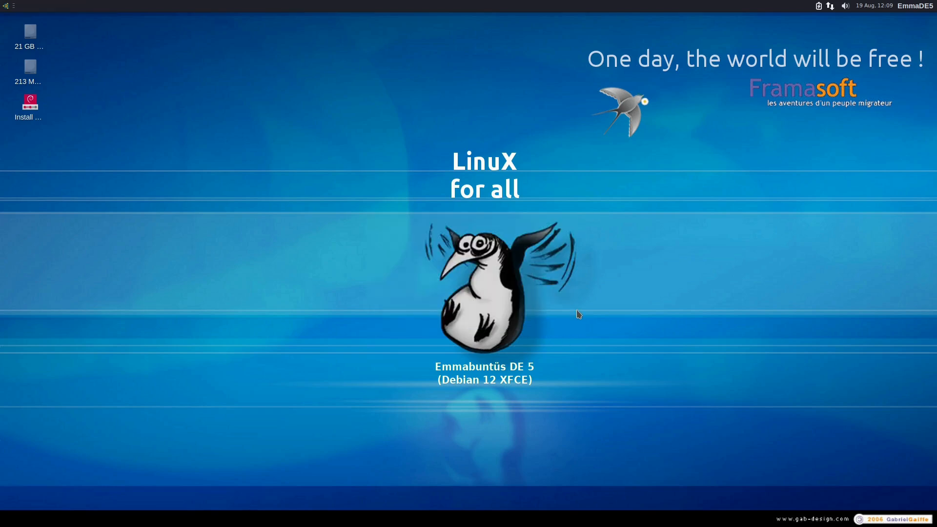
mouse_move(246, 502)
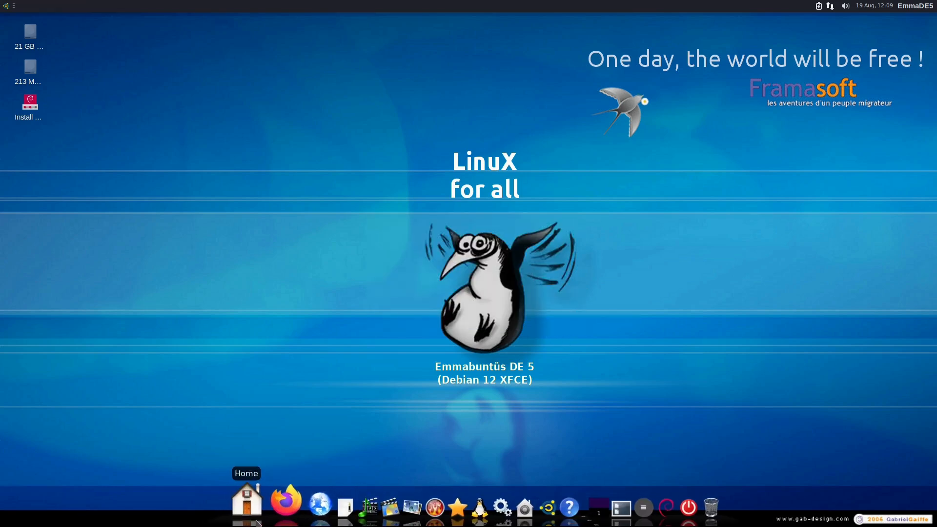
mouse_move(611, 497)
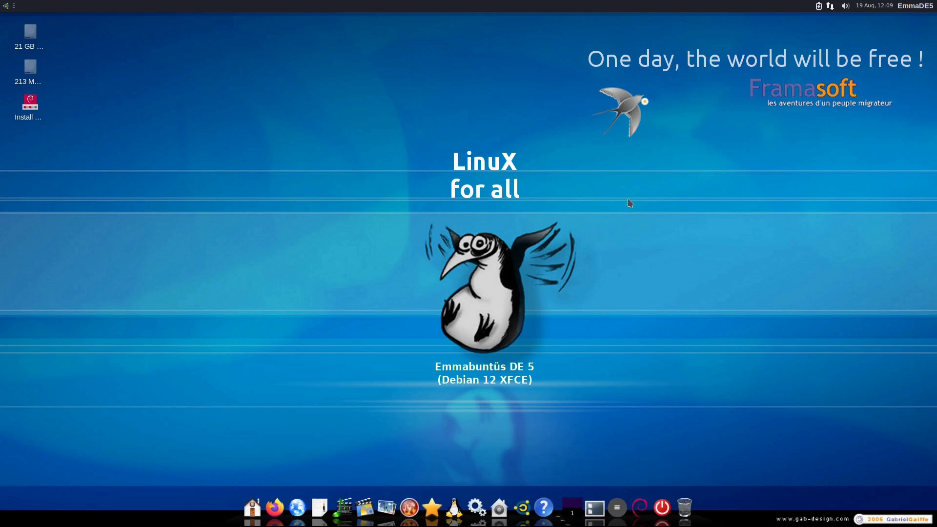
mouse_move(273, 508)
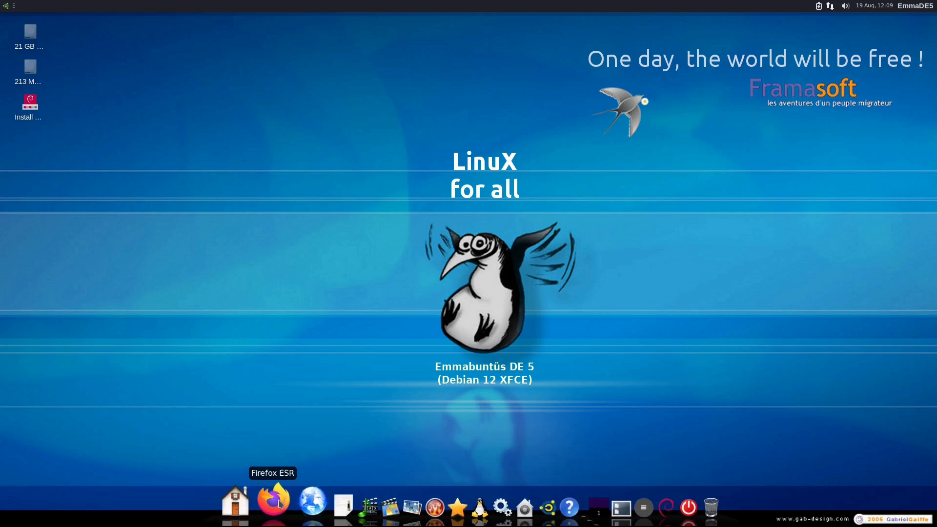